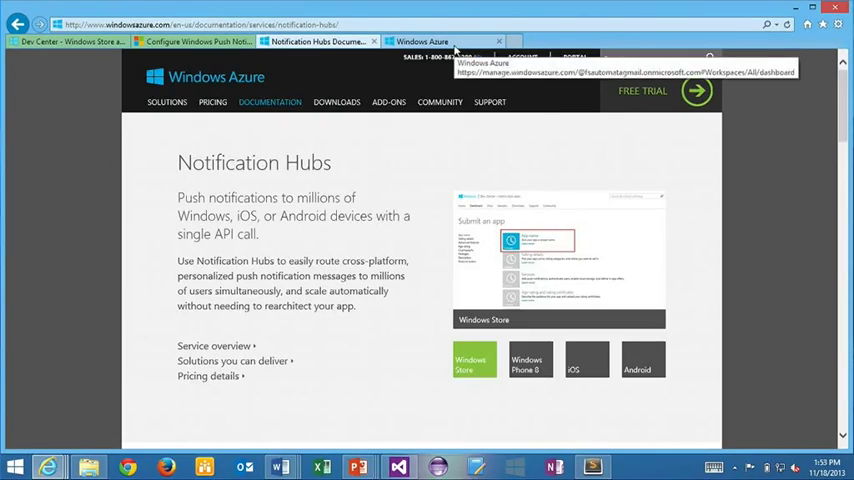
Bring up the NEW menu's Compute options in the Windows Azure portal
click(422, 40)
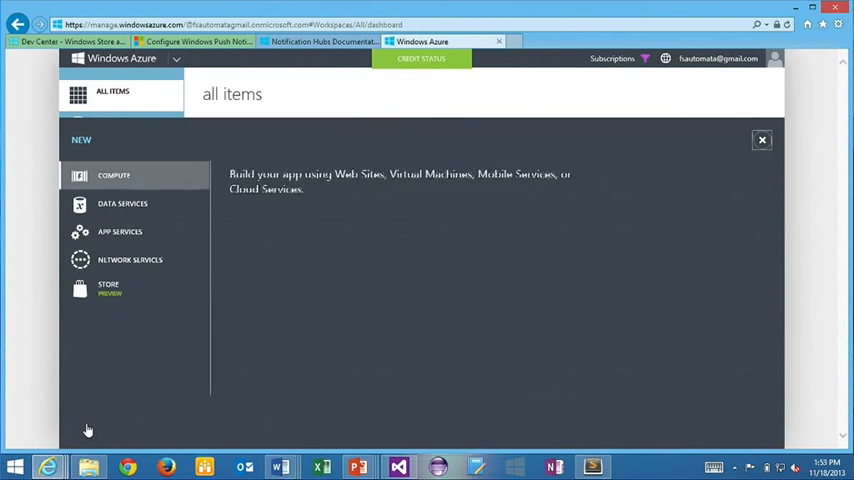
click(114, 176)
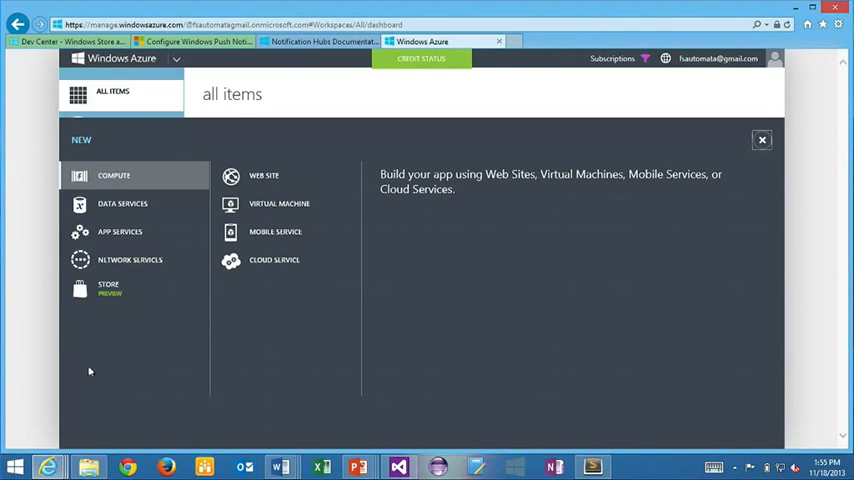
Start a quick-create notification hub under App Services > Service Bus
click(120, 232)
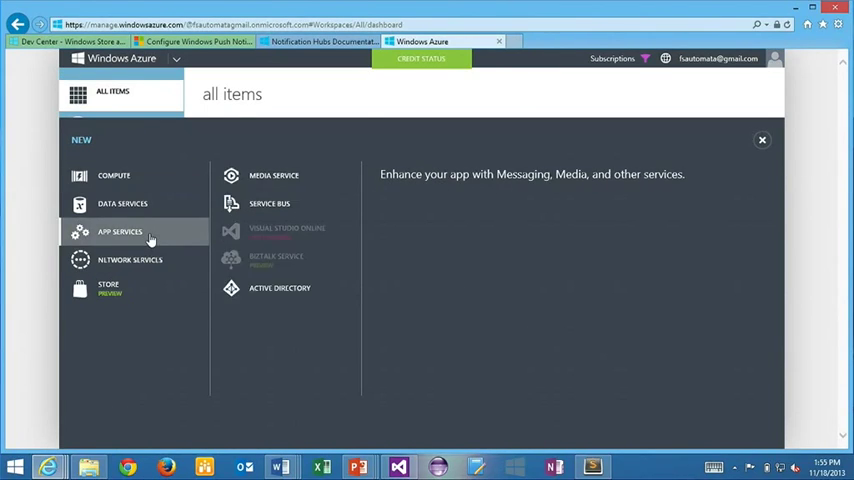
click(268, 204)
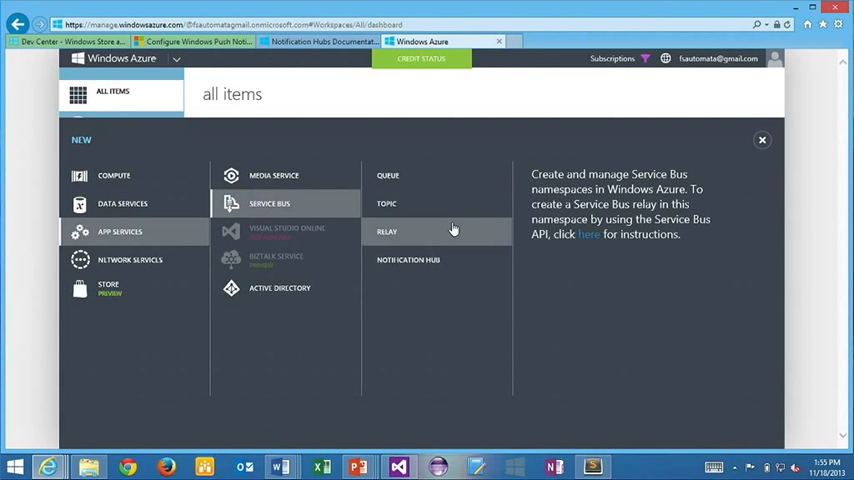
click(408, 260)
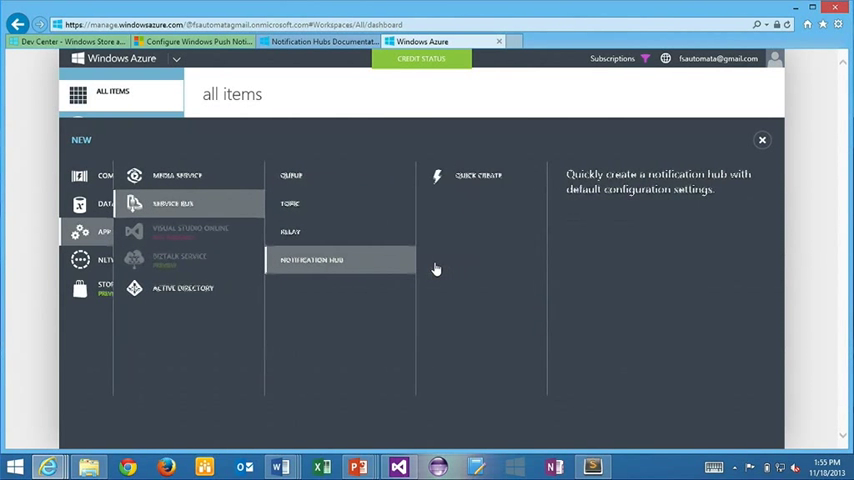
click(464, 176)
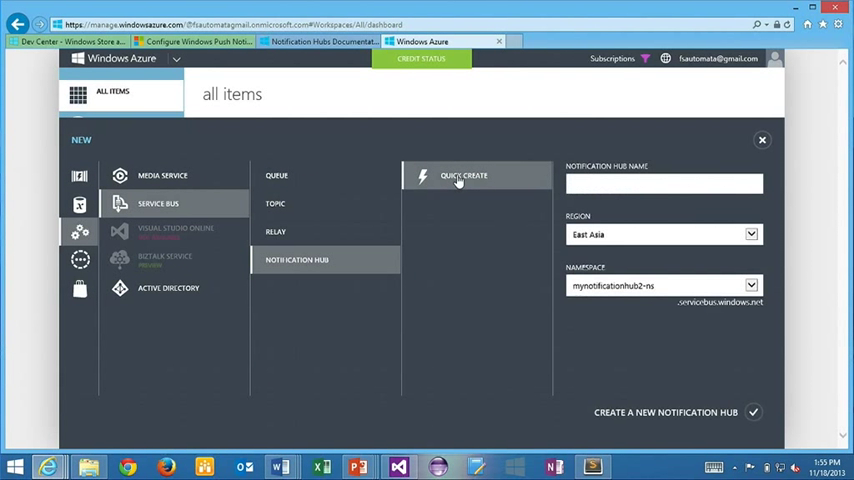
Name the hub azurefriday and choose West US as its region
click(664, 184)
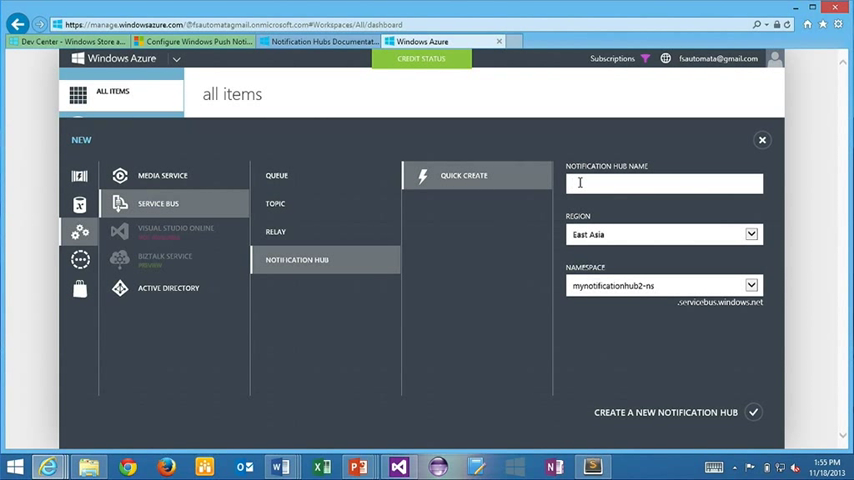
click(664, 184)
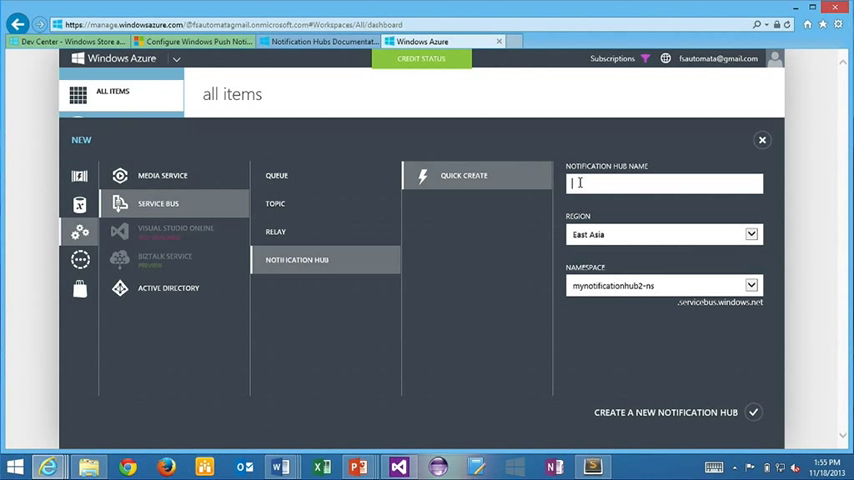
text(azurefriday)
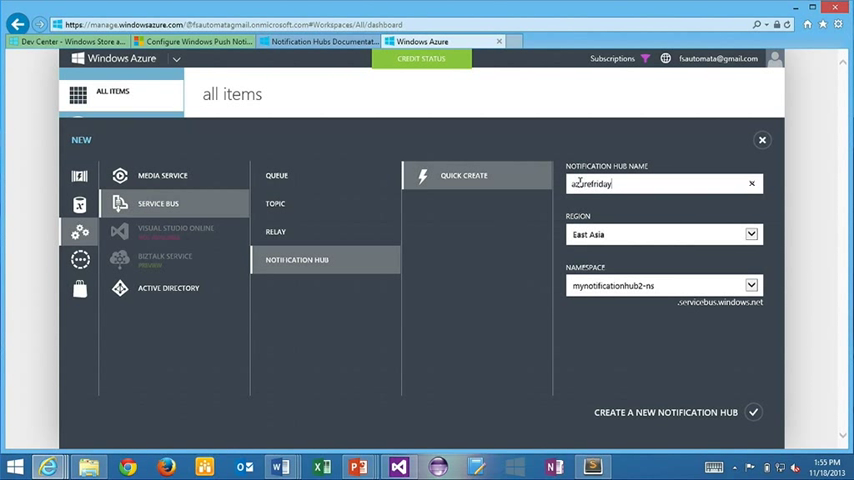
click(752, 234)
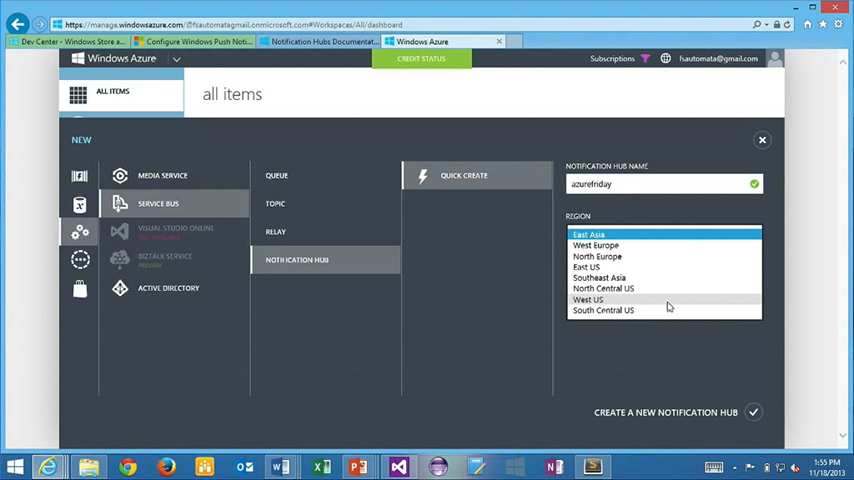
click(588, 300)
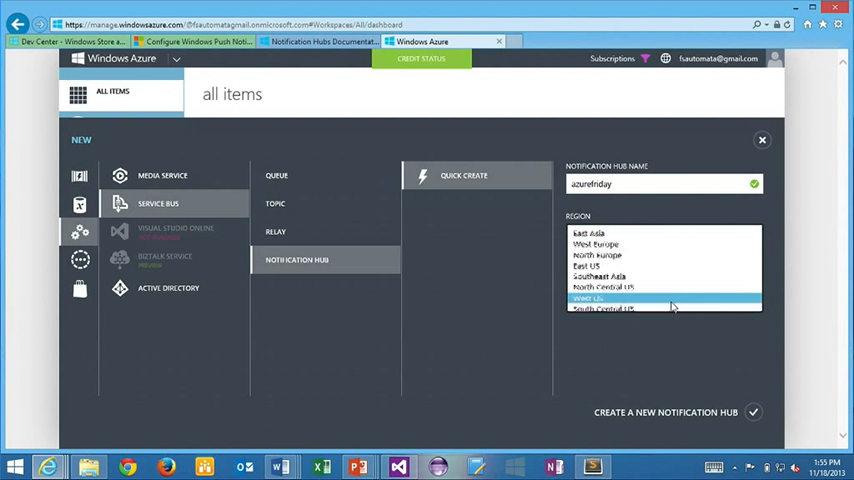
click(588, 298)
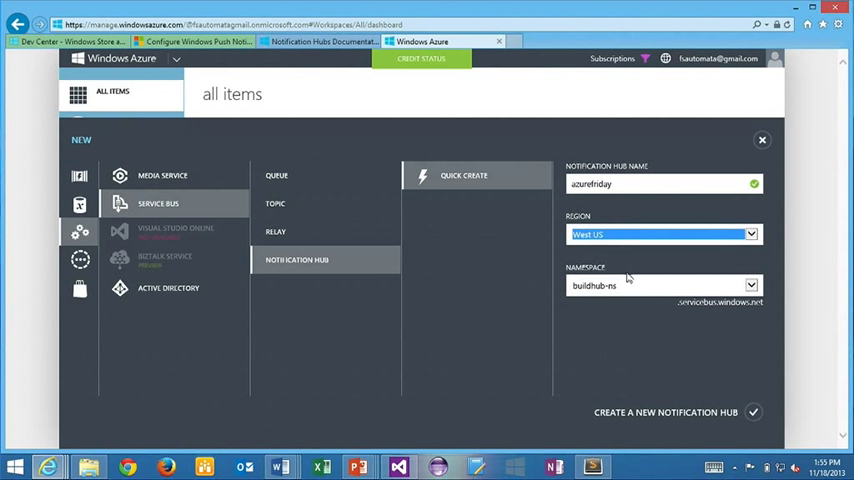
mouse_move(716, 290)
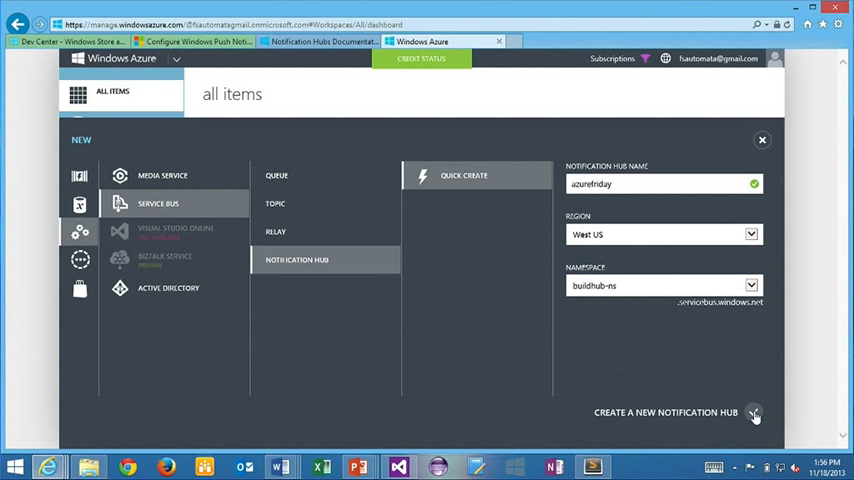
Create the azurefriday hub, open its dashboard and expand the '7 more' metrics list
click(754, 412)
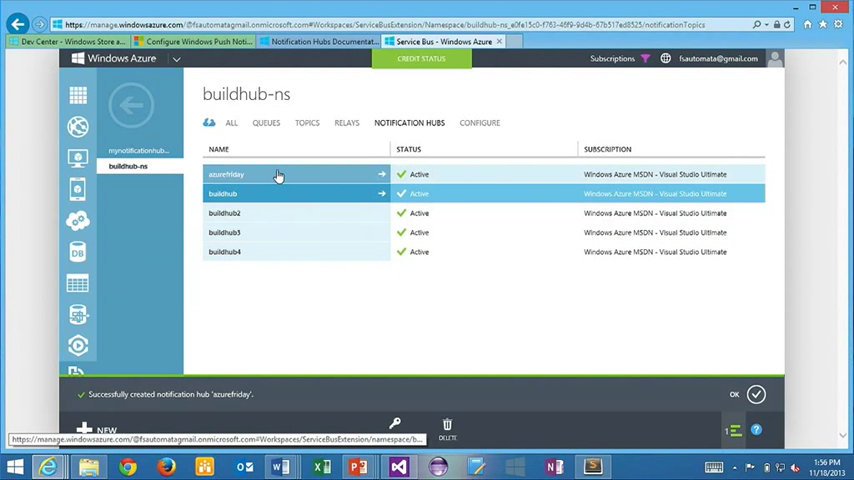
click(226, 174)
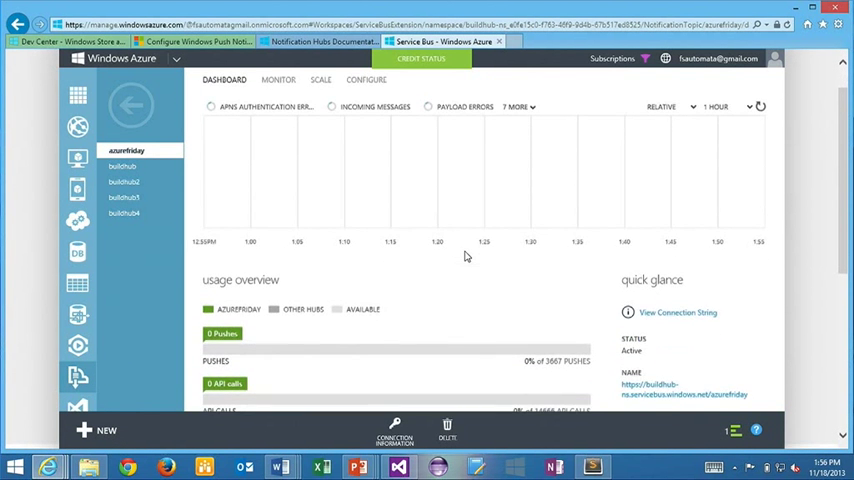
scroll(up, 3)
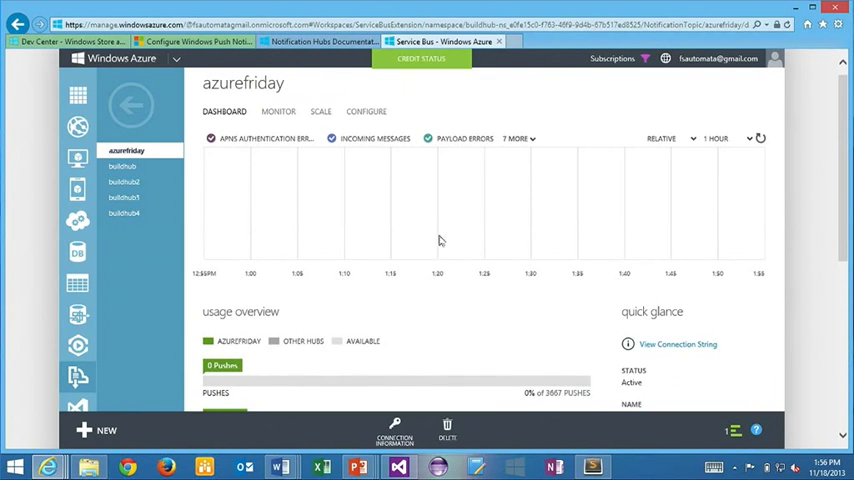
scroll(down, 3)
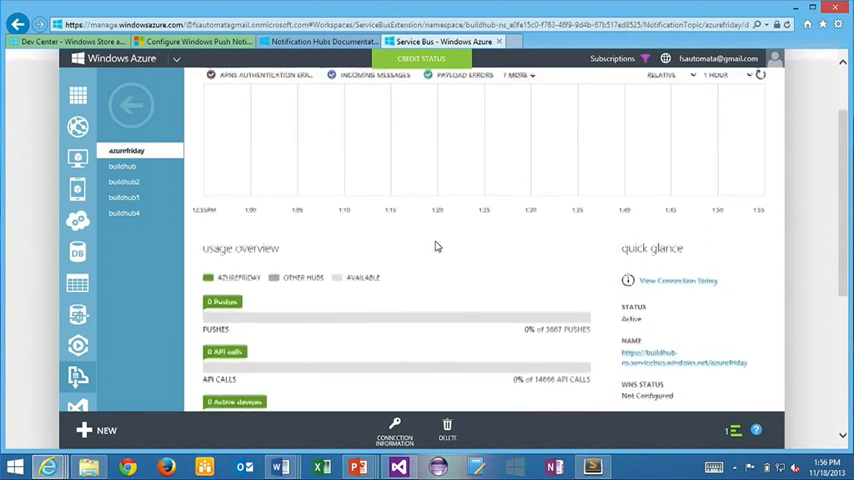
scroll(up, 3)
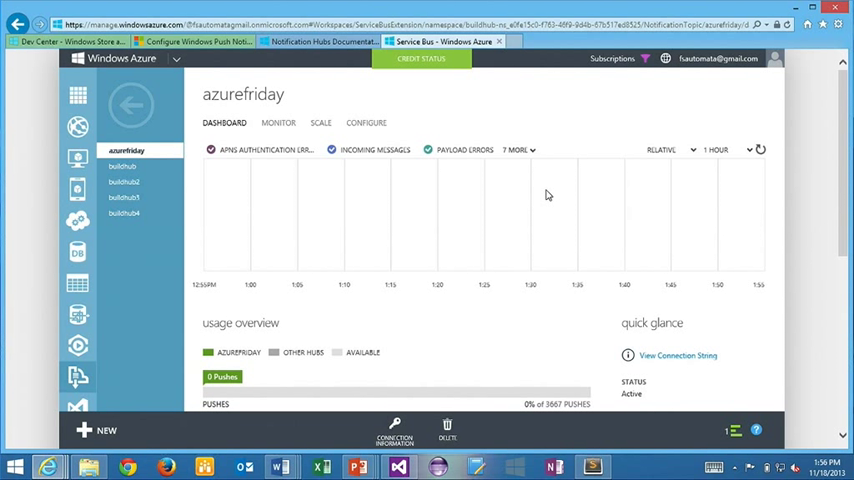
click(512, 148)
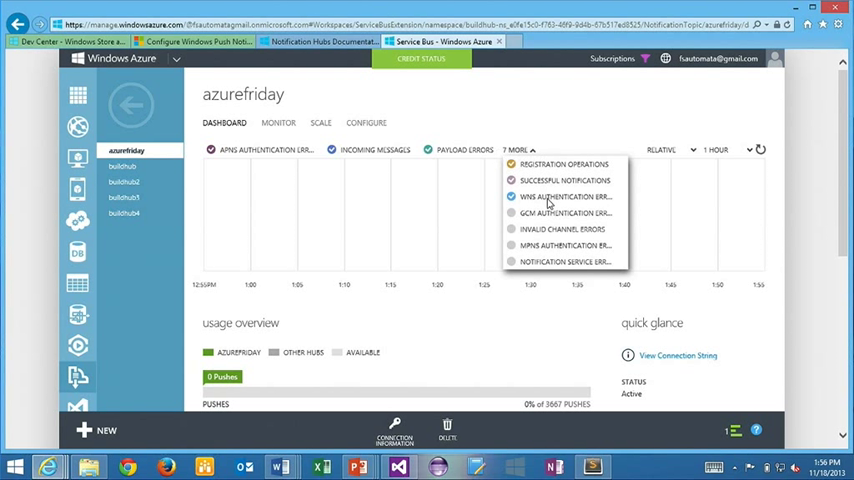
mouse_move(284, 128)
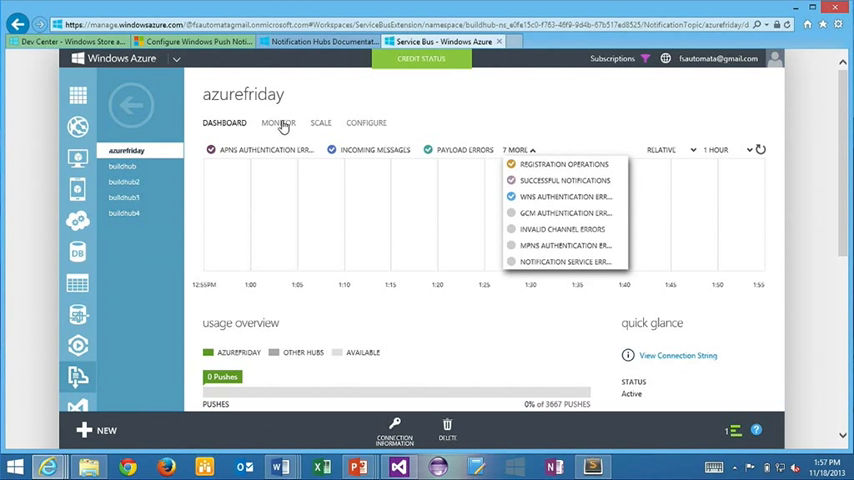
Load the azurefriday hub's MONITOR page with its metrics chart and table
click(278, 122)
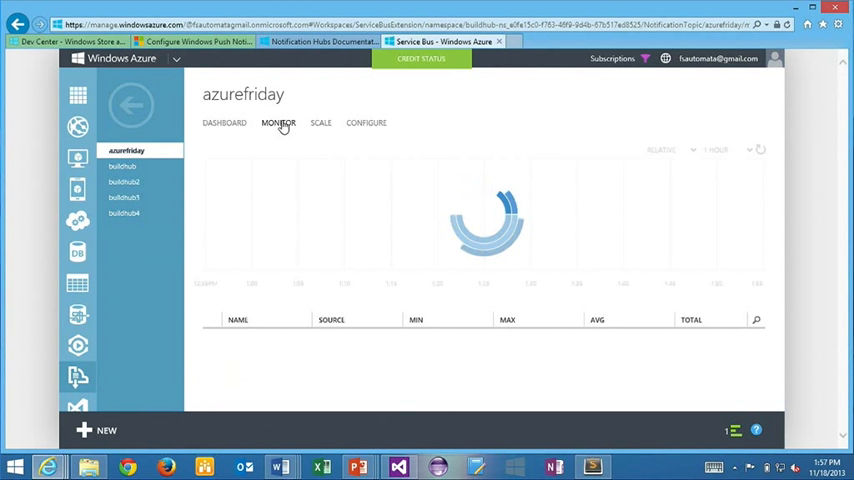
click(278, 122)
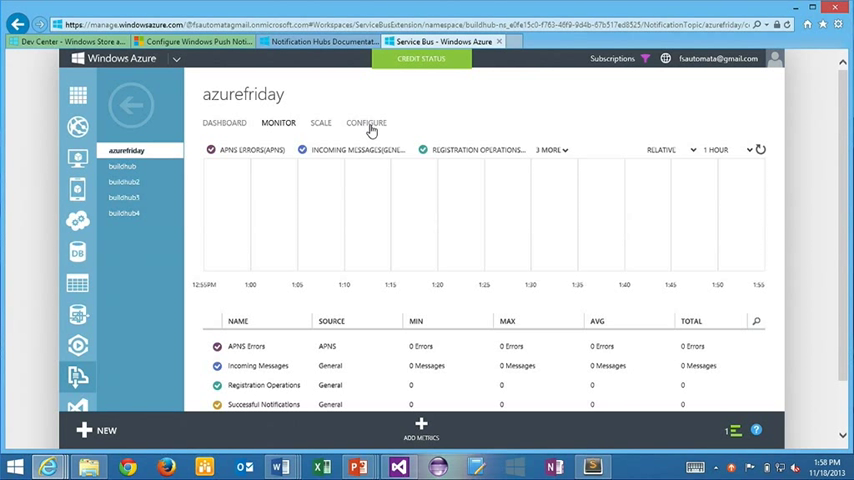
Review azurefriday's blank CONFIGURE settings, then move to the Windows Store Dev Center
click(366, 122)
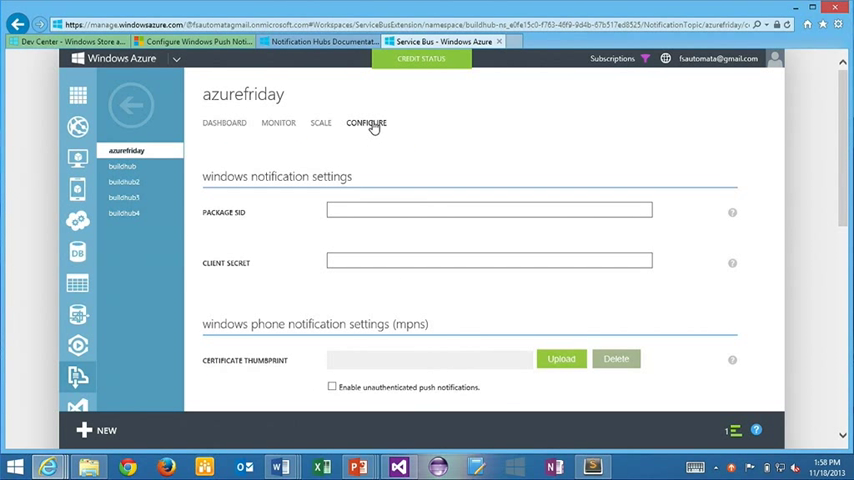
mouse_move(448, 148)
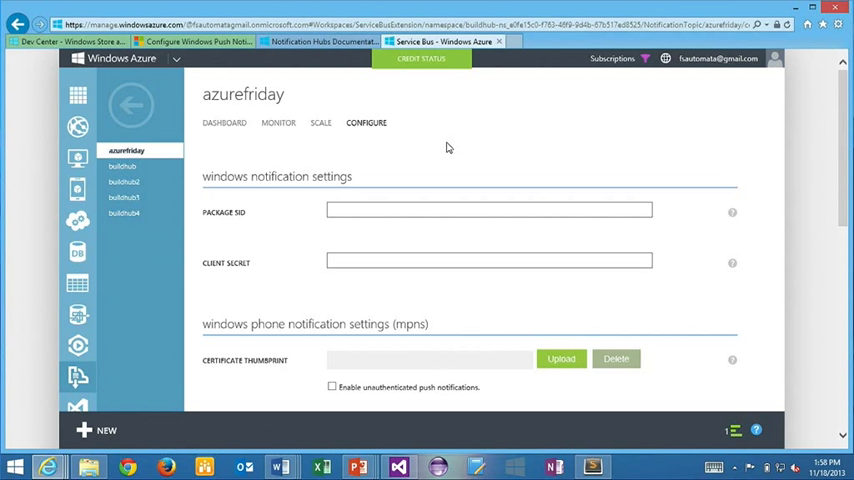
mouse_move(508, 232)
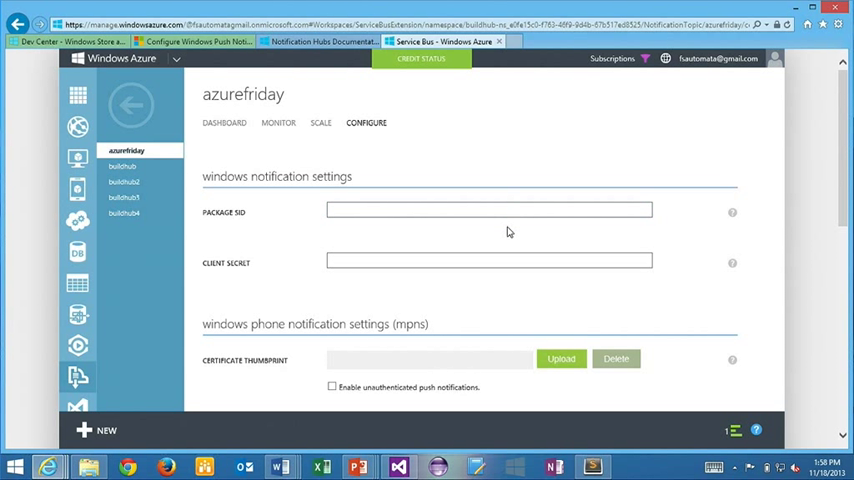
scroll(down, 3)
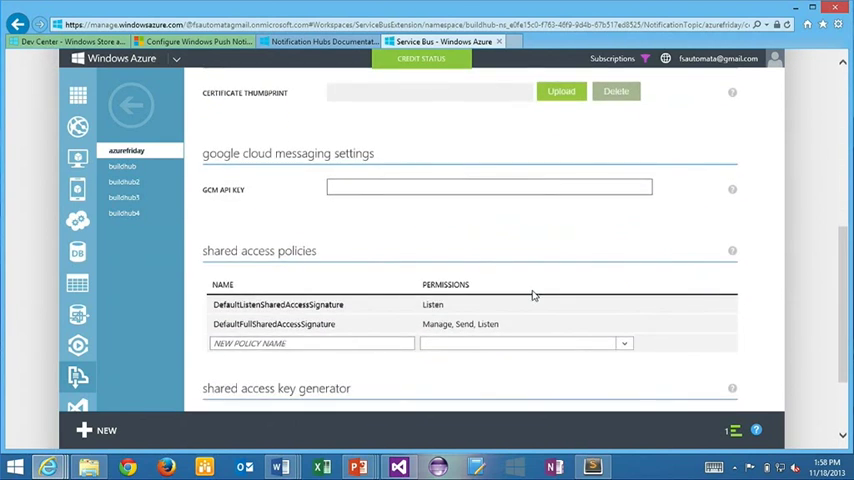
scroll(up, 3)
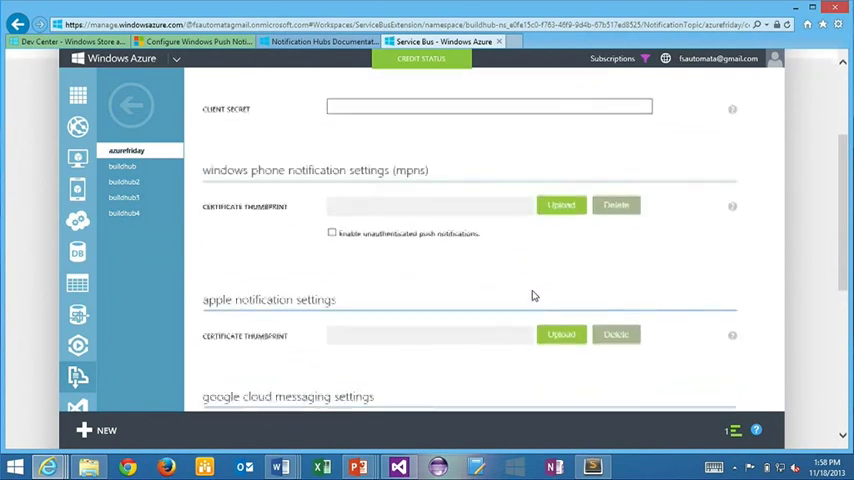
scroll(up, 3)
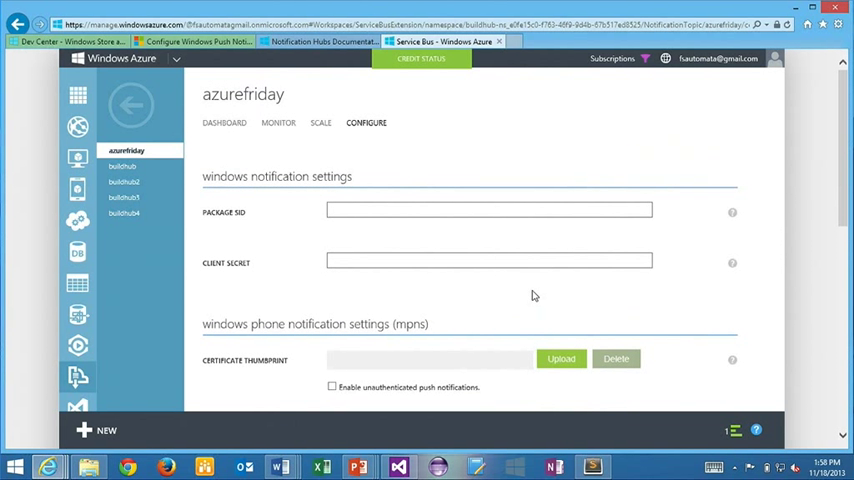
mouse_move(542, 276)
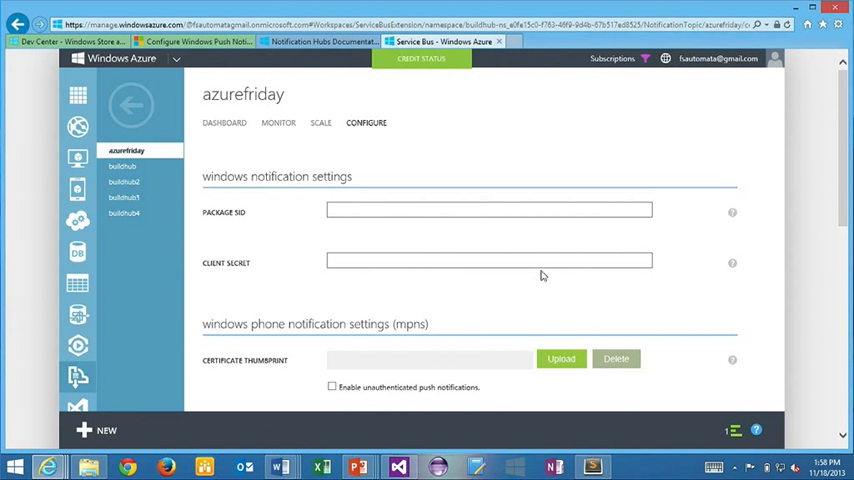
click(488, 260)
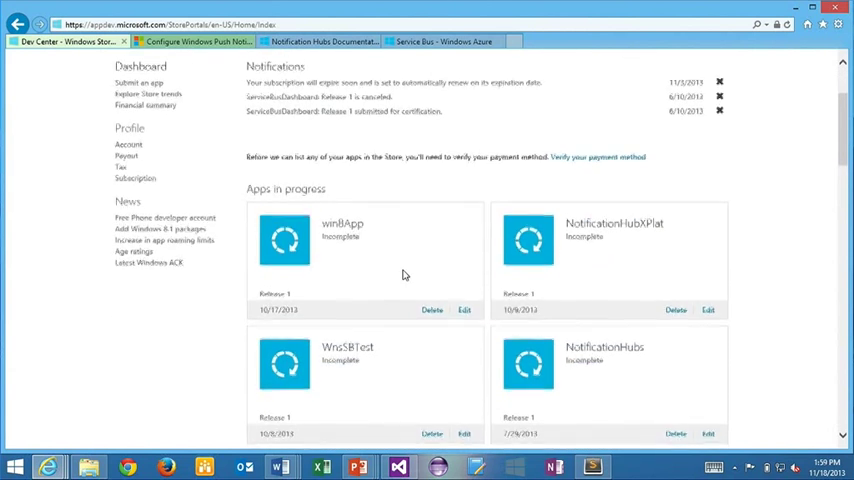
Scroll down the Apps in progress list to ThingsAreHard, ElioApp and manu-app
scroll(down, 3)
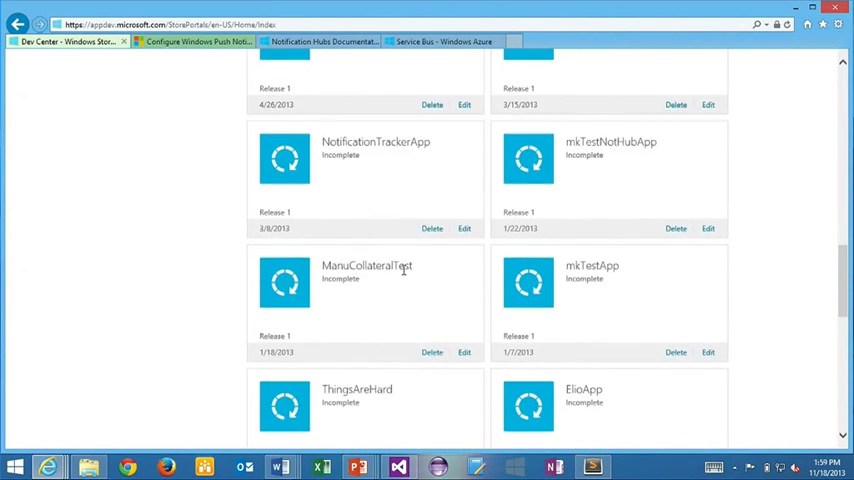
scroll(down, 3)
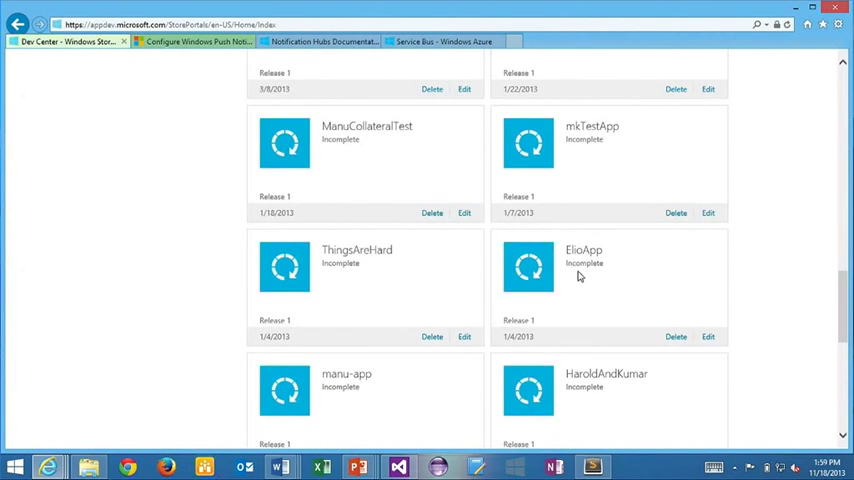
mouse_move(196, 40)
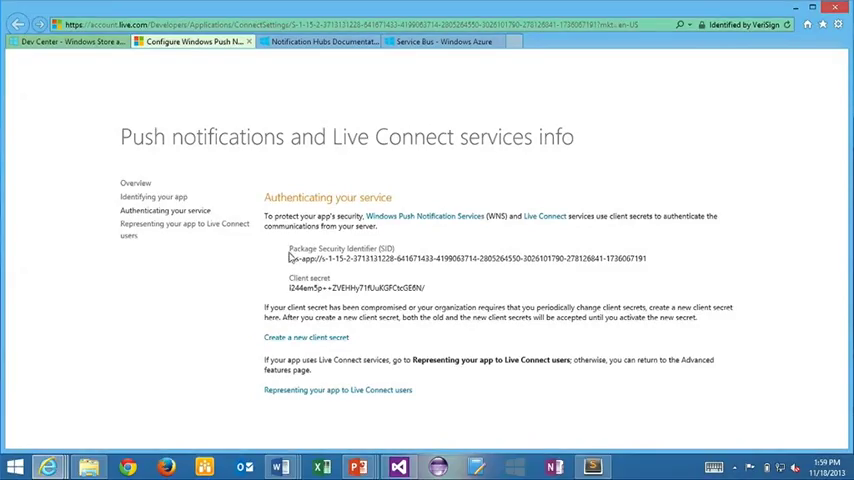
Copy the app's Package Security Identifier and return to the azurefriday hub settings
triple_click(456, 258)
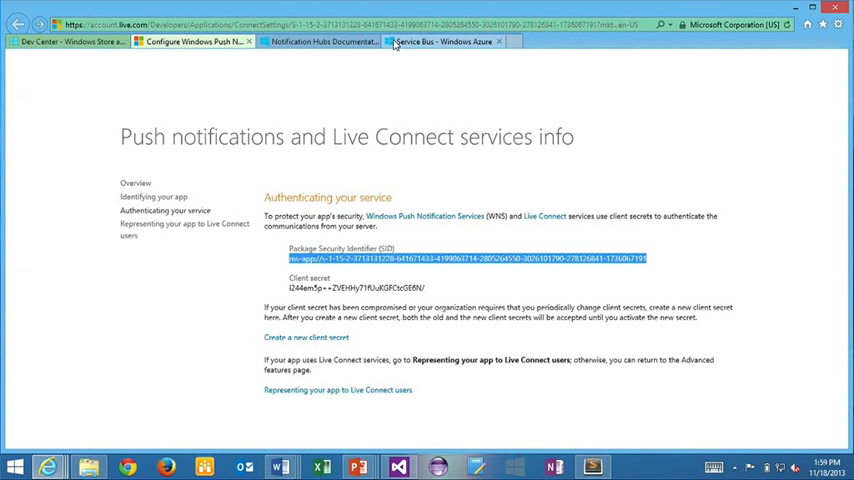
mouse_move(318, 42)
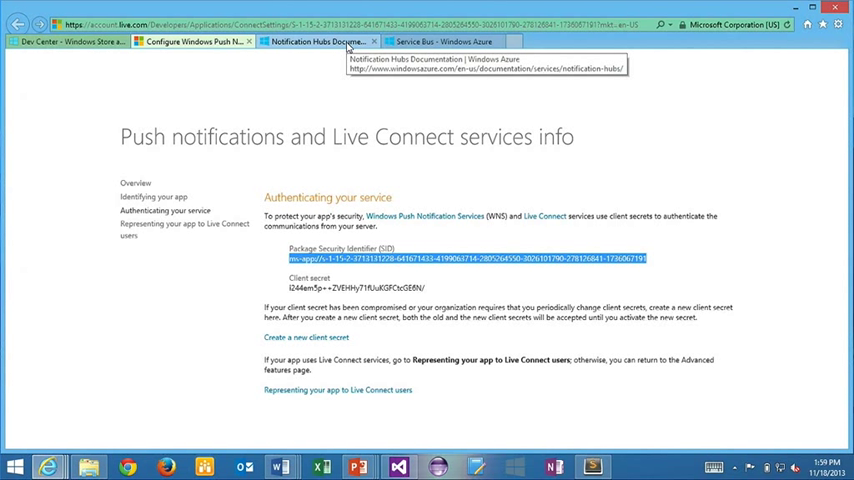
mouse_move(318, 42)
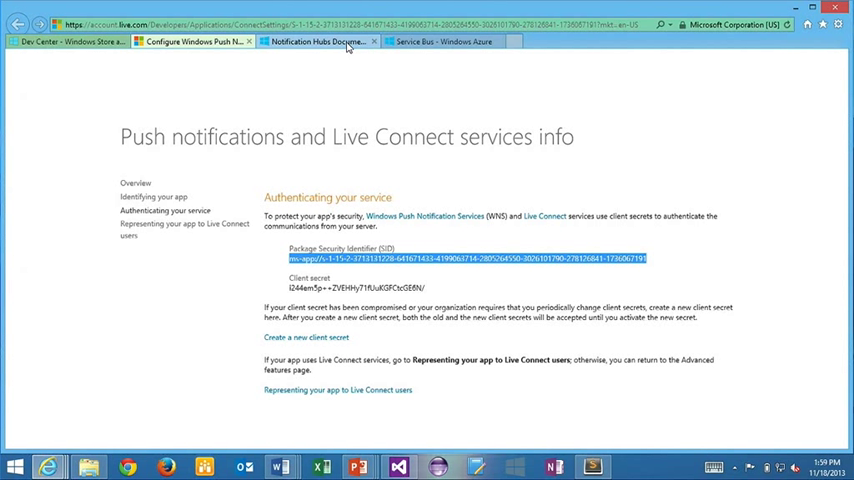
click(440, 42)
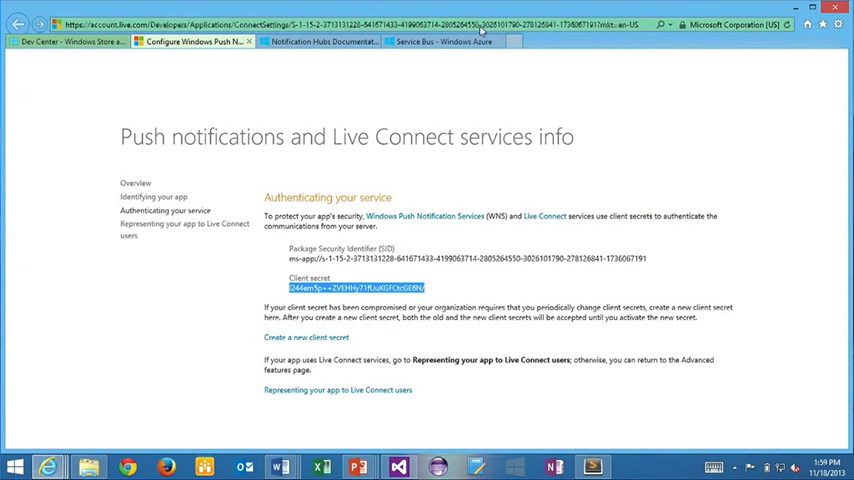
Paste the client secret into azurefriday's Windows settings and save them
click(444, 40)
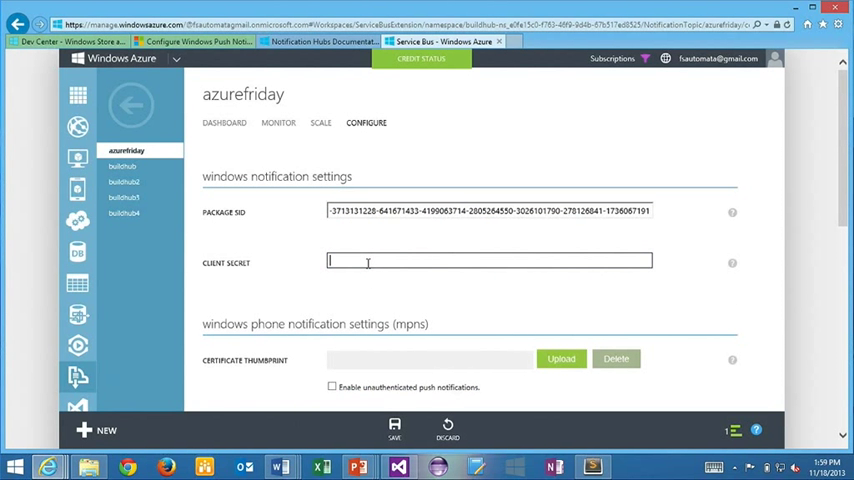
click(394, 428)
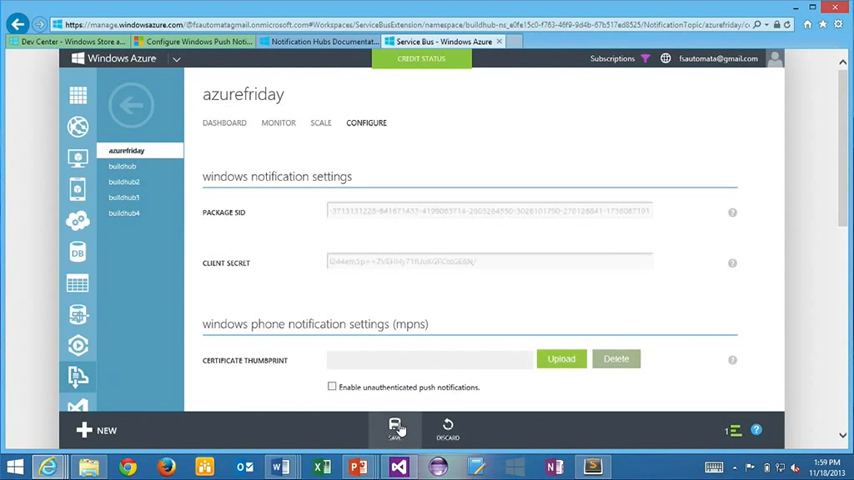
click(396, 424)
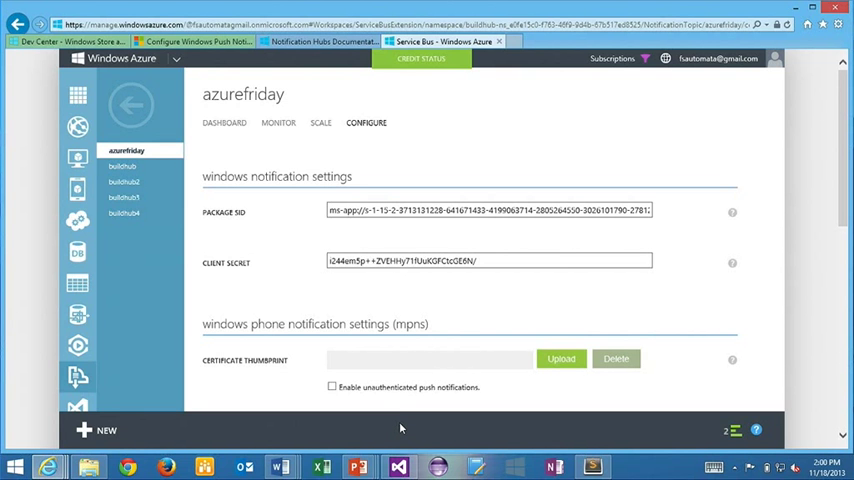
Switch to Visual Studio 2012 after confirming the saved SID and secret
click(480, 260)
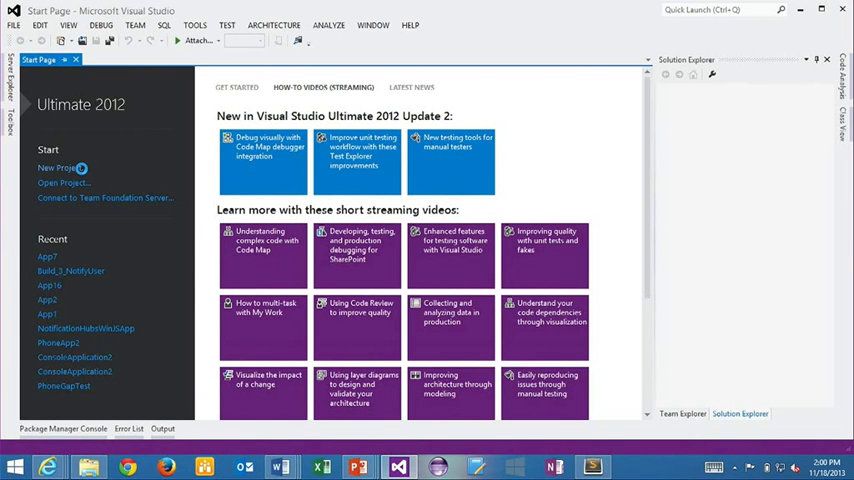
Create a Visual C# Windows Store Blank App (XAML) project named App3
click(58, 168)
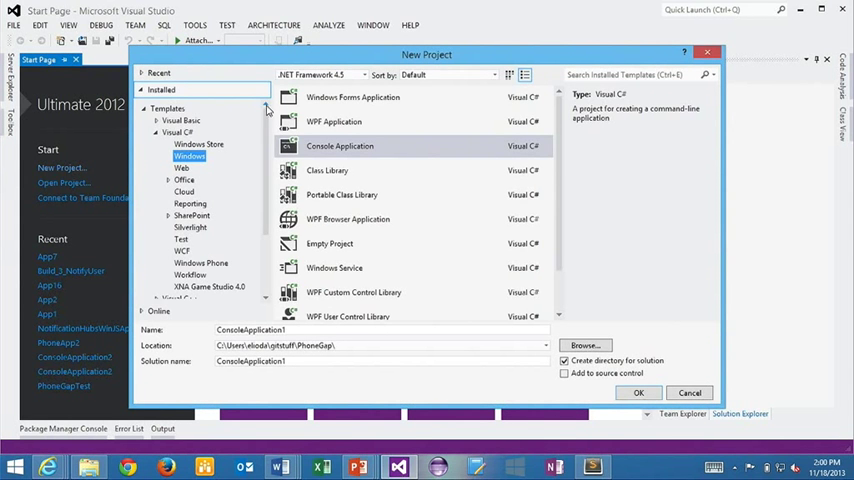
click(198, 144)
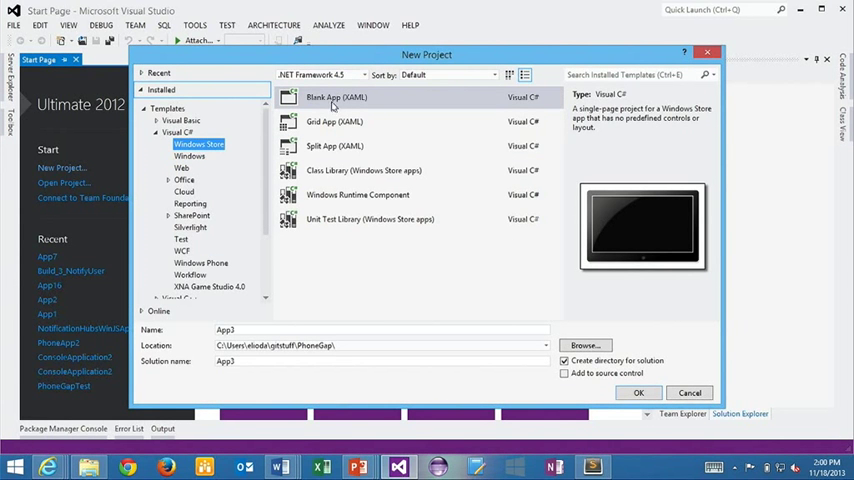
click(638, 392)
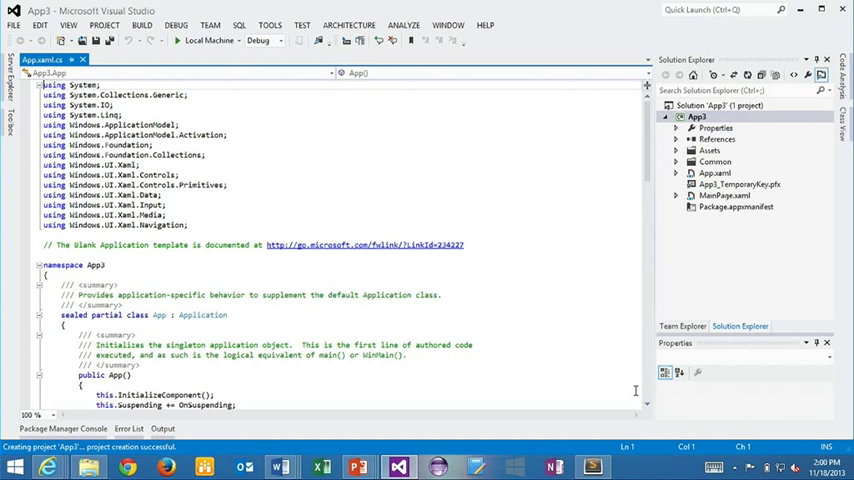
mouse_move(606, 196)
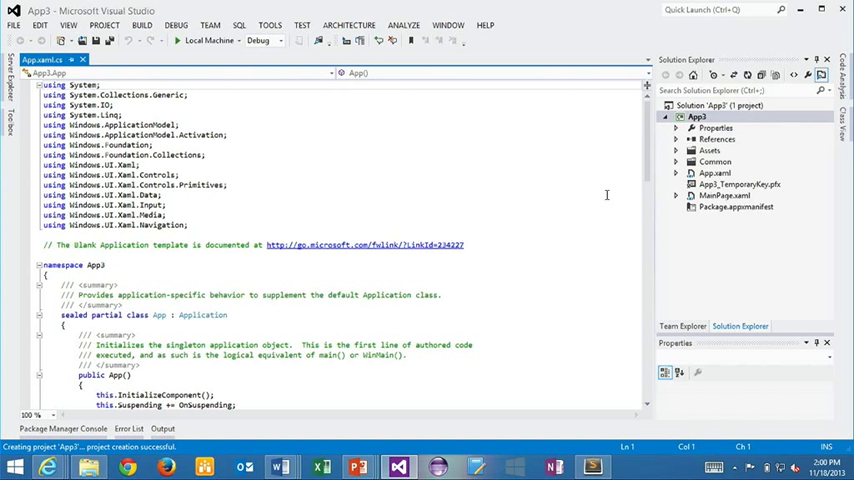
click(696, 116)
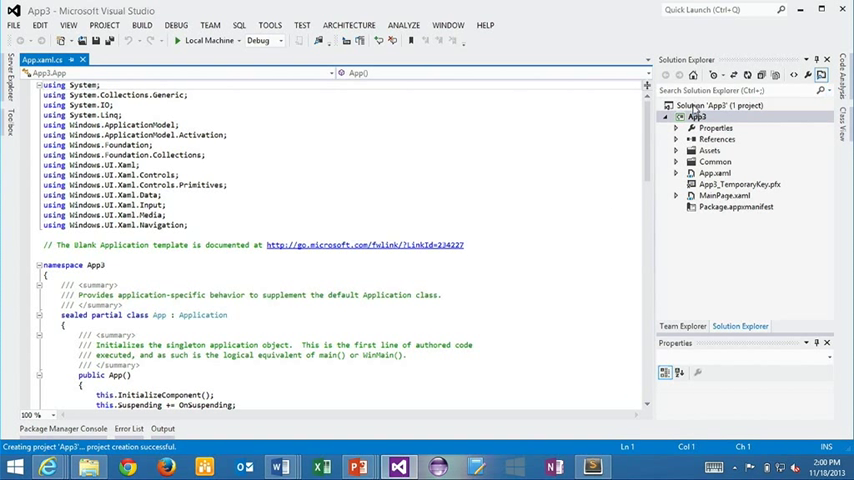
click(696, 116)
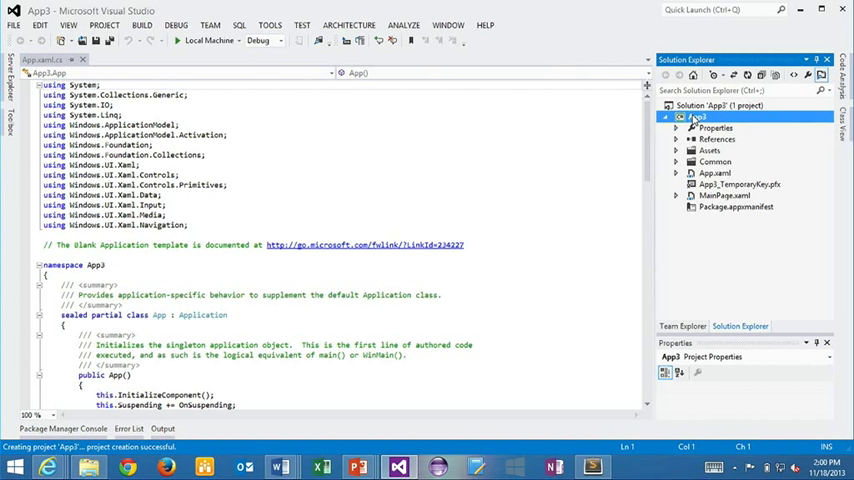
Start the Store association wizard for App3 and sign in to the developer account
right_click(696, 116)
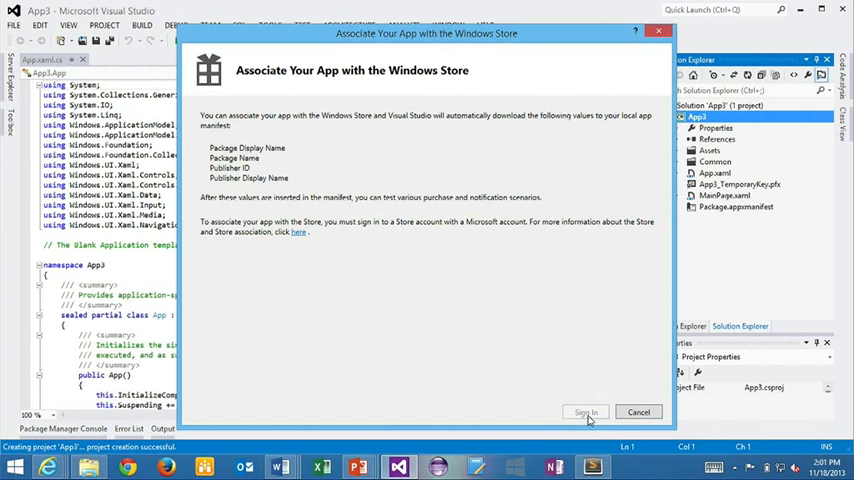
click(584, 412)
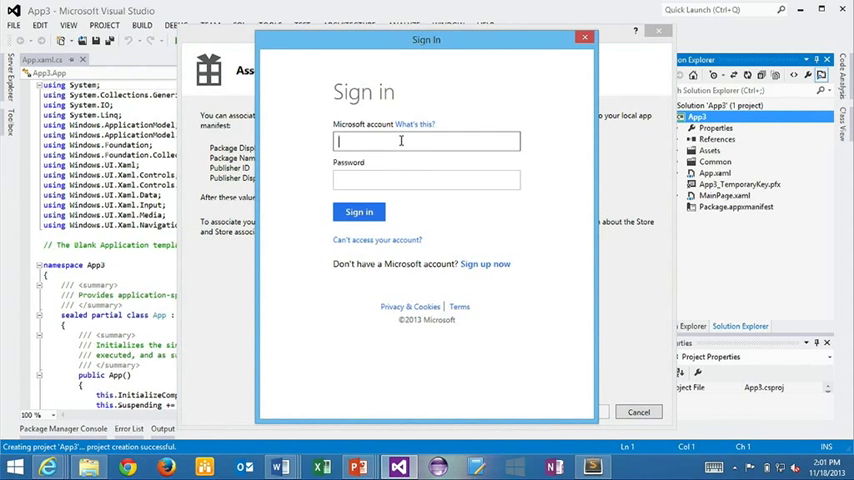
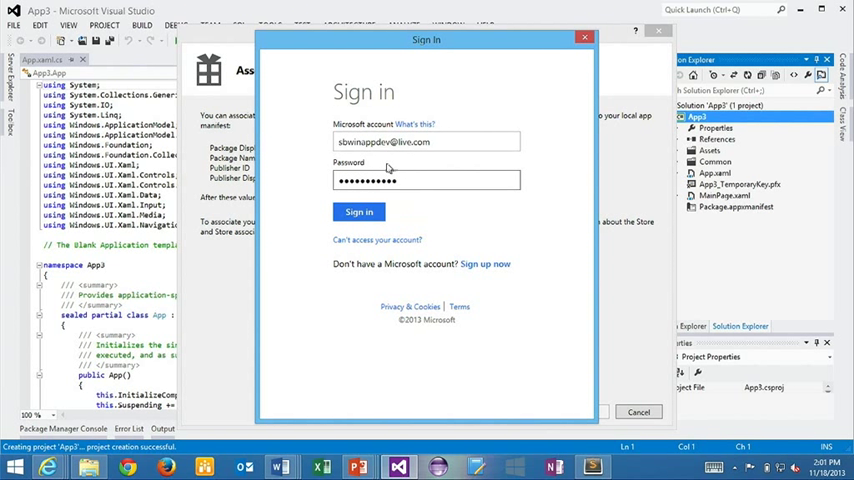
click(360, 212)
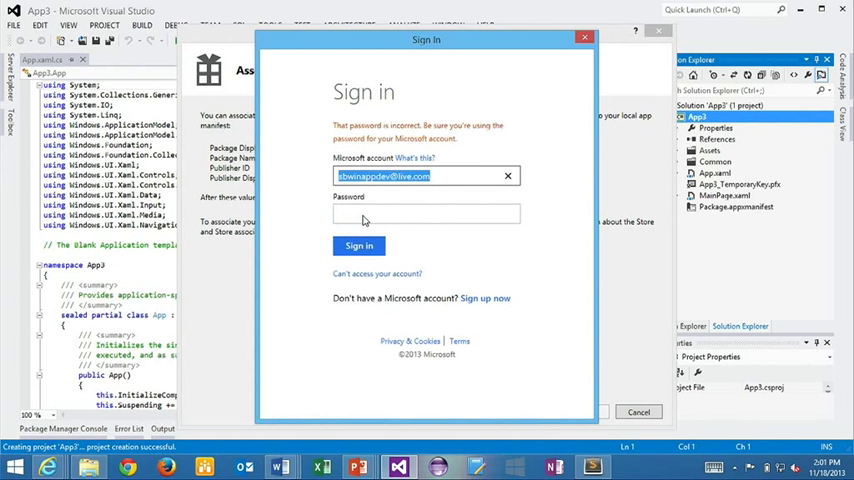
click(426, 212)
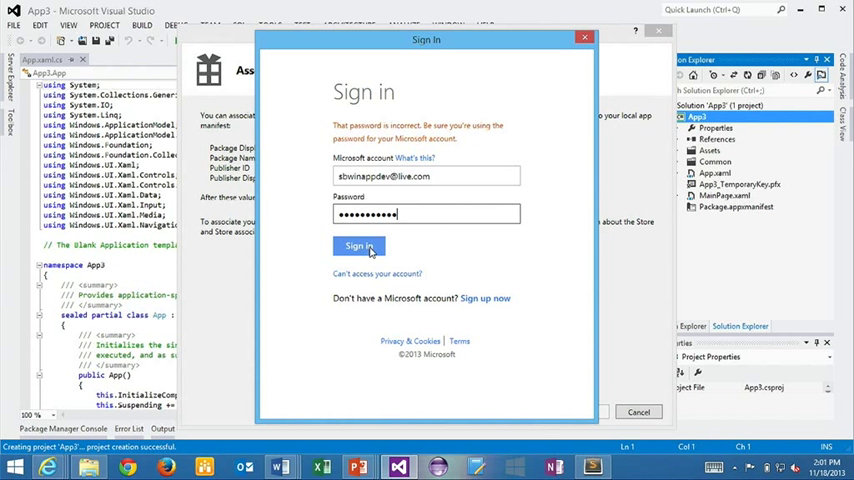
click(358, 246)
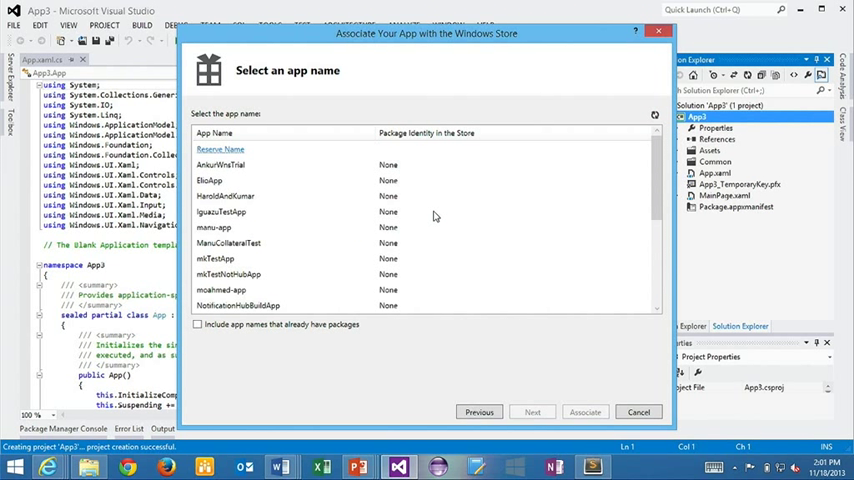
Choose ElioApp as the app name and complete the association
click(234, 184)
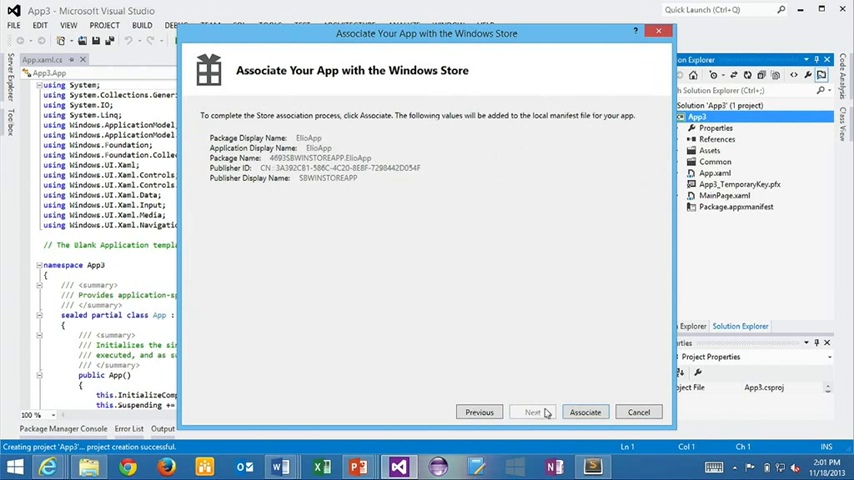
click(584, 412)
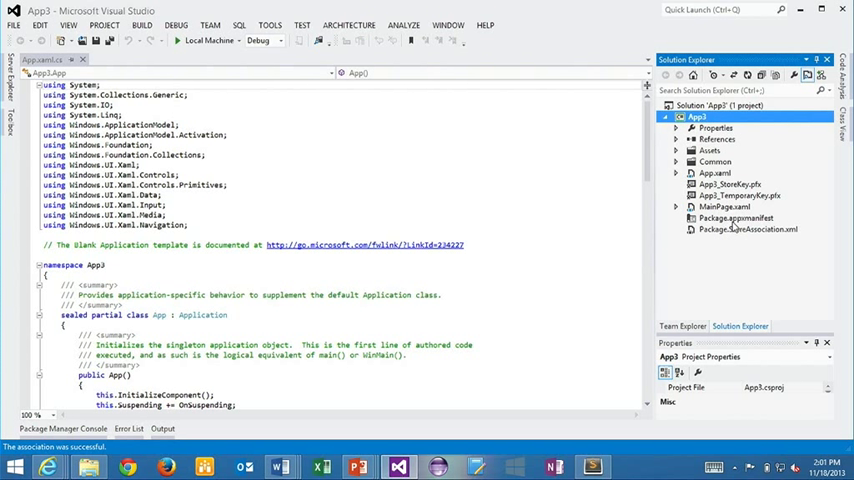
Set Toast capable to Yes in Package.appxmanifest and return to App.xaml.cs
double_click(736, 218)
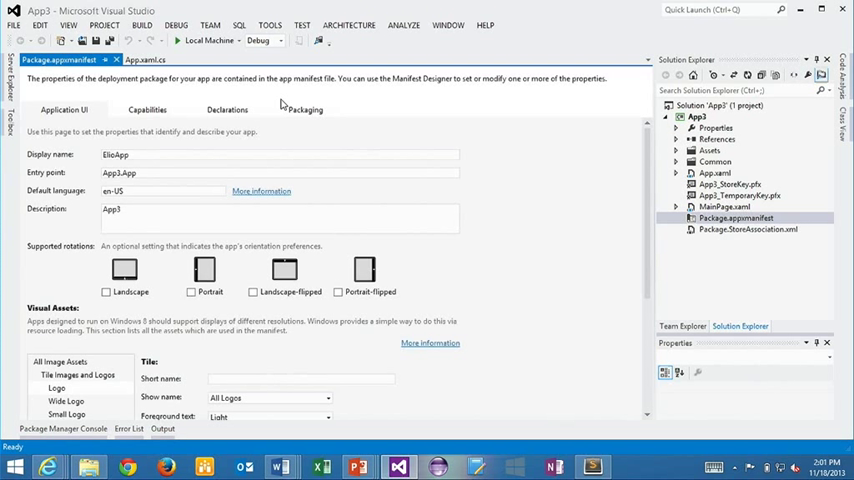
click(304, 108)
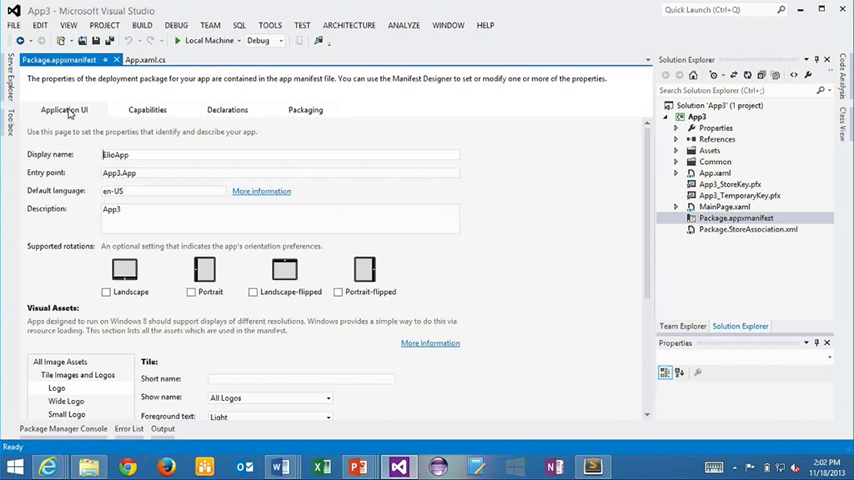
mouse_move(128, 270)
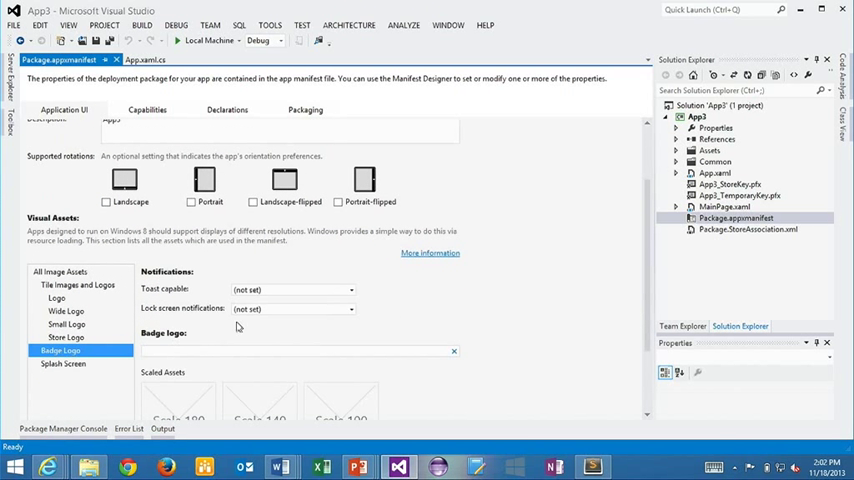
click(352, 288)
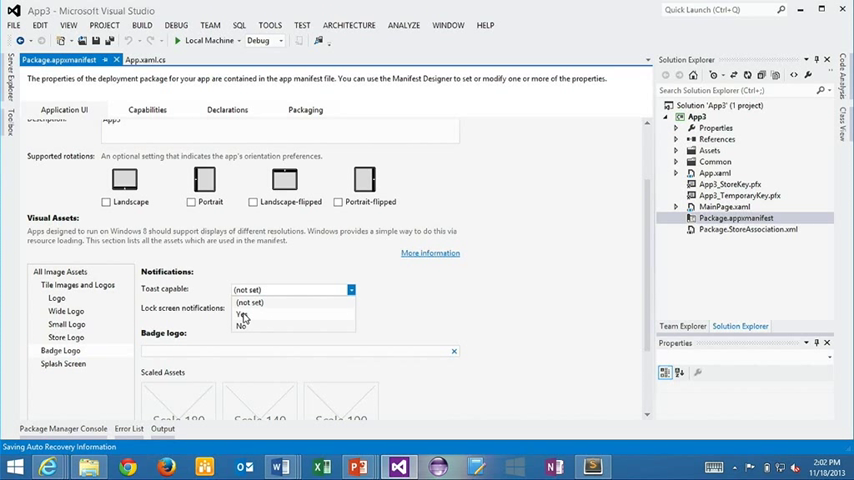
click(242, 316)
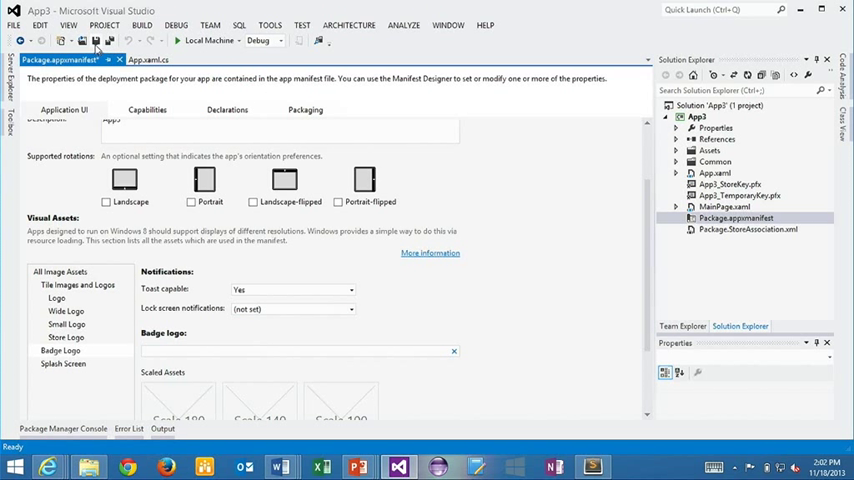
click(144, 60)
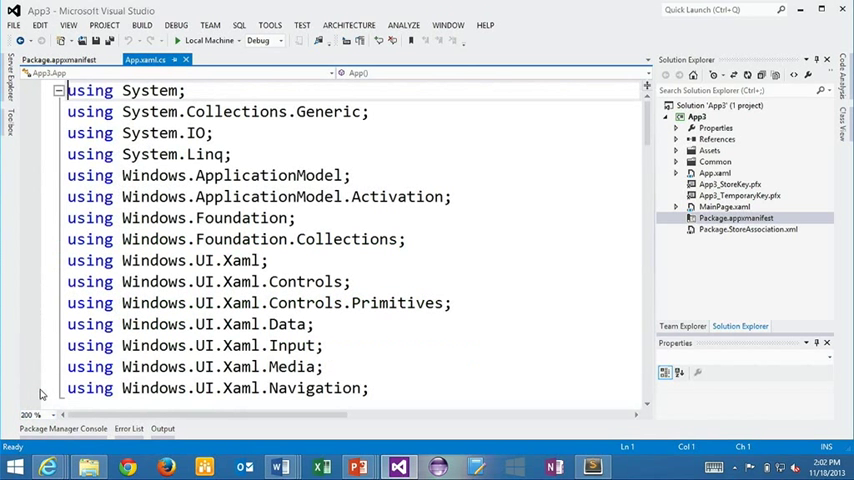
Install the Windows Azure Service Bus Managed for Windows Store NuGet package into App3
click(158, 280)
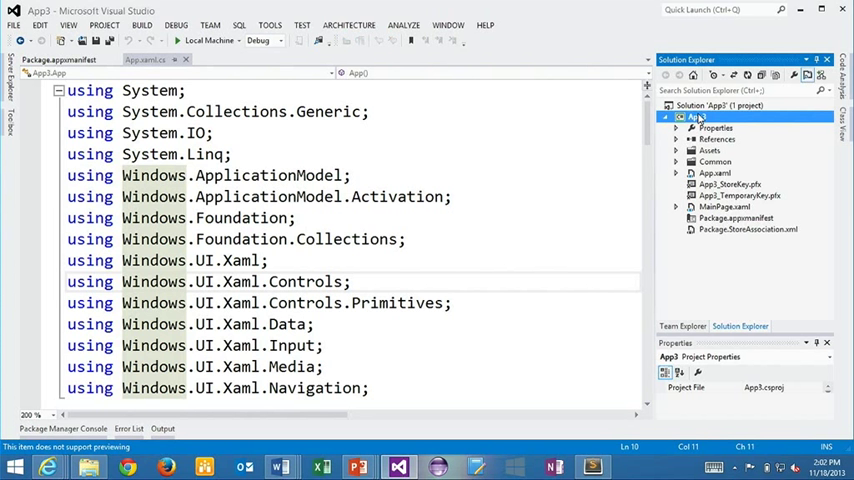
right_click(694, 116)
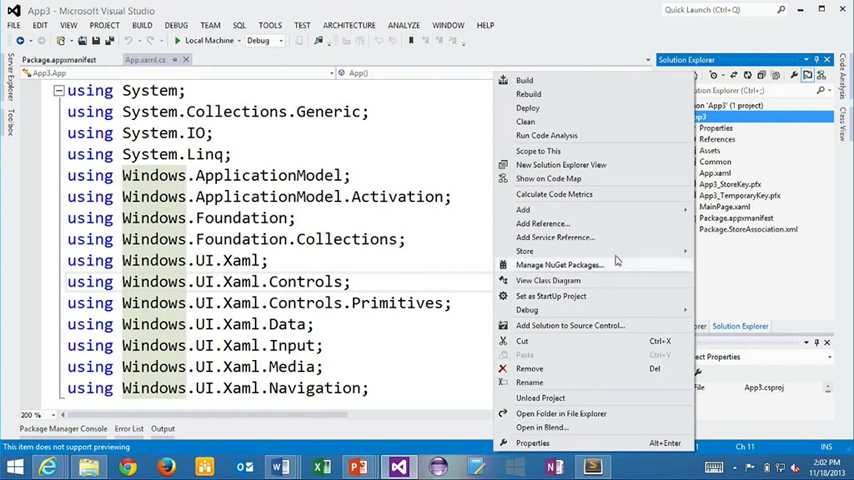
click(604, 268)
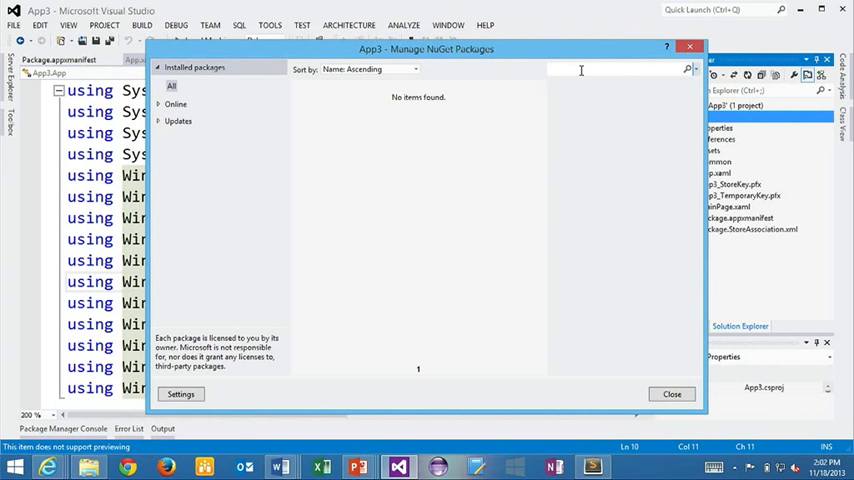
text(notification)
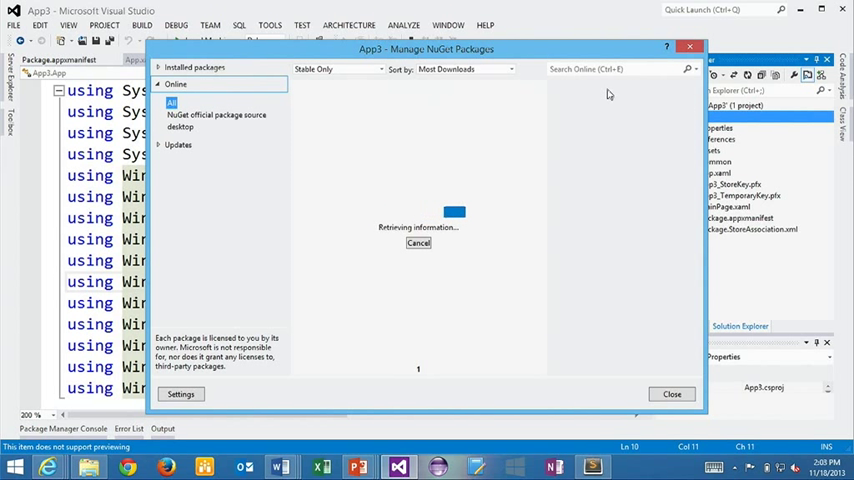
text(notification hubs)
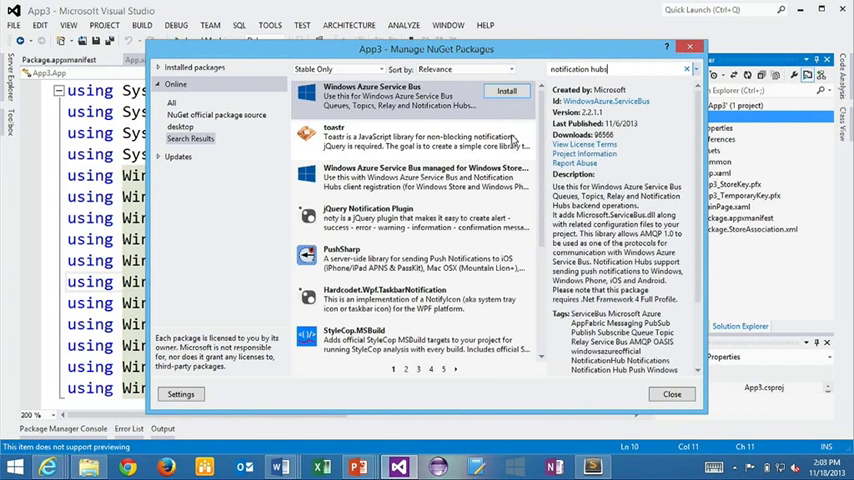
click(420, 178)
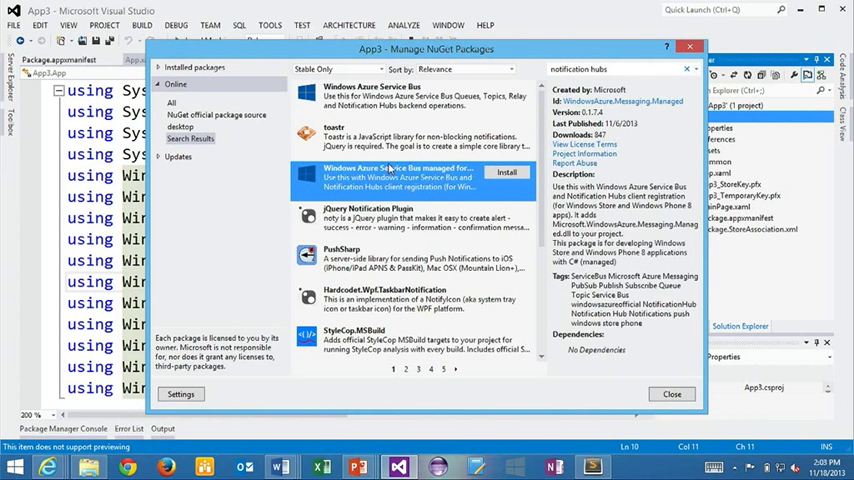
mouse_move(466, 180)
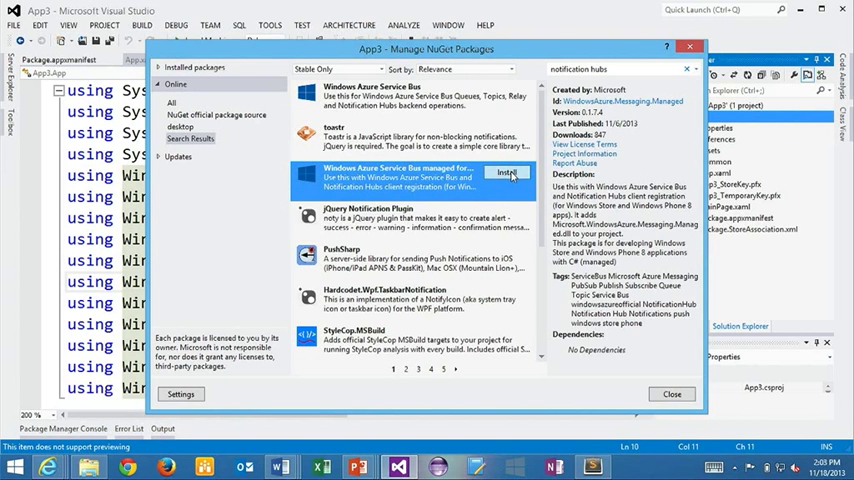
click(506, 172)
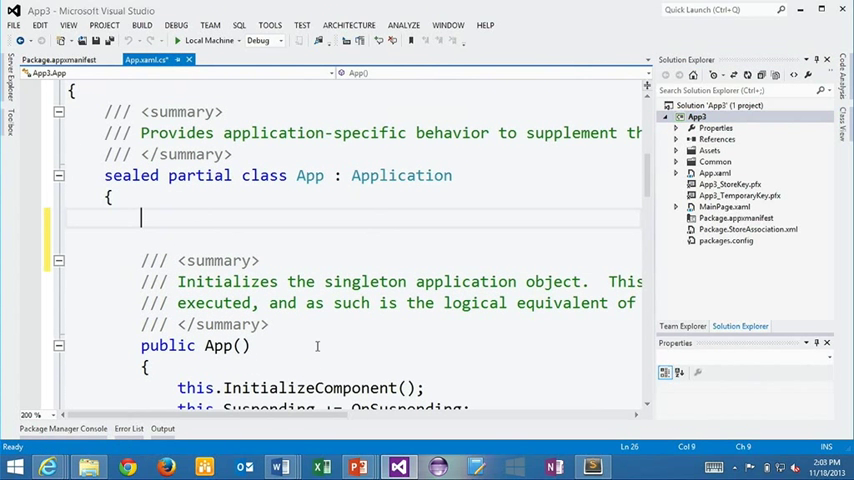
Declare the field 'private NotificationHub hub;' in App.xaml.cs
text(private)
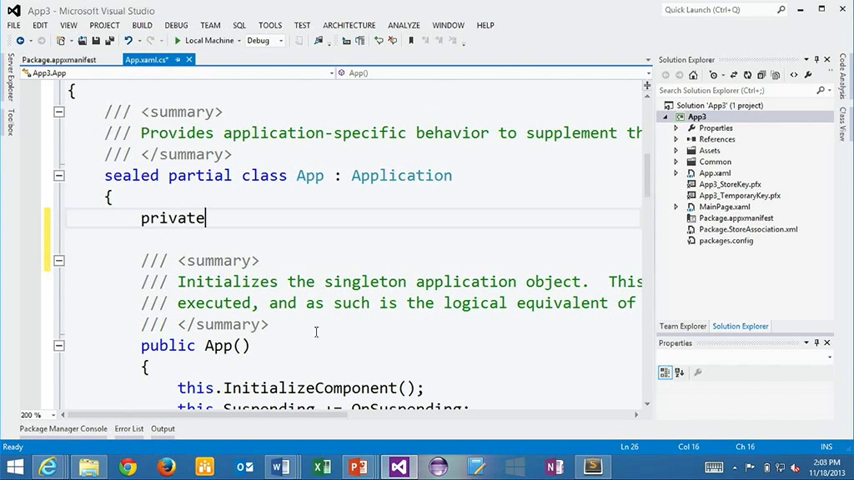
text(Notid)
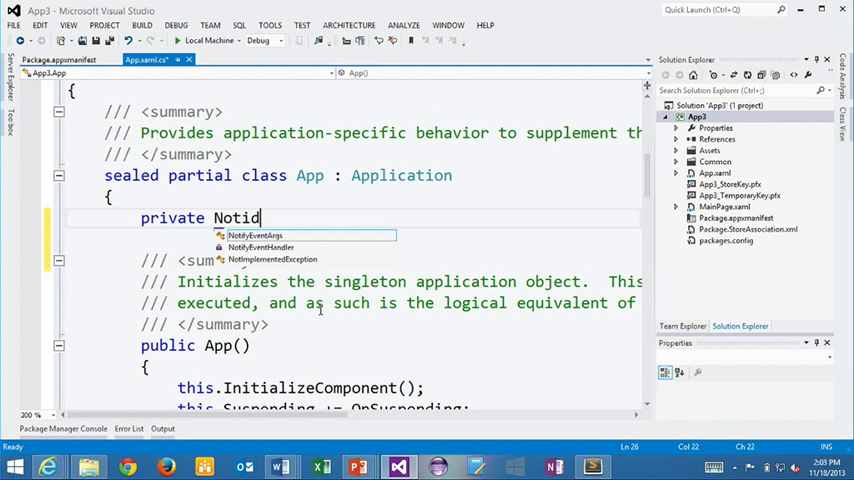
text(fi)
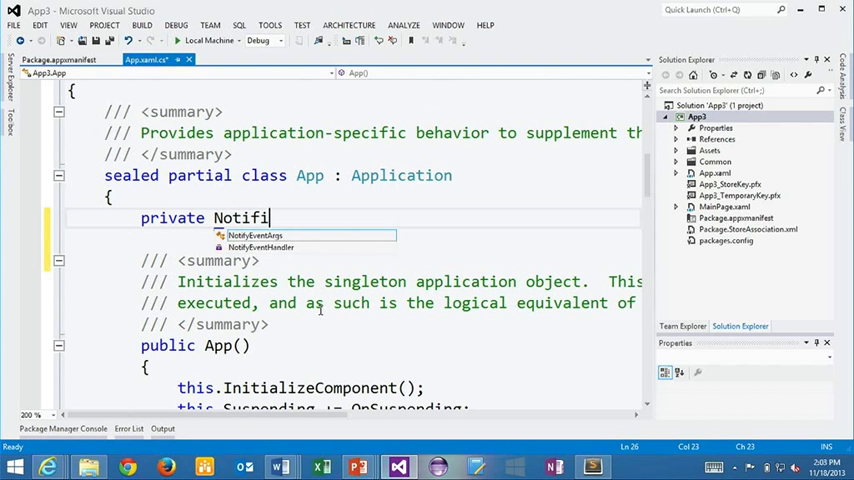
text(cationHub)
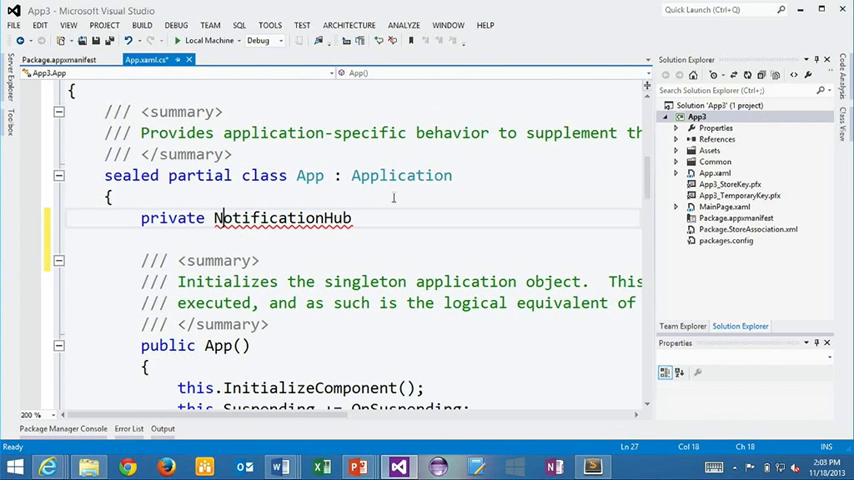
text(hub)
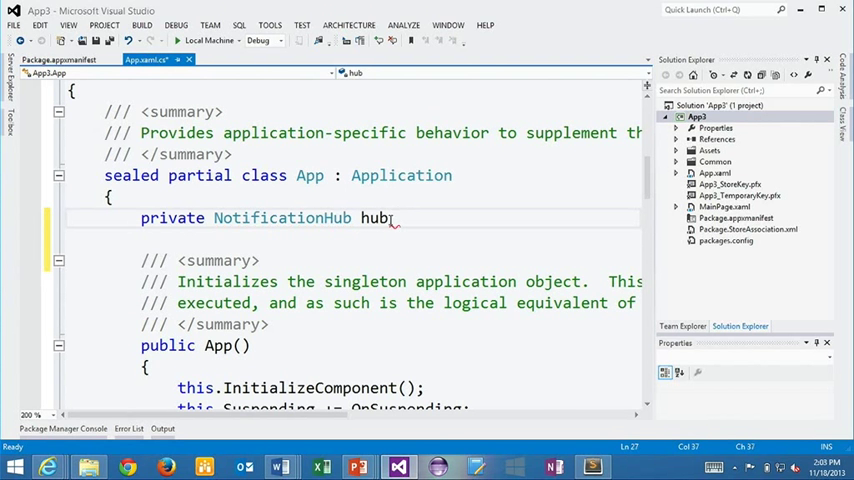
scroll(down, 3)
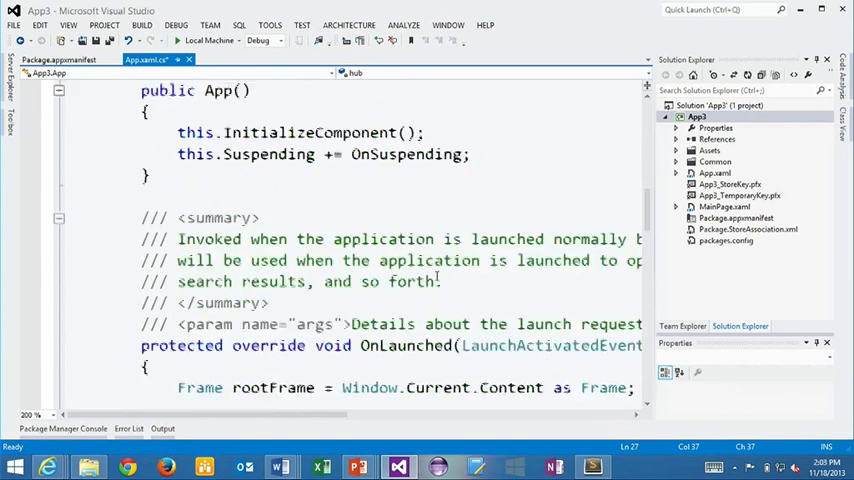
scroll(down, 3)
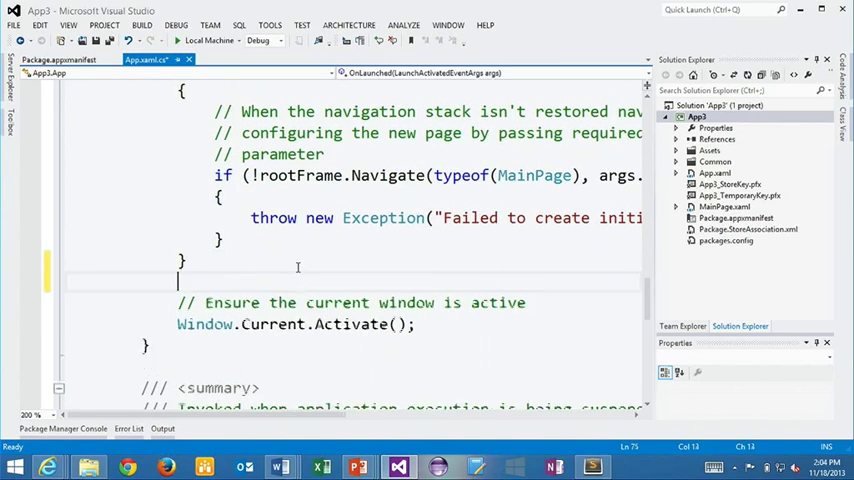
In OnLaunched write 'hub = new NotificationHub("azurefriday", ""' with the connection string still empty
text(hu)
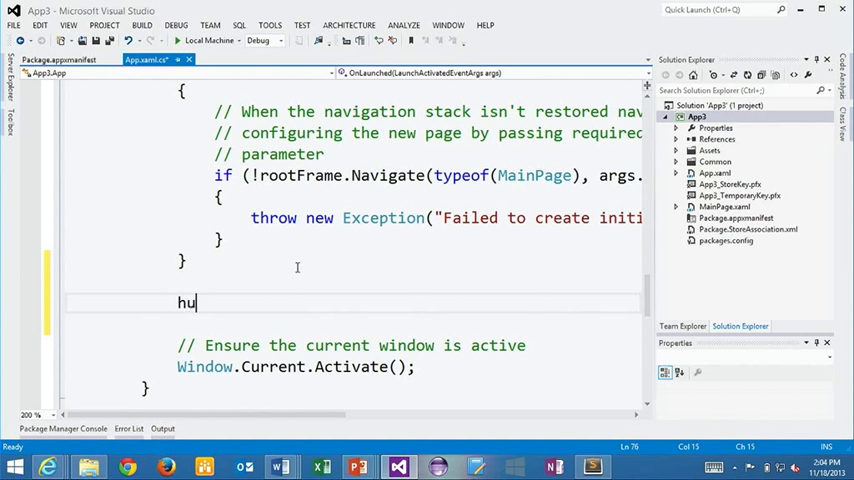
text(b)
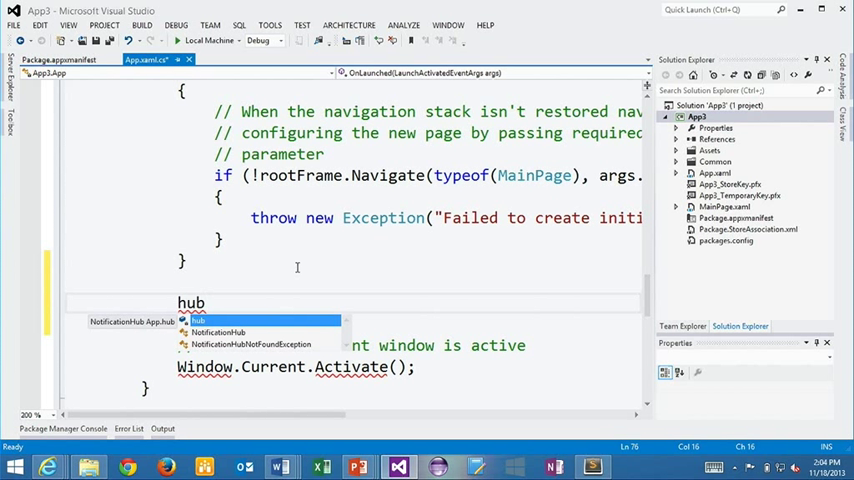
text(= ne)
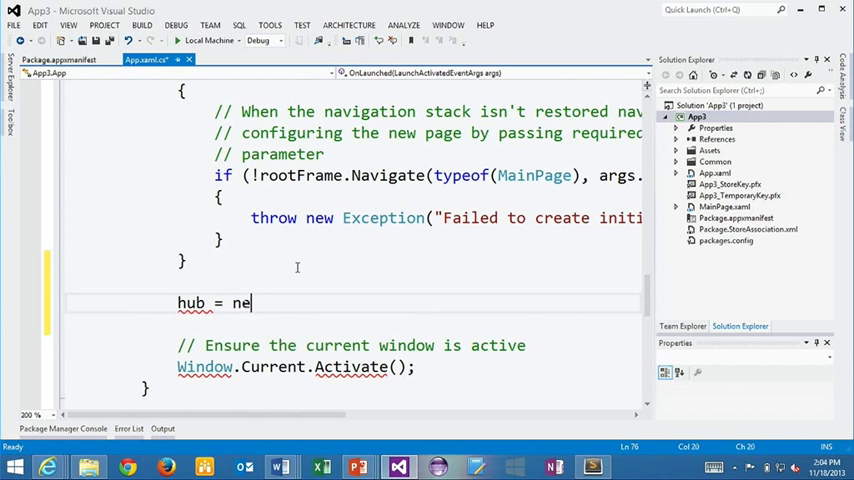
text(w NotificationHub)
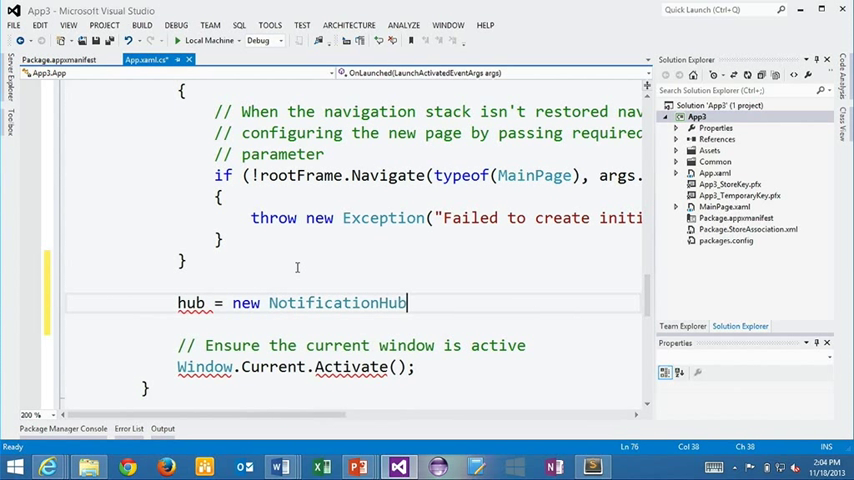
text(()
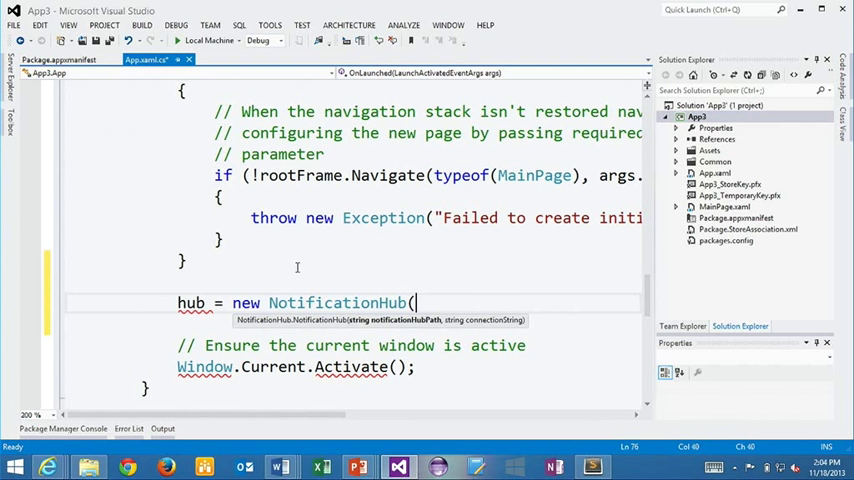
text("azure")
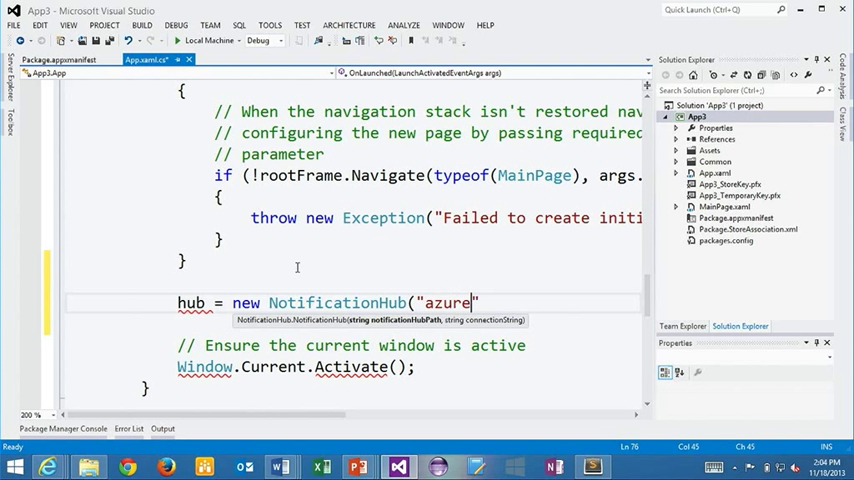
text(friday)
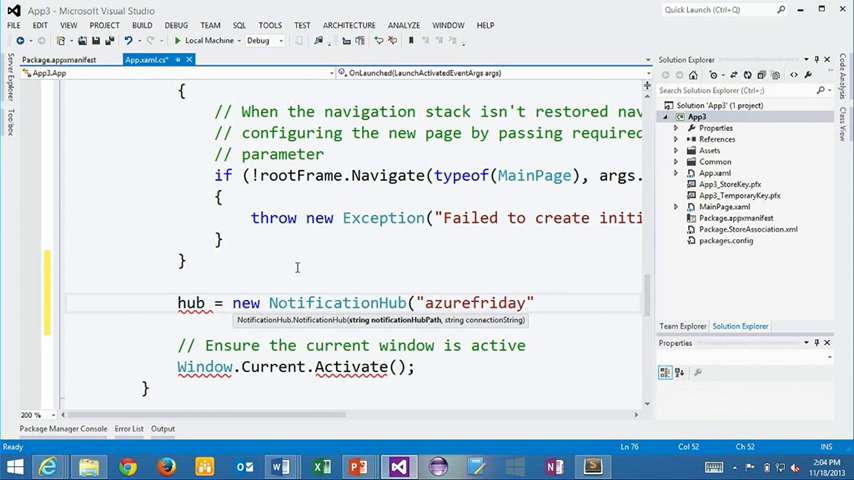
text(, "")
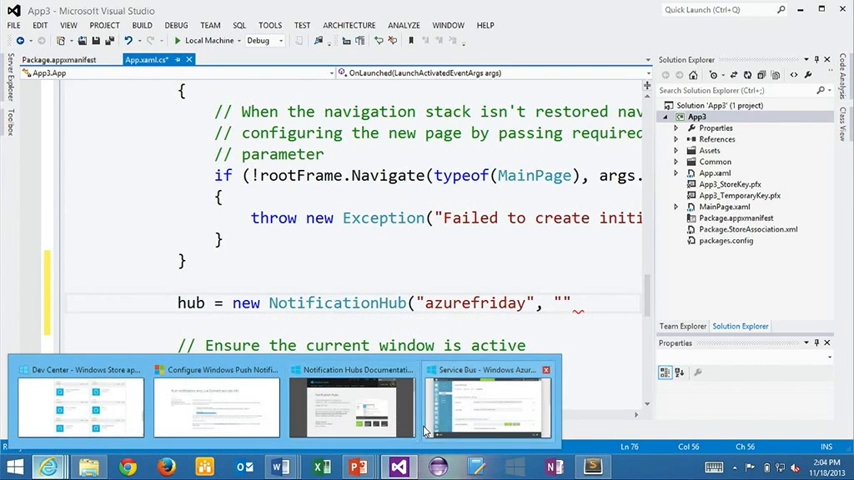
Copy the DefaultListenSharedAccessSignature connection string from the azurefriday hub's Connection Information
click(488, 404)
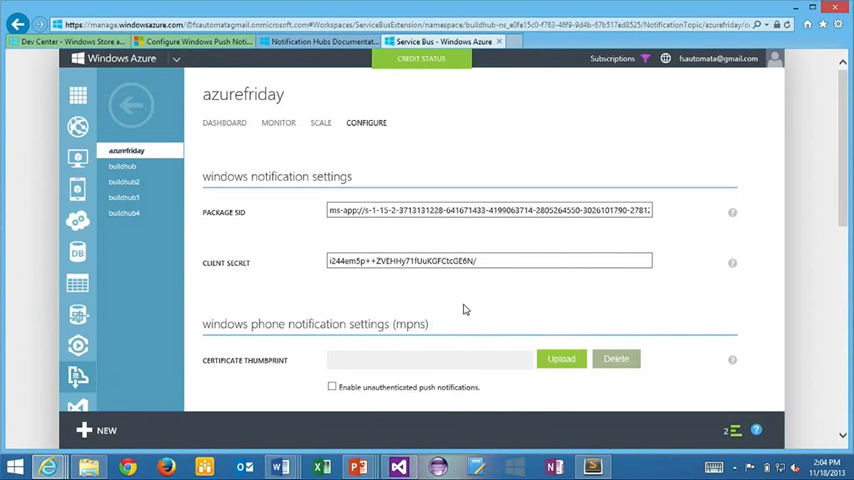
mouse_move(224, 126)
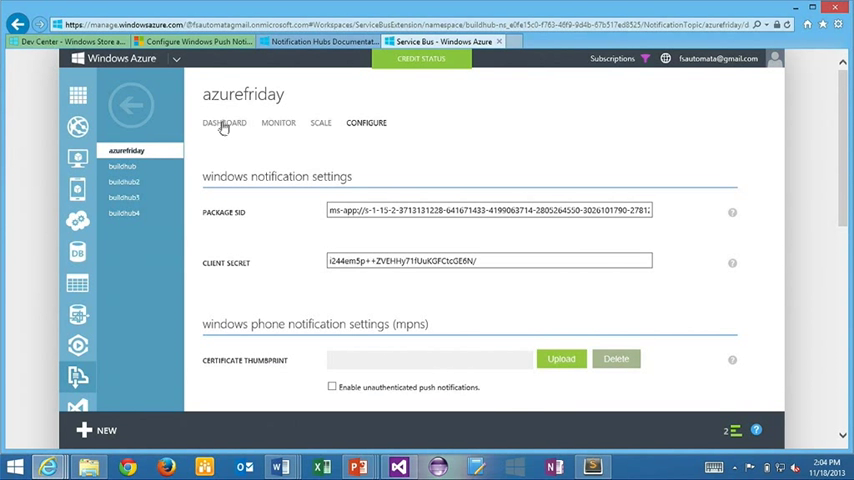
click(224, 122)
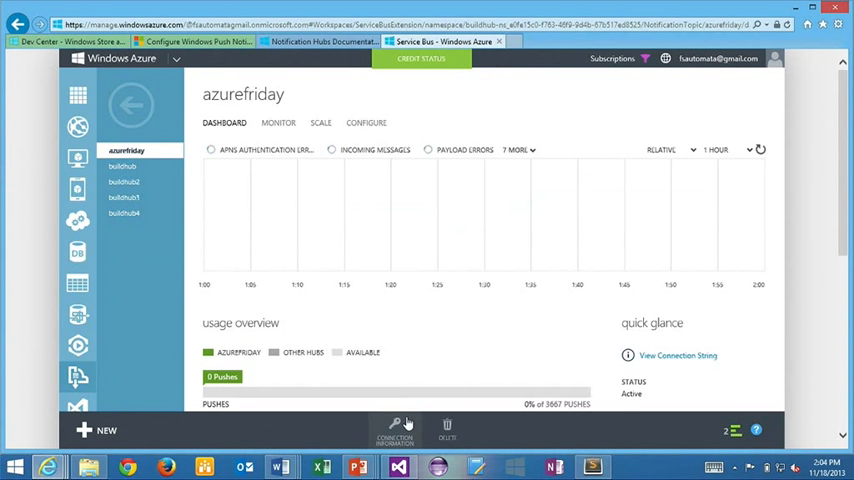
click(396, 428)
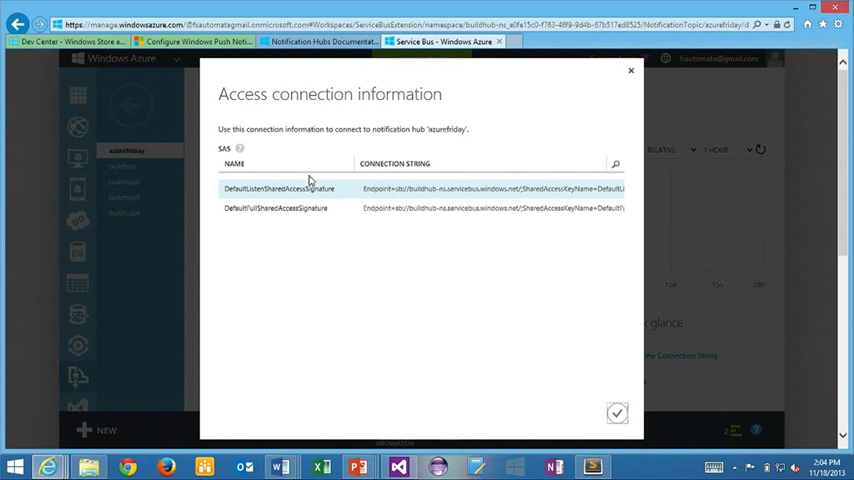
mouse_move(332, 284)
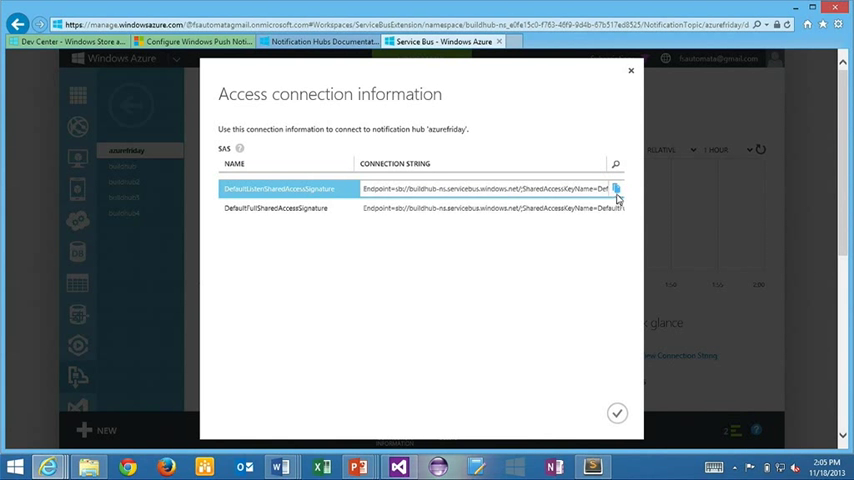
click(276, 208)
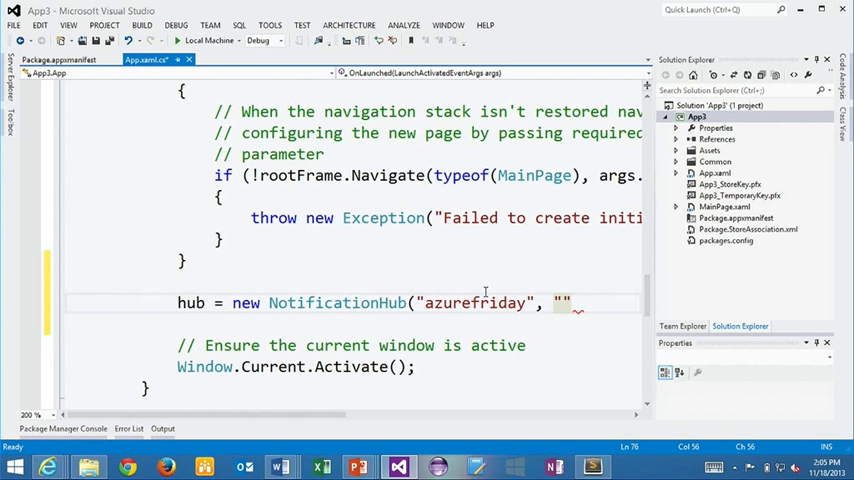
Close the NotificationHub constructor with the pasted connection string and call a generated InitNotificationAsync stub
text();)
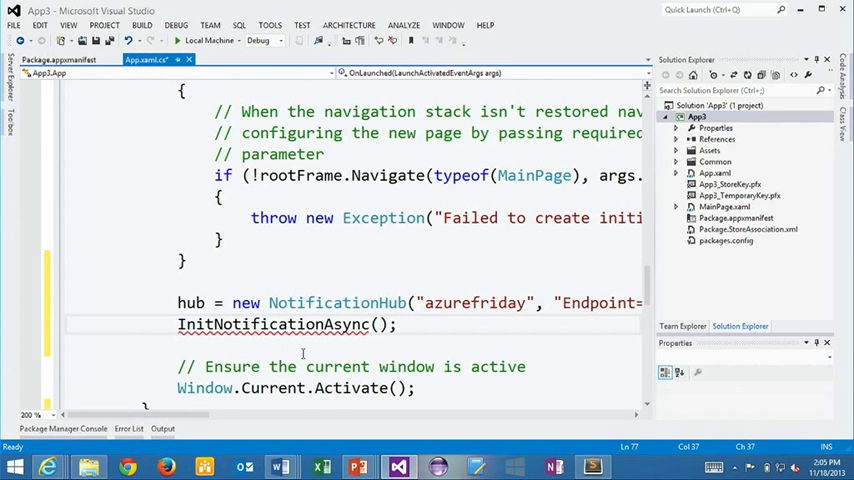
scroll(down, 3)
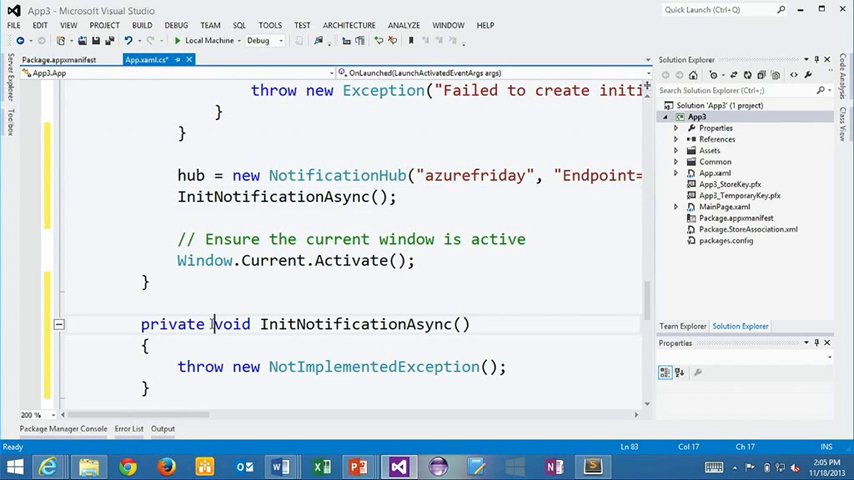
Make the method async and await CreatePushNotificationChannelForApplicationAsync into var channel
text(async)
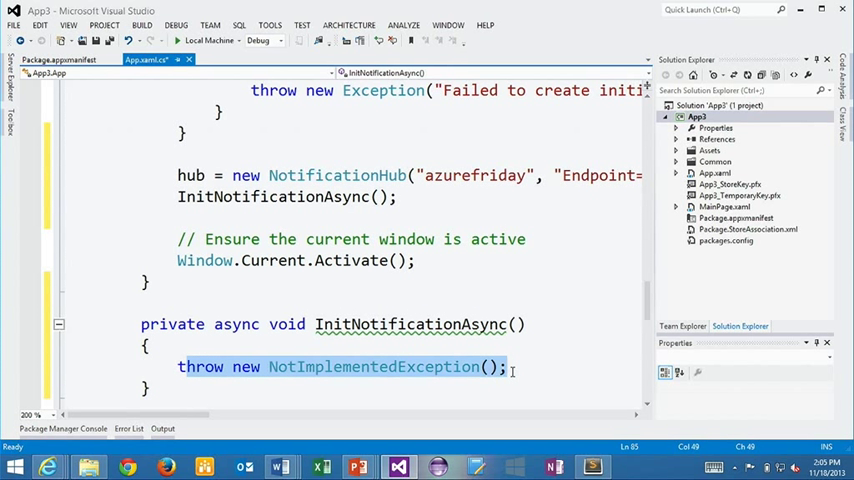
key(Delete)
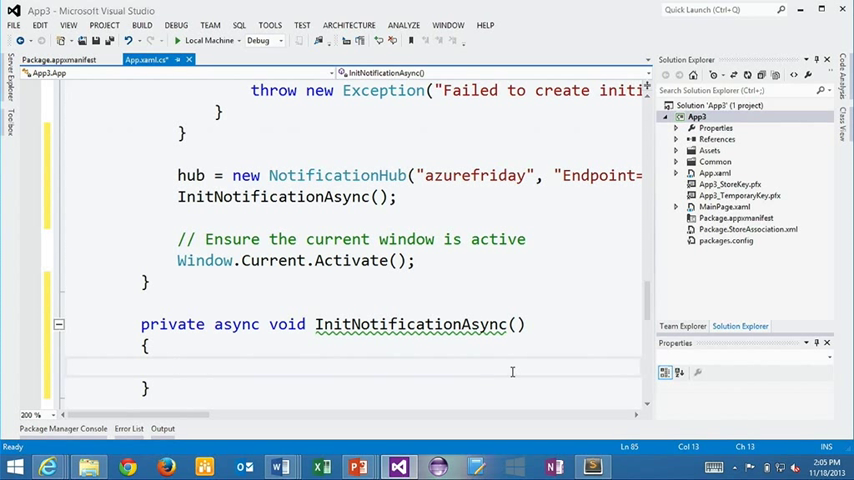
text(var channr)
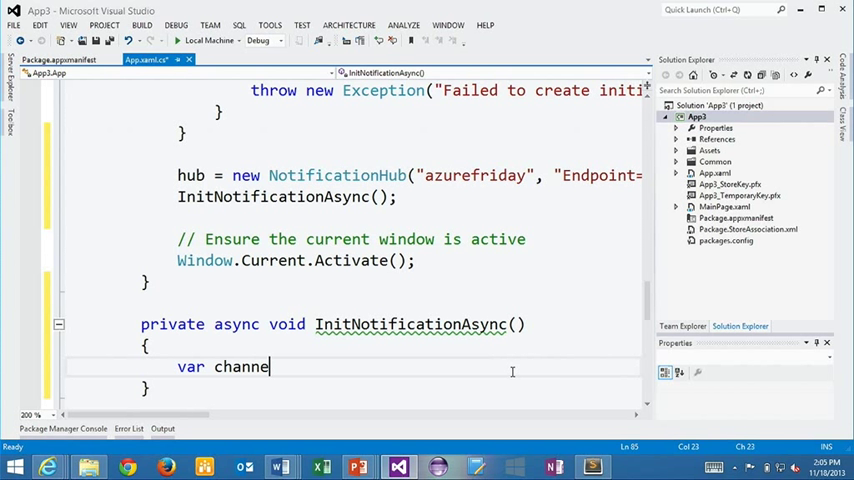
text(l)
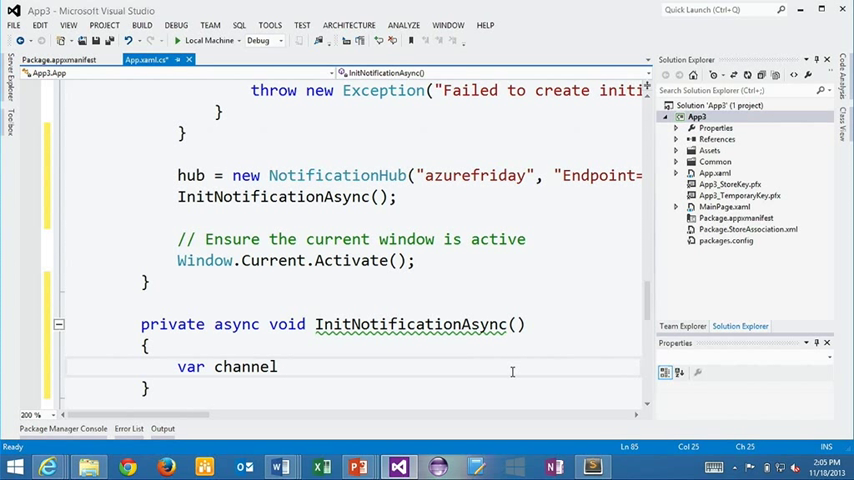
text(= await)
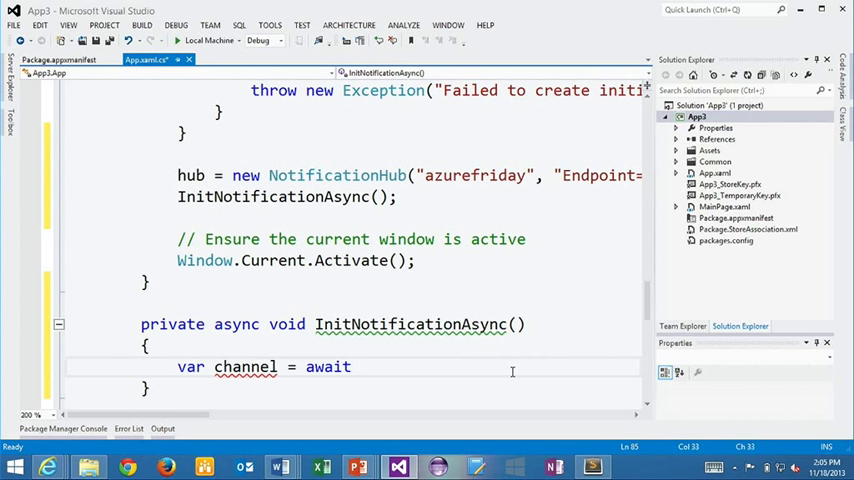
text(Push)
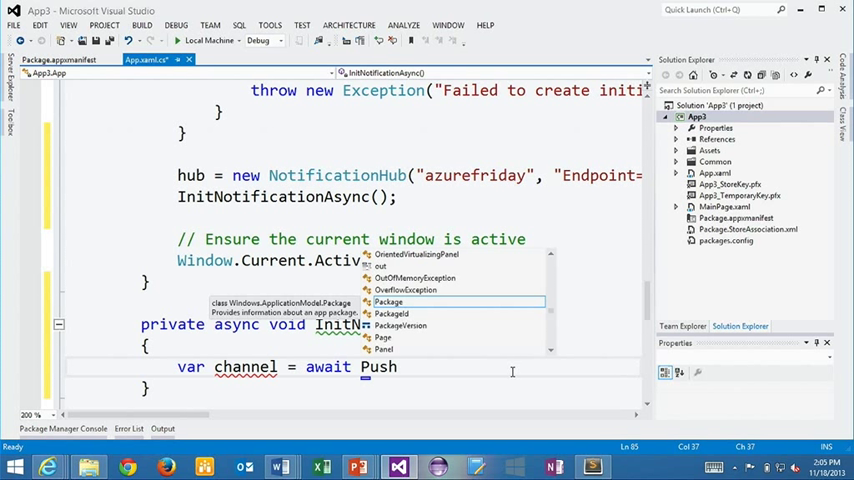
text(NotificationChannelManager()
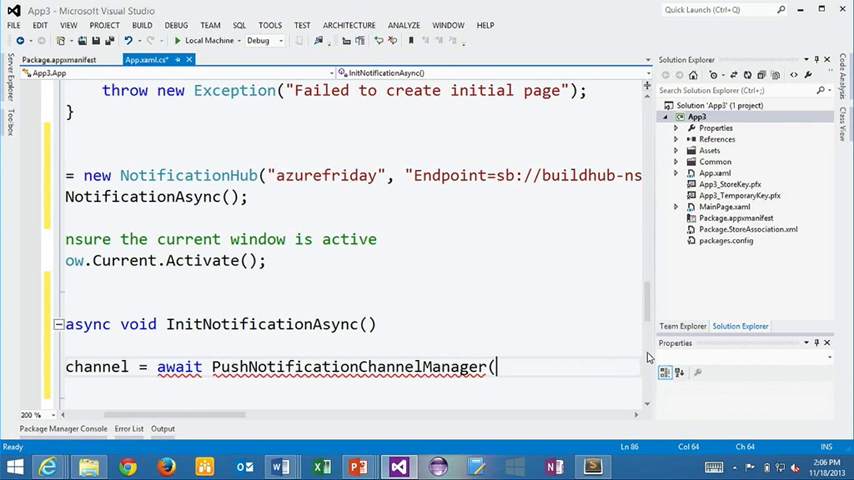
text(.)
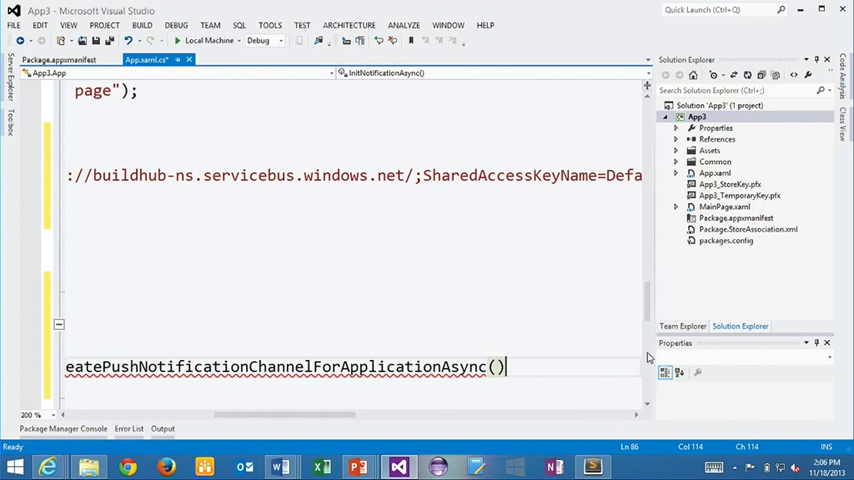
text(;)
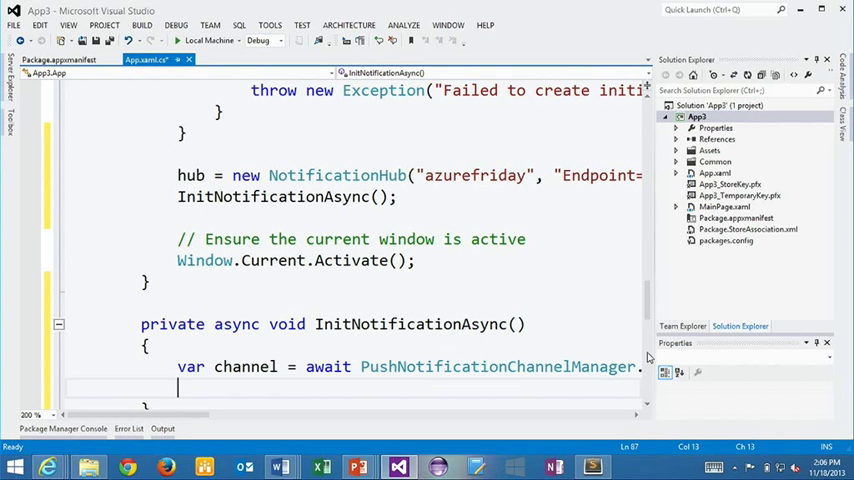
Register the channel with hub.RegisterNativeAsync(channel.Uri) and save
text(hub.RegisterNativeAsync)
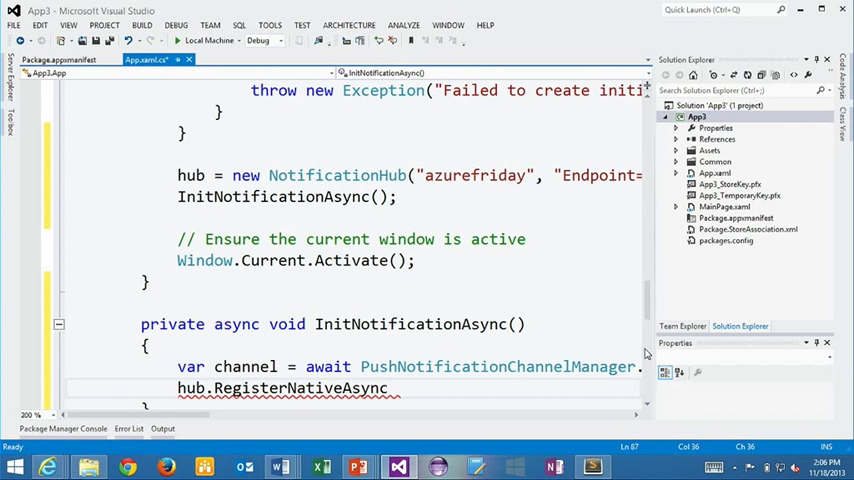
text(()
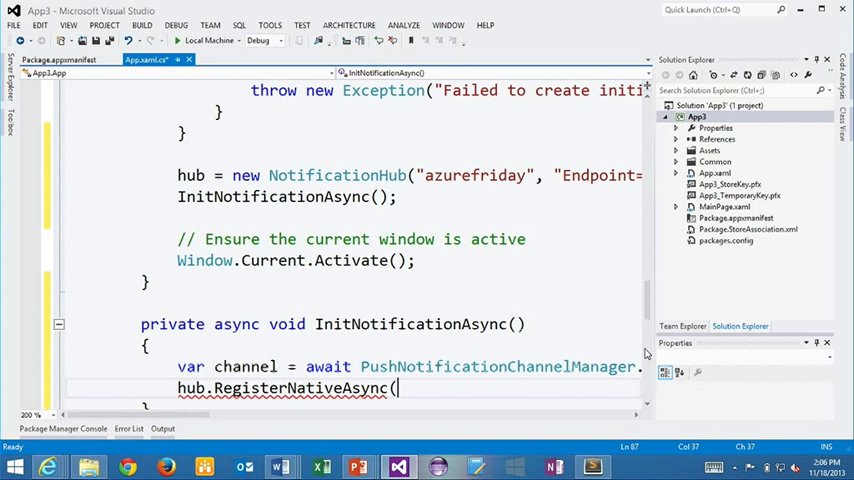
text(channel.Uri);)
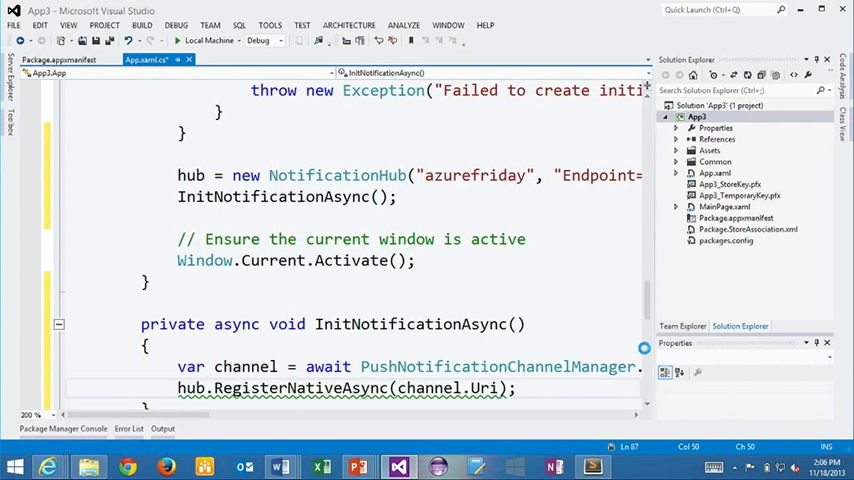
key(ctrl+s)
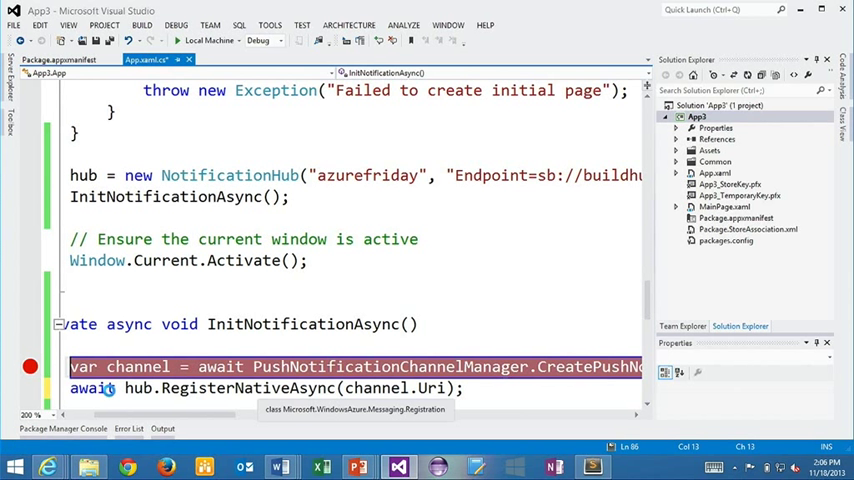
Debug App3 to the breakpoint, step over channel creation and registration, continue, then stop debugging
key(ctrl+s)
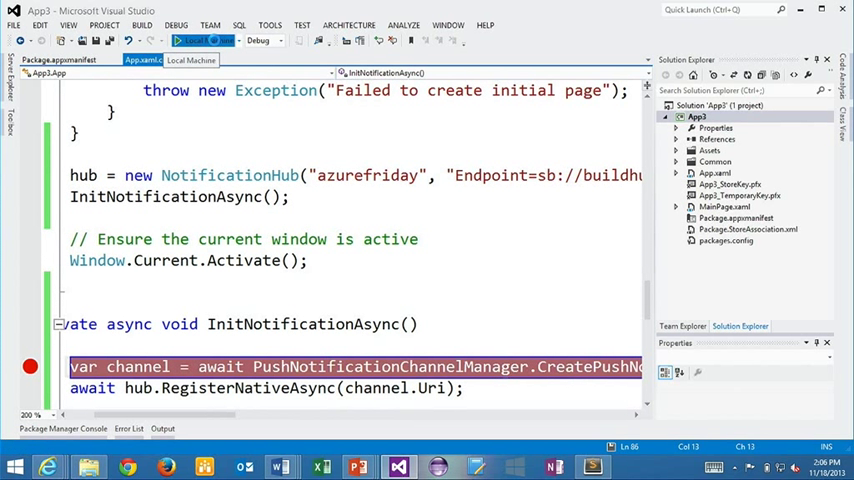
click(204, 40)
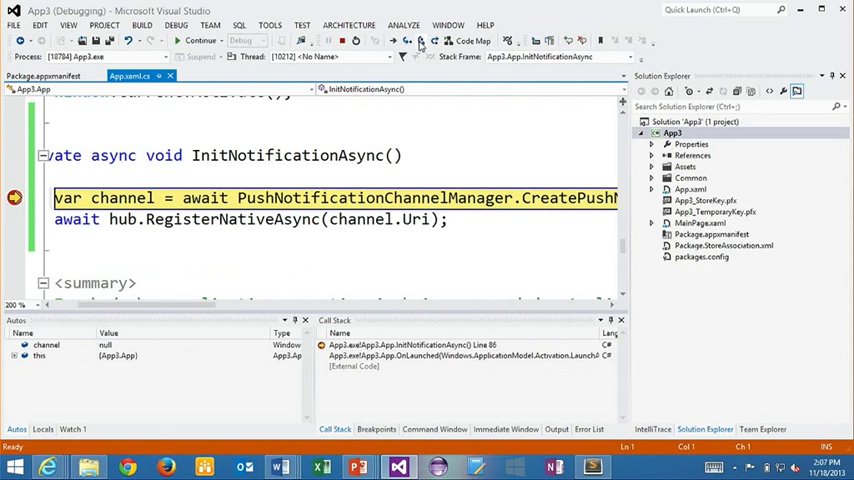
click(420, 40)
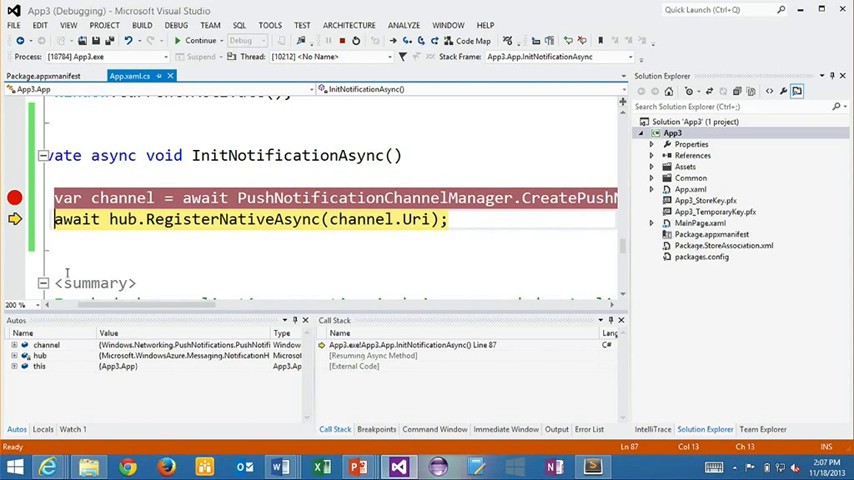
click(422, 40)
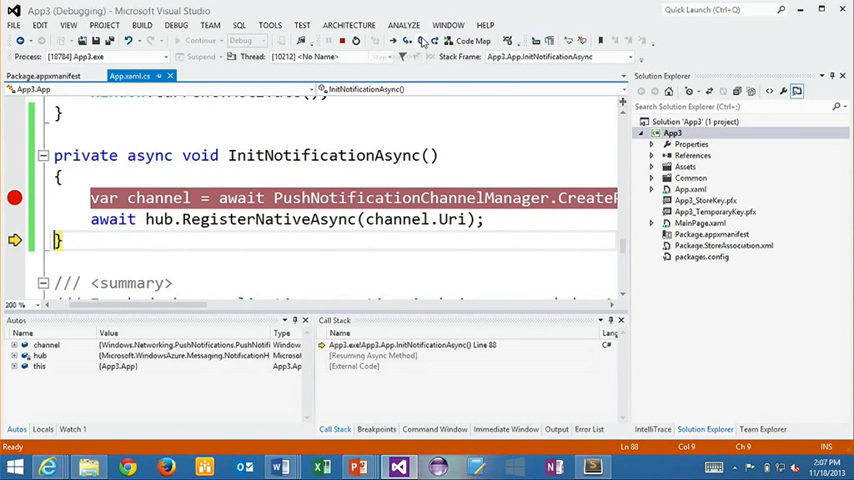
mouse_move(408, 40)
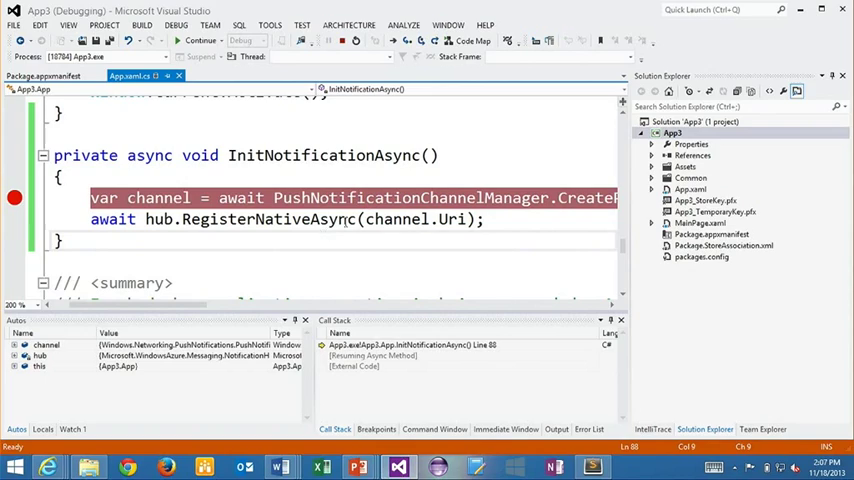
click(200, 40)
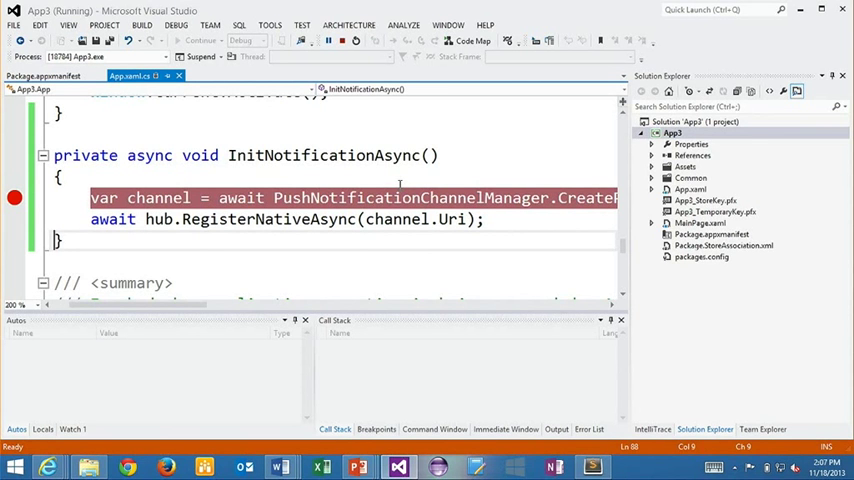
mouse_move(340, 40)
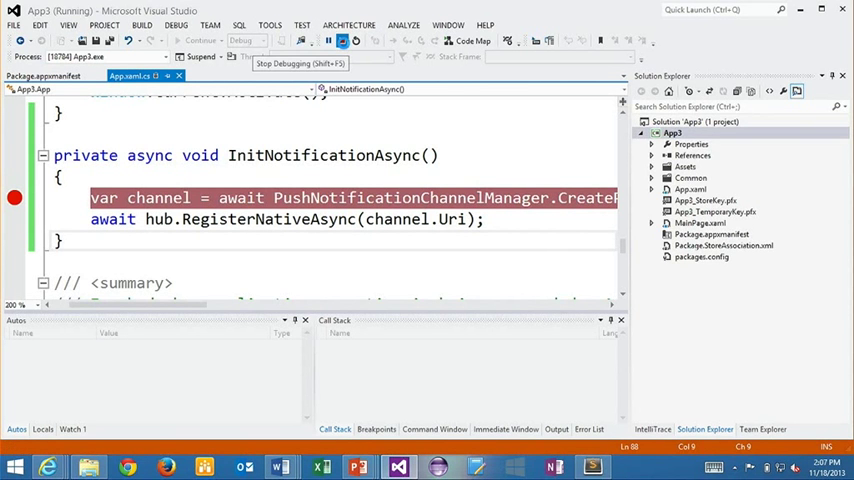
click(332, 40)
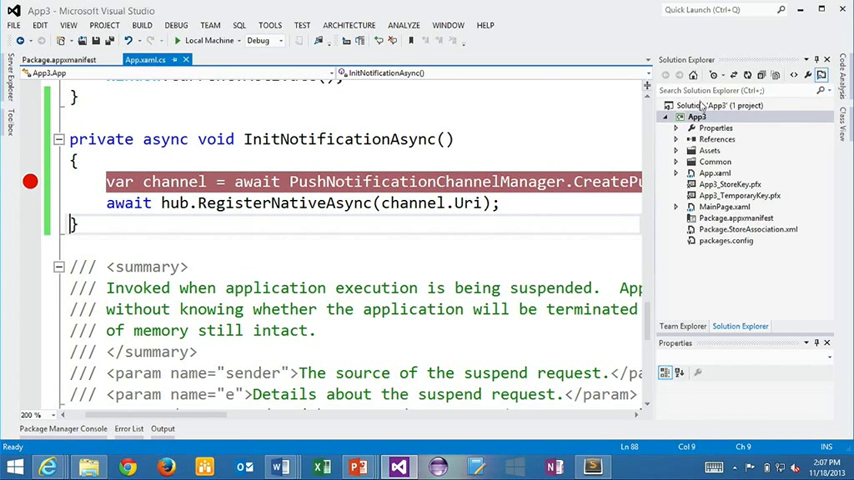
Add a Visual C# Console Application project, ConsoleApplication1, to the solution
right_click(696, 104)
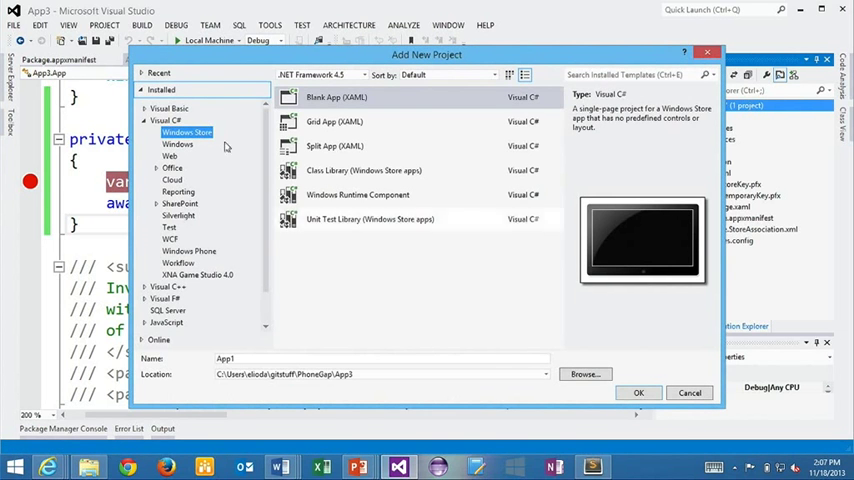
click(176, 144)
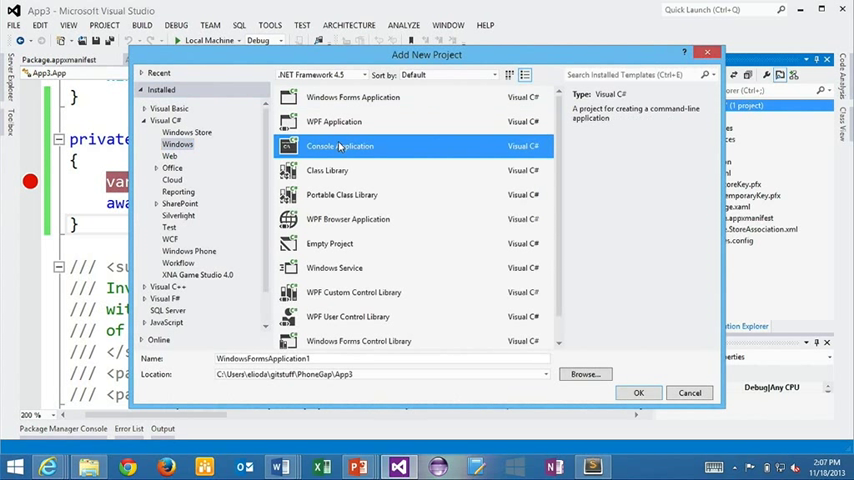
click(340, 146)
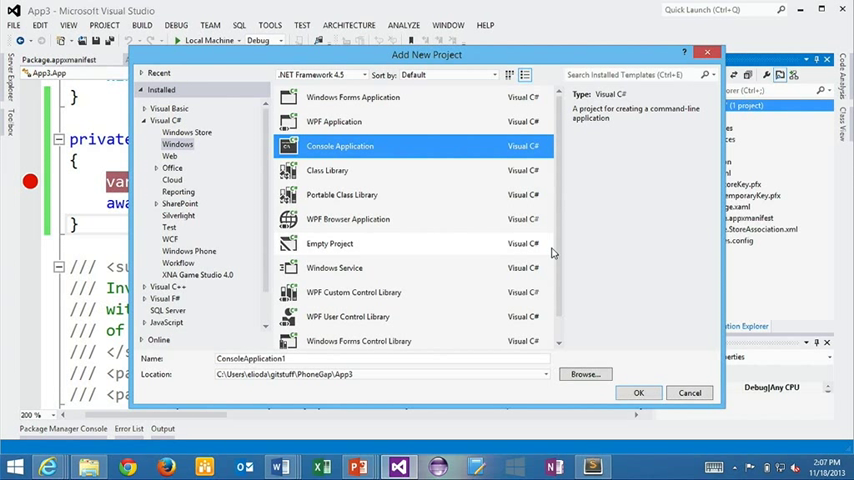
click(638, 392)
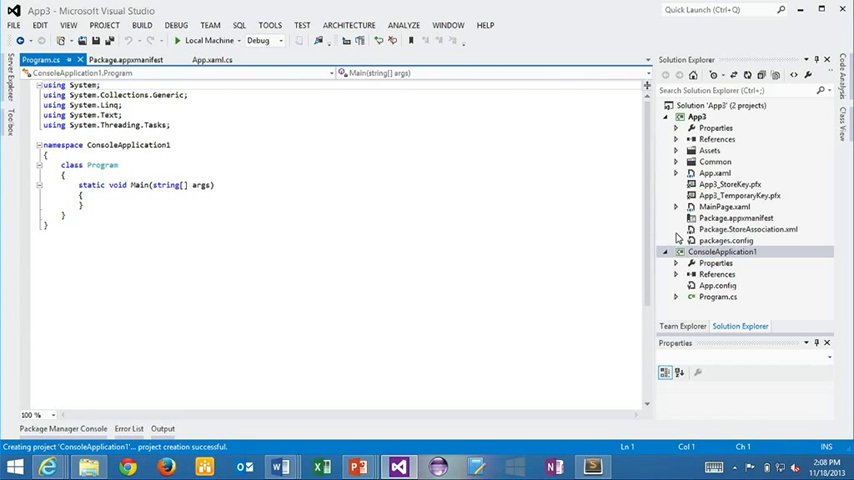
Install the Windows Azure Service Bus NuGet package into ConsoleApplication1, accepting its license
click(724, 252)
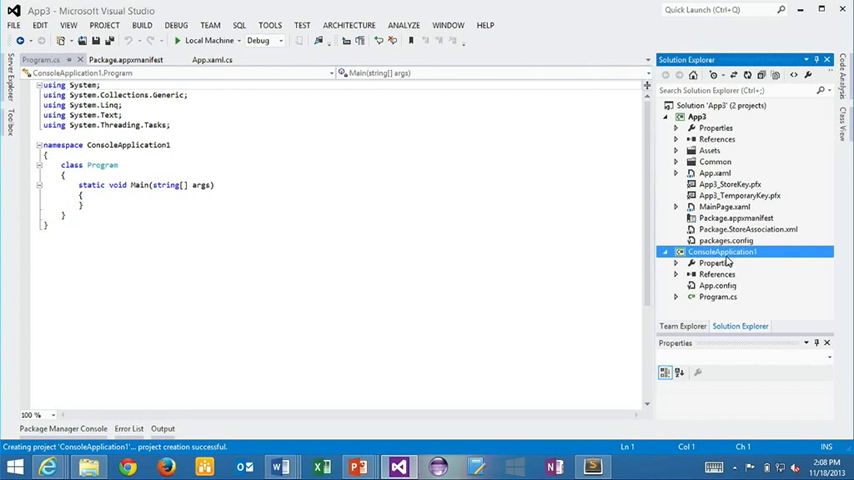
right_click(722, 252)
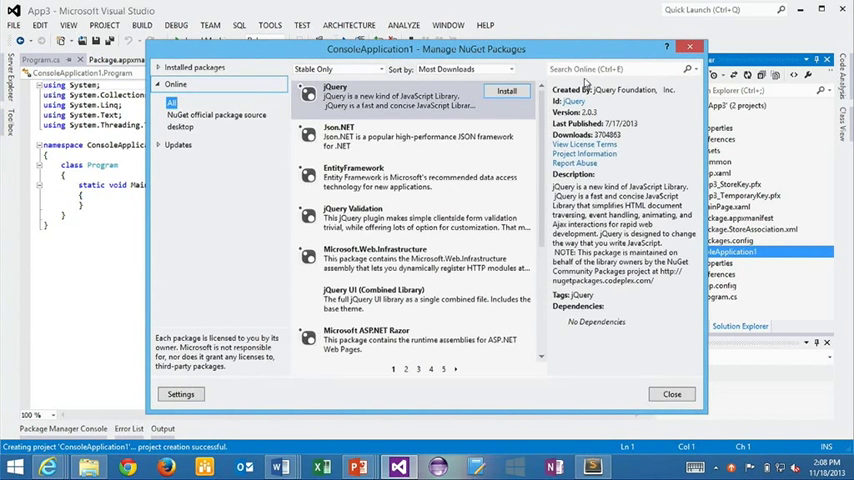
text(notification hubs)
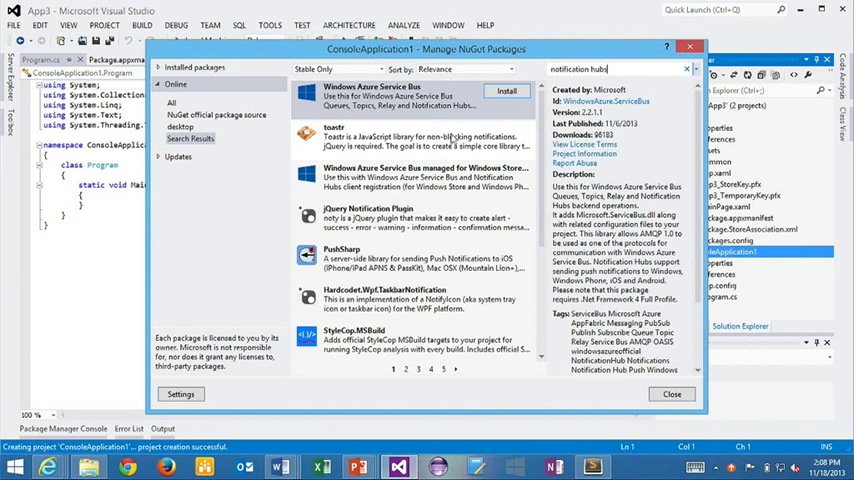
mouse_move(450, 180)
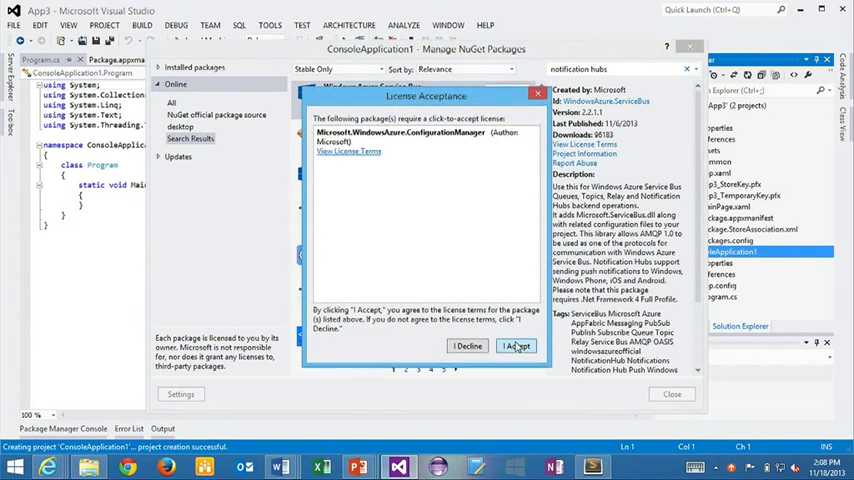
click(516, 346)
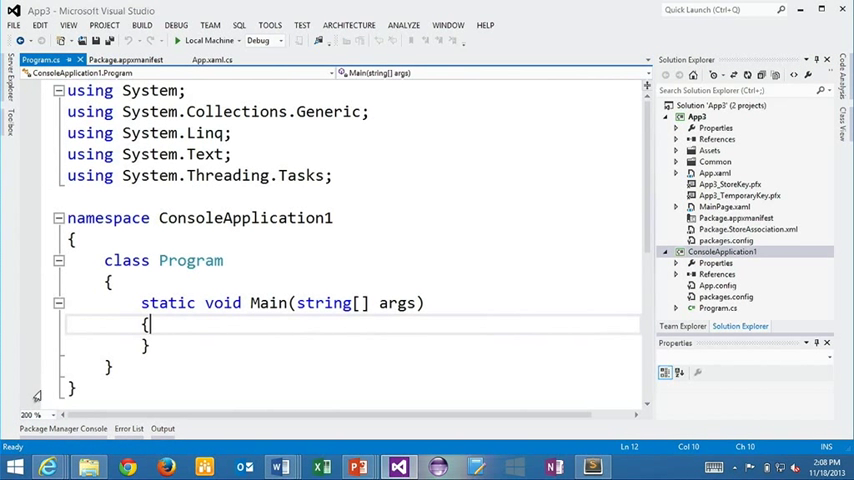
Declare NotificationHubClient hub = NotificationHubClient.CreateClientFromConnectionString("", "azurefriday") in Main
text(N)
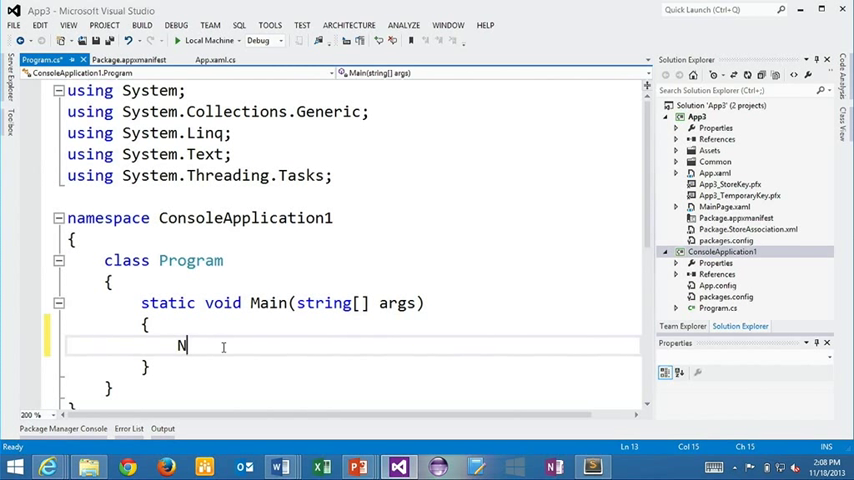
text(otificationHubClient)
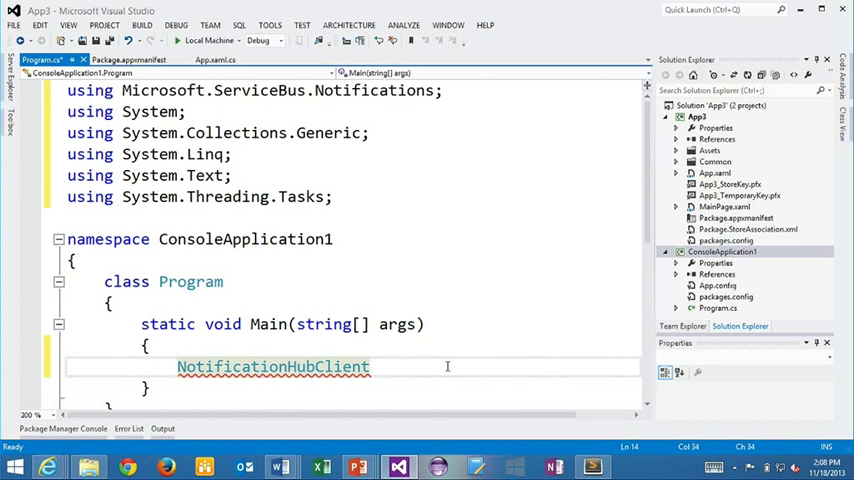
text(hub = N)
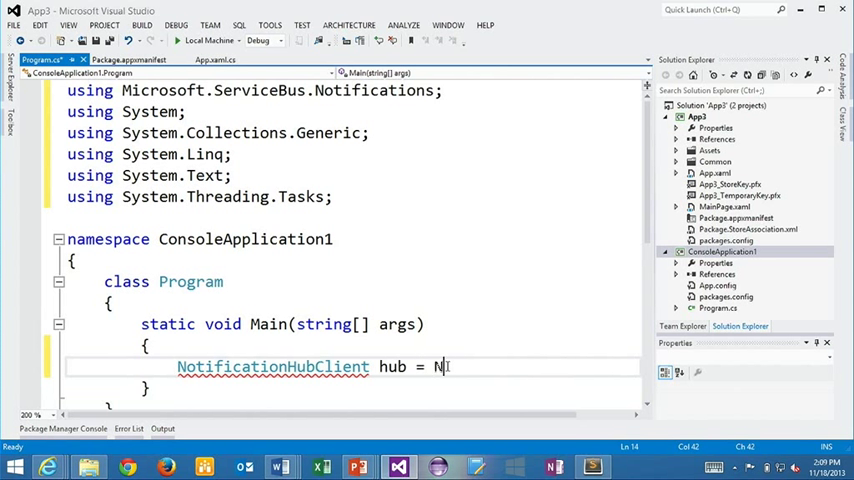
text(otificationHubClient)
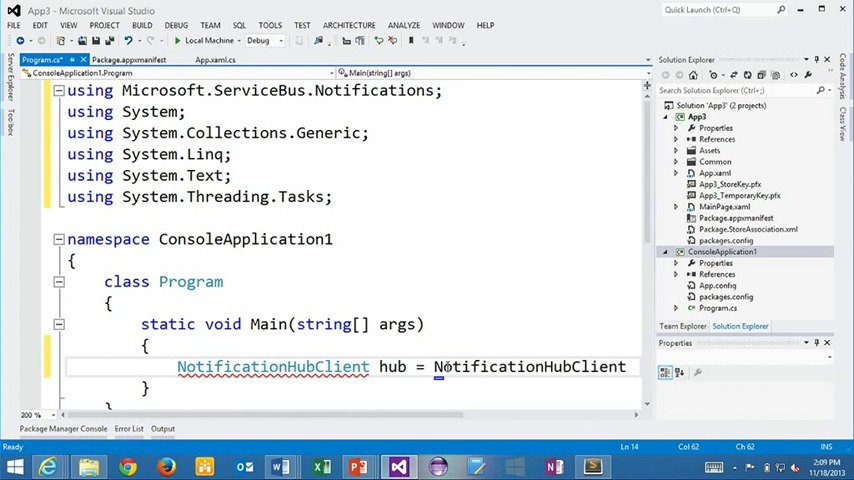
text(.)
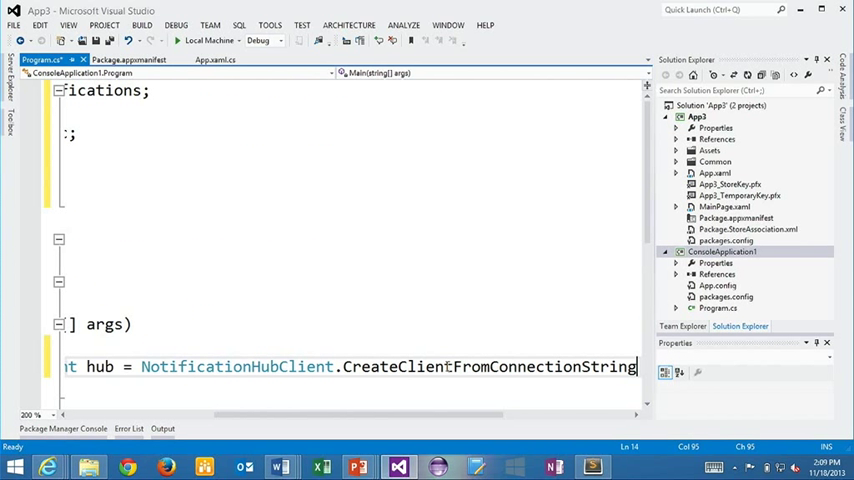
text(()
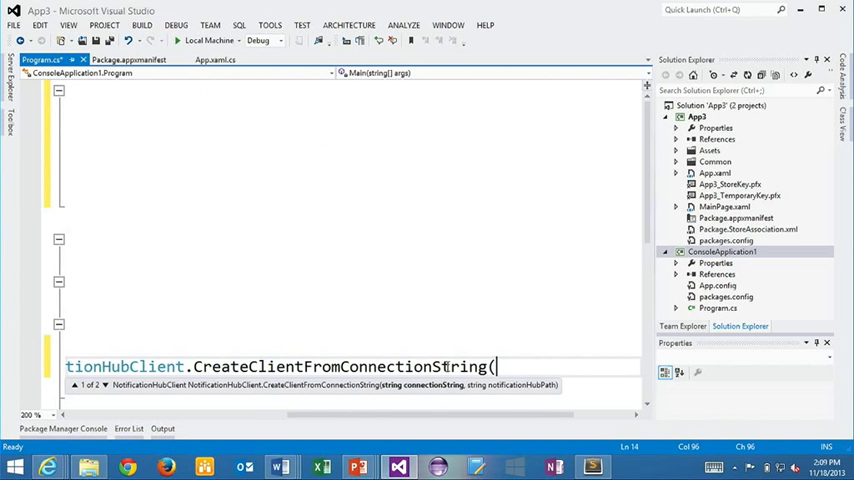
text("", ")
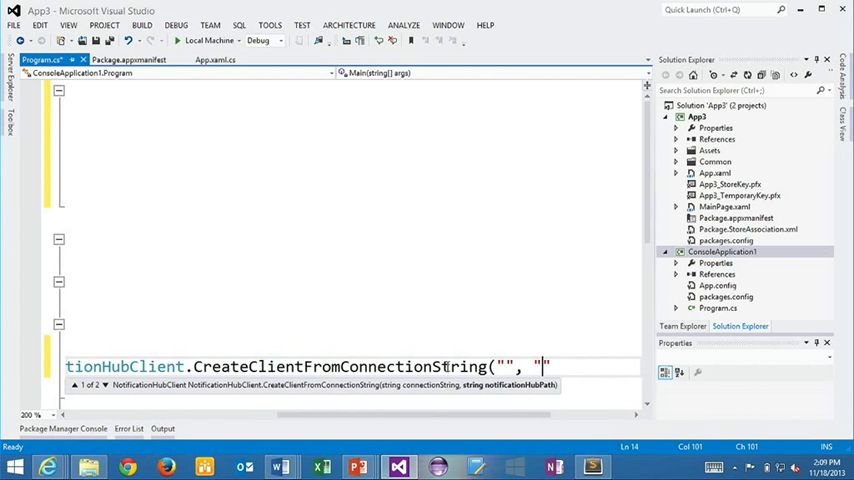
text(azurefriday)
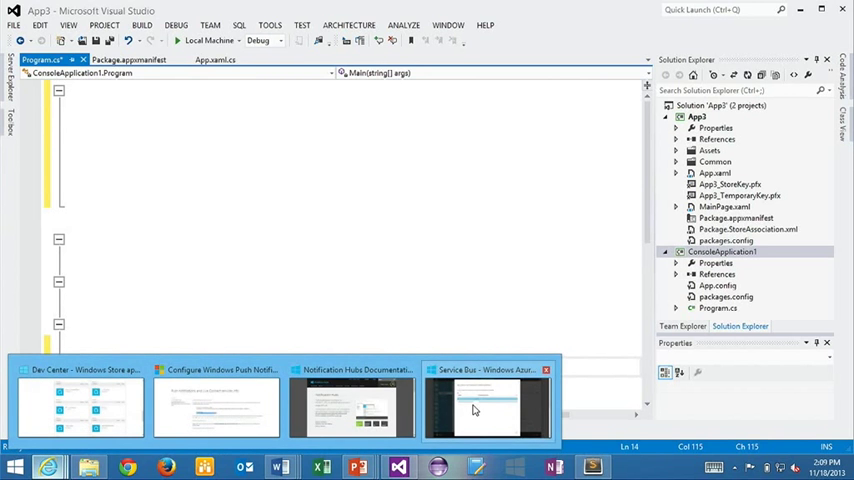
Paste the portal's full-access hub connection string as the first CreateClientFromConnectionString argument
click(488, 404)
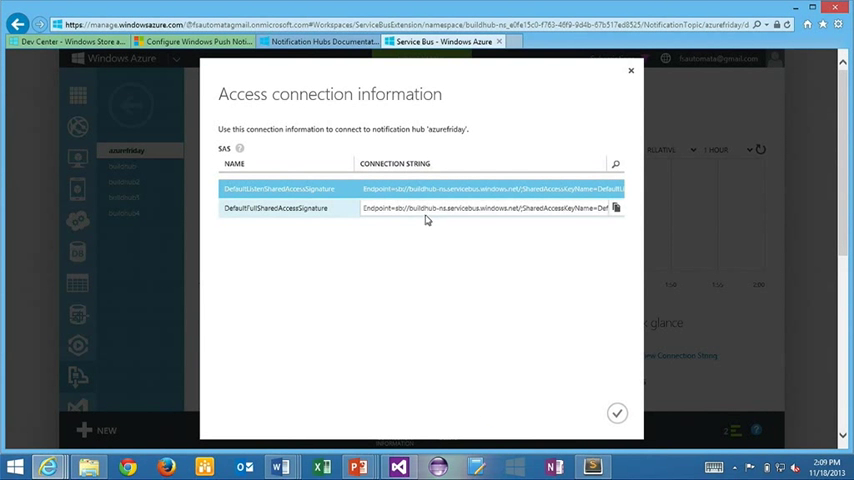
click(276, 208)
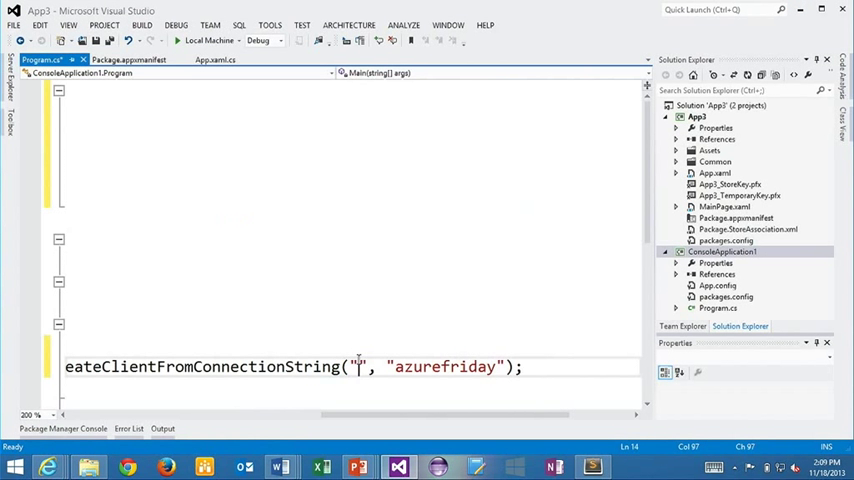
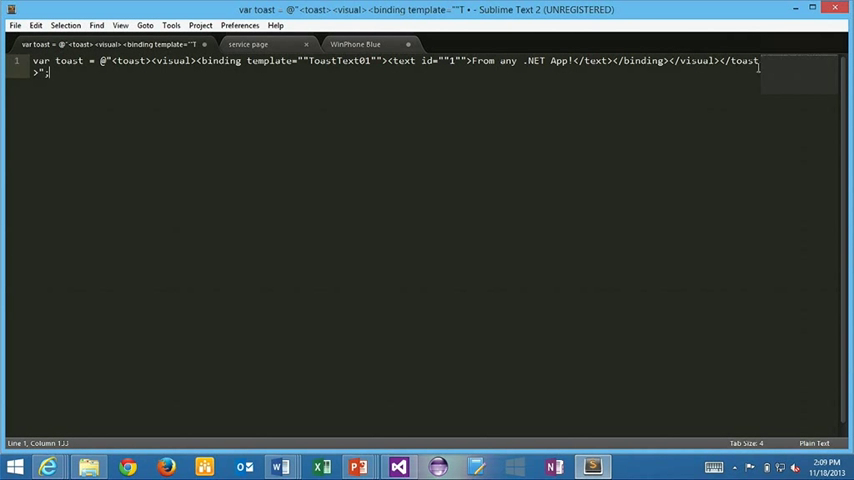
mouse_move(708, 72)
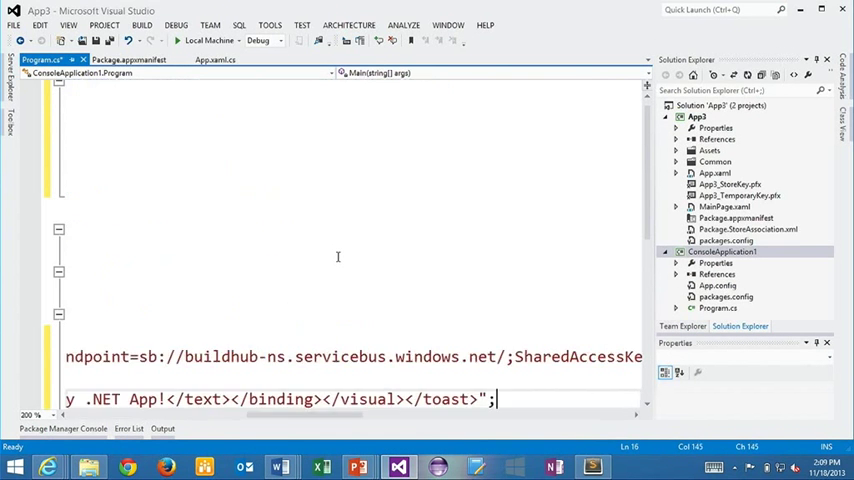
Add the prepared var toast XML line from Sublime Text below the hub line in Main
scroll(up, 3)
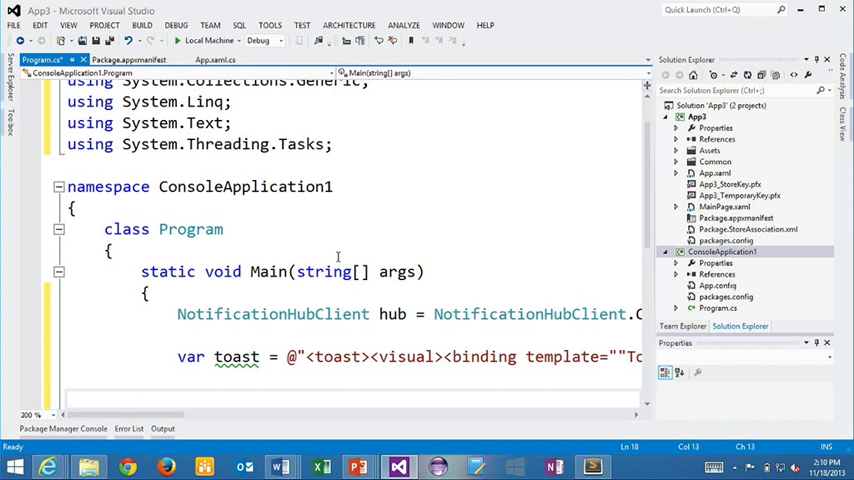
Add hub.SendWindowsNativeNotificationAsync(toast).Wait(); after the toast variable
click(176, 398)
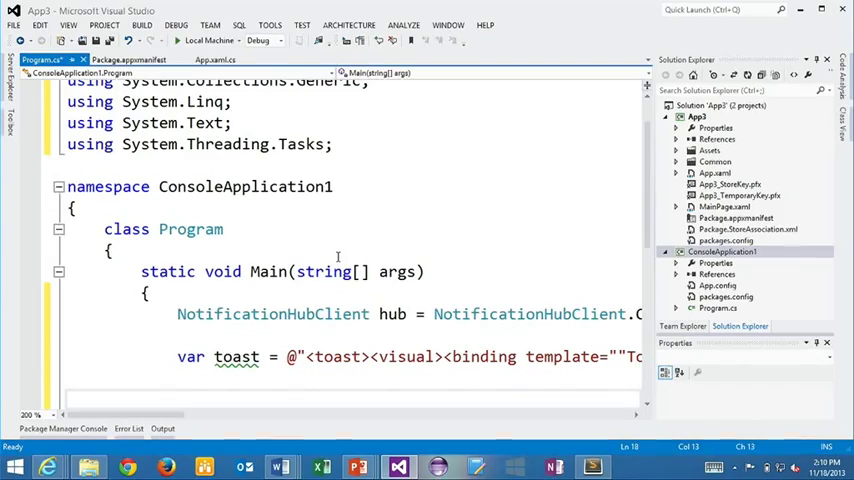
text(hub.SendWindowsNativeNotificationAsync)
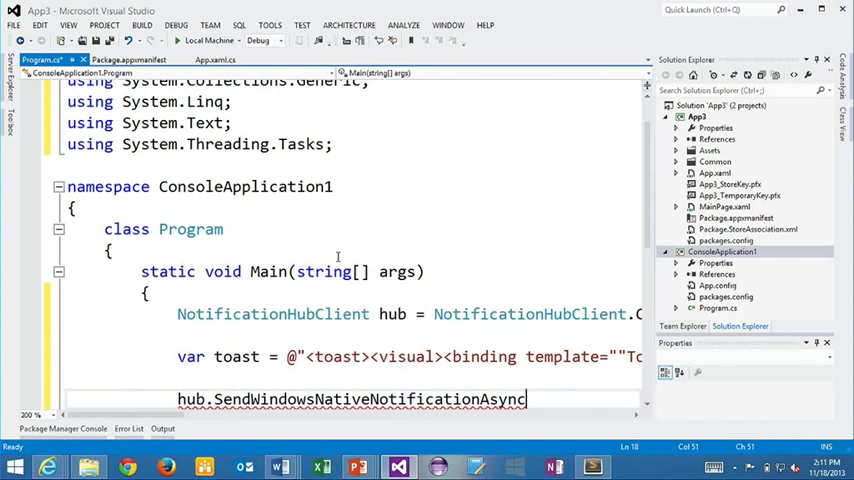
text((to)
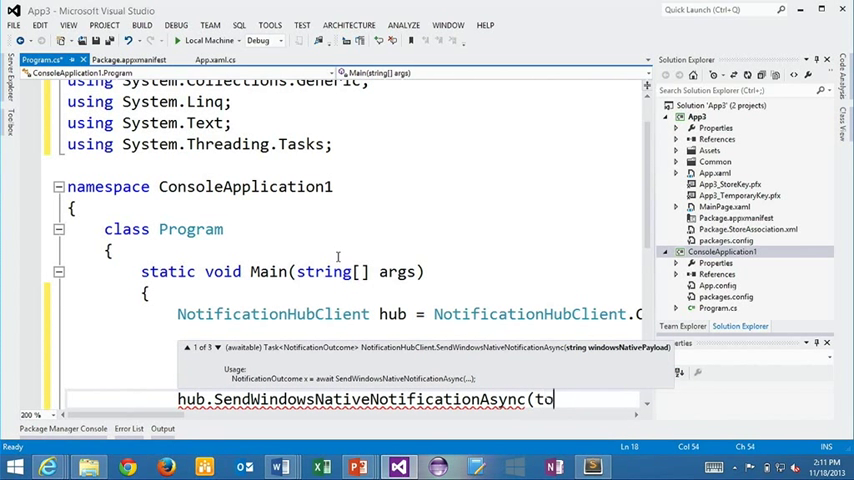
text(toast);)
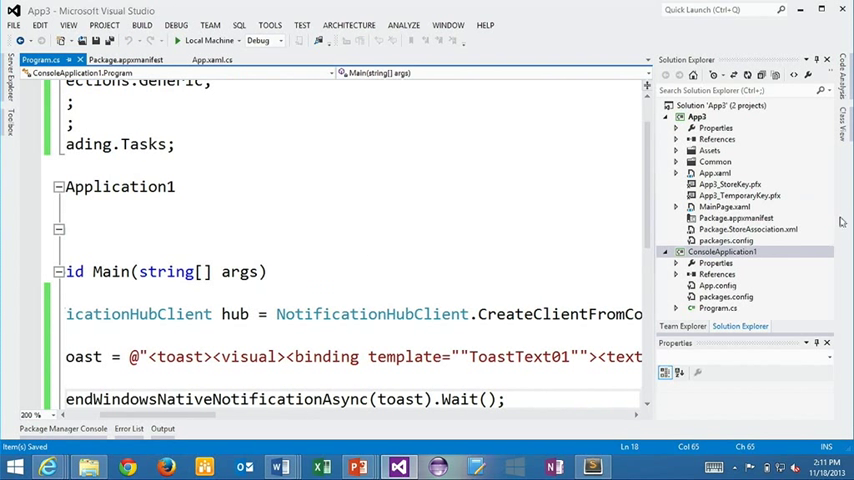
right_click(724, 252)
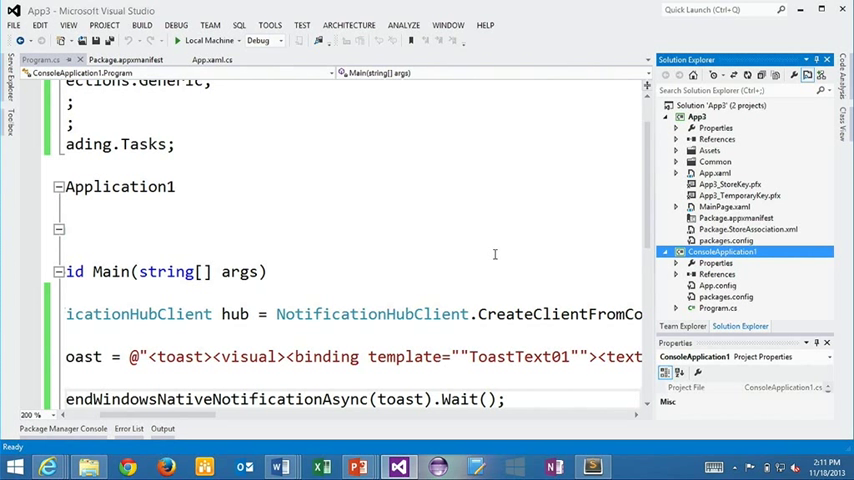
mouse_move(438, 290)
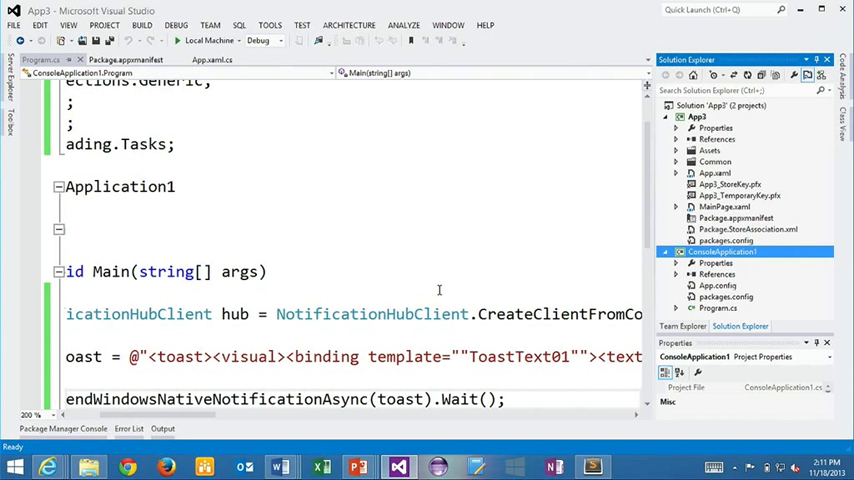
click(720, 104)
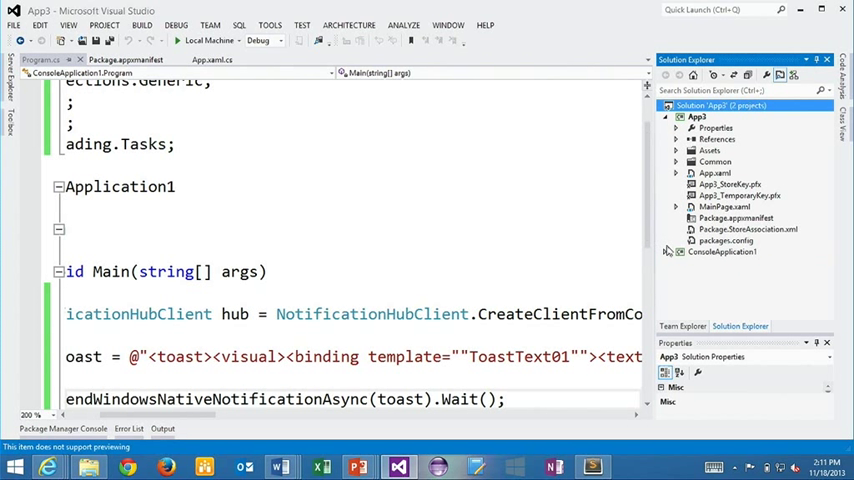
click(680, 252)
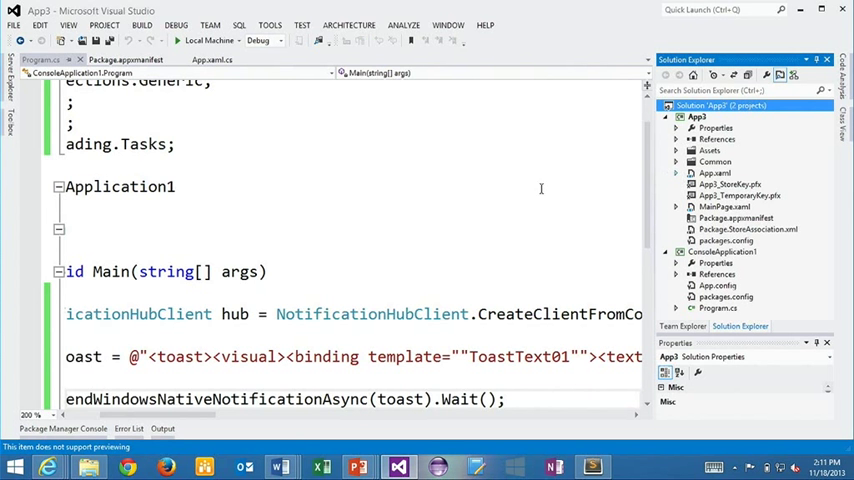
mouse_move(398, 466)
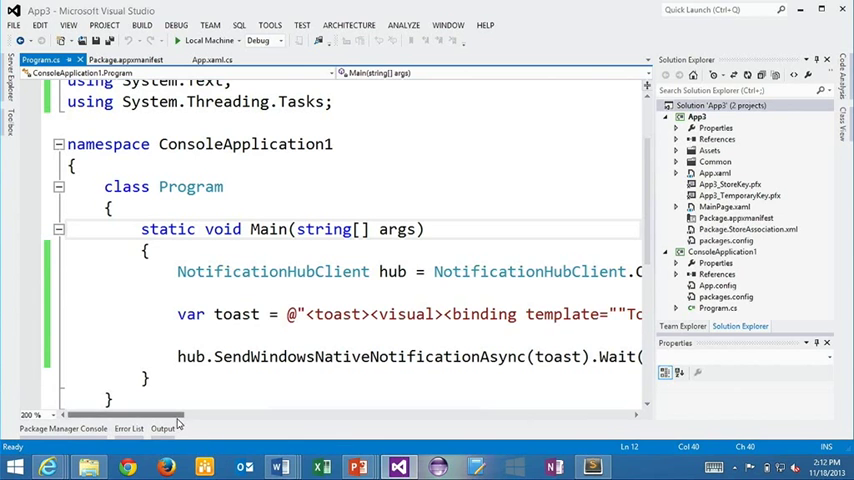
mouse_move(396, 314)
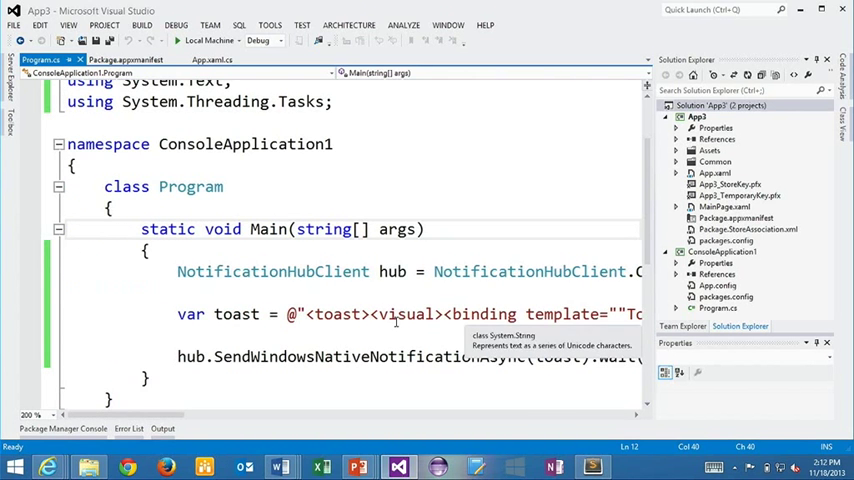
mouse_move(436, 270)
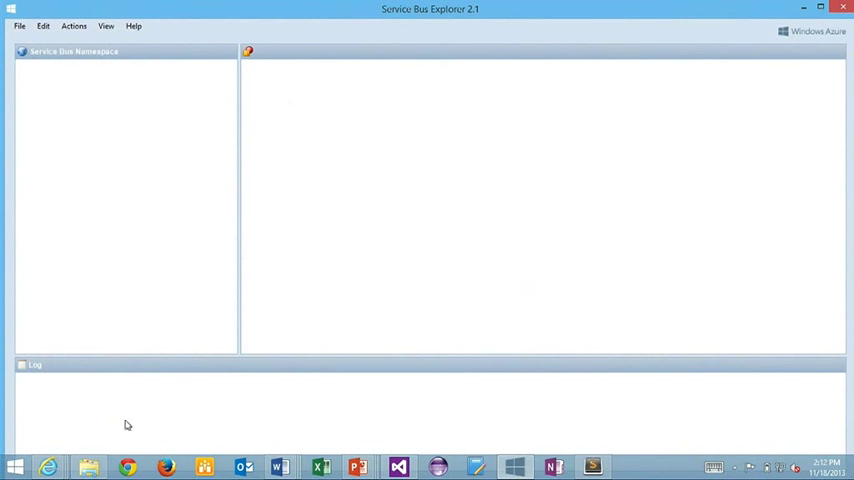
mouse_move(192, 352)
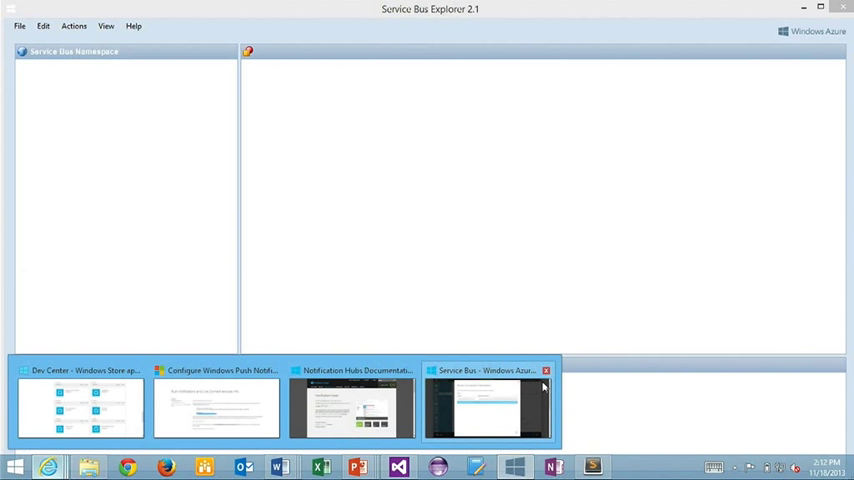
Copy the buildhub-ns namespace connection string from the portal's connection information
click(488, 404)
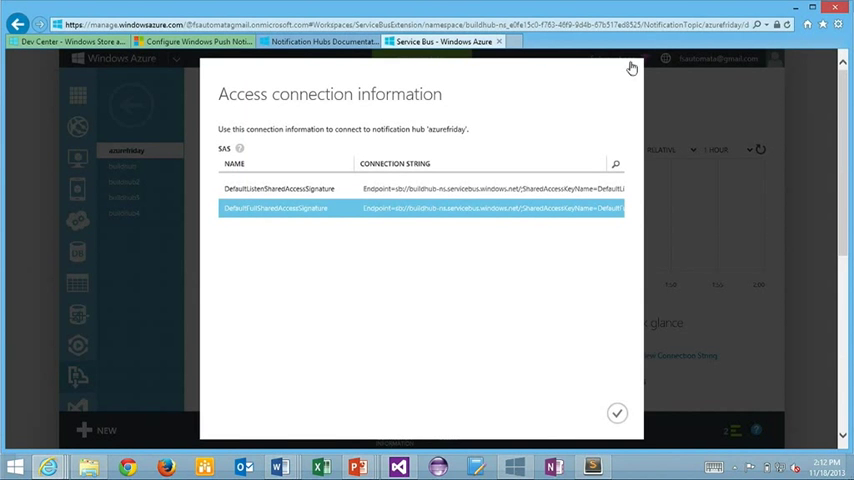
click(632, 68)
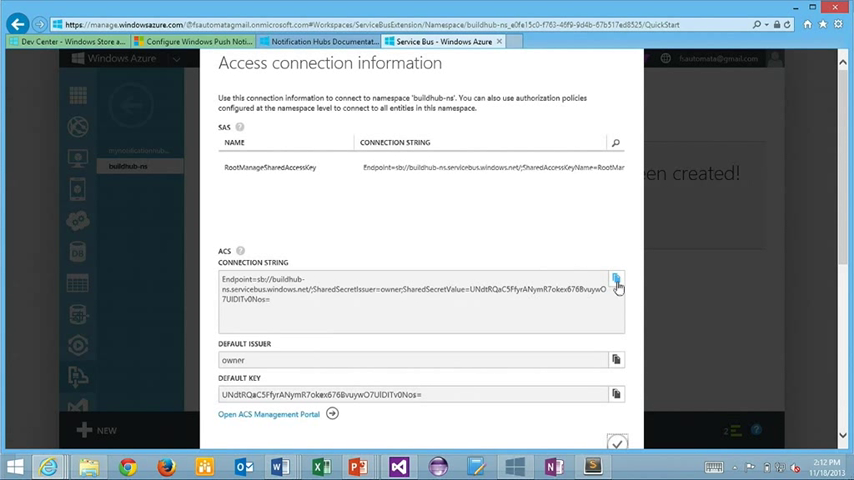
click(616, 280)
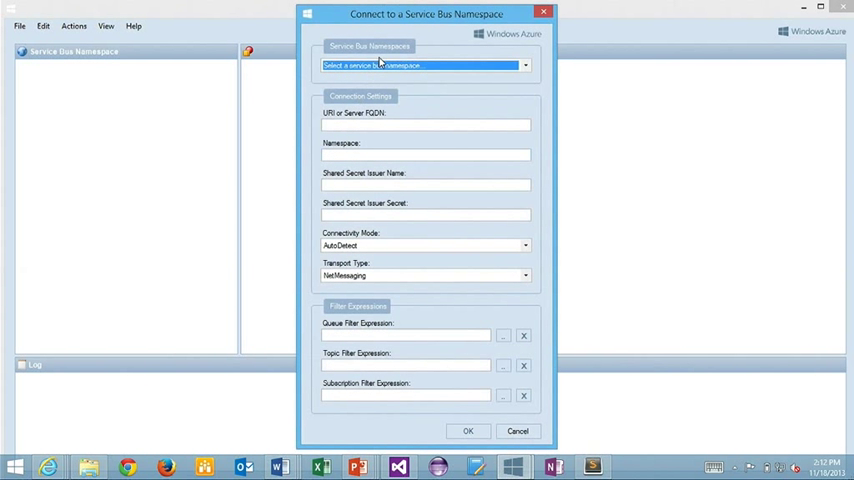
Connect Service Bus Explorer with the connection string and list all azurefriday hub registrations
click(524, 64)
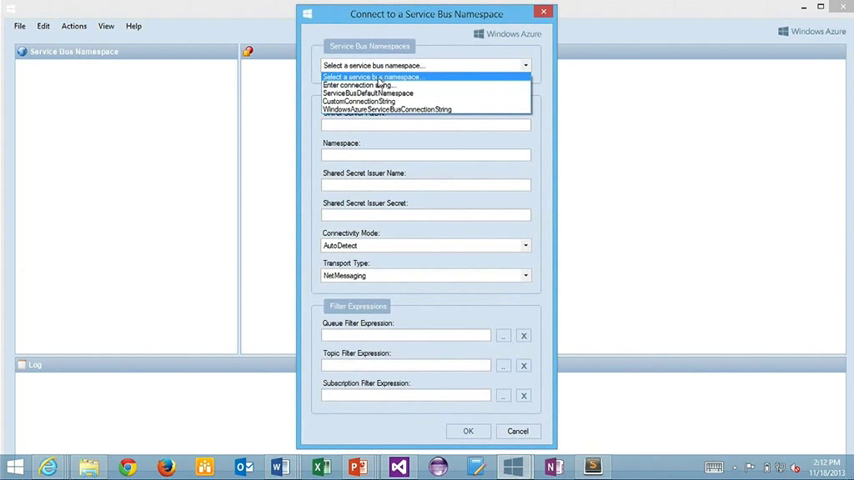
click(360, 84)
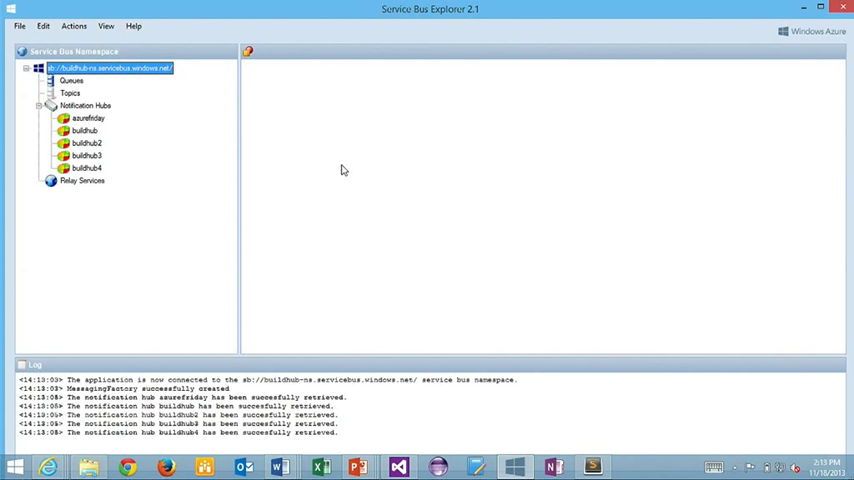
mouse_move(92, 118)
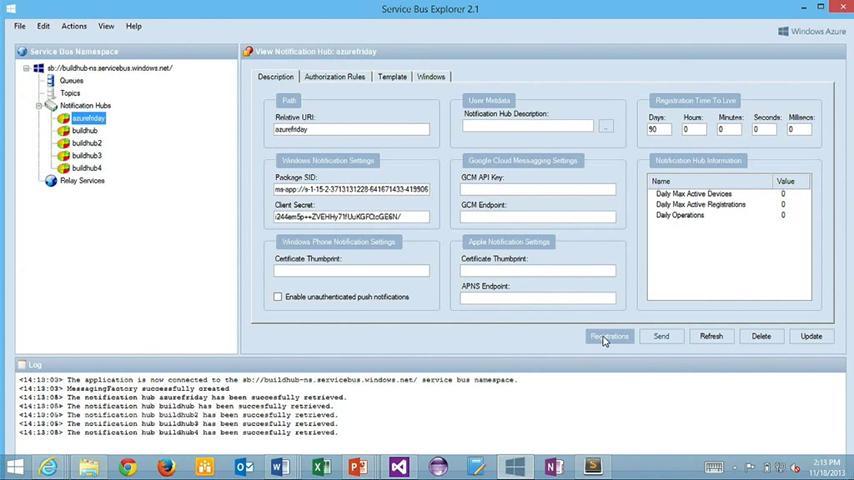
click(608, 336)
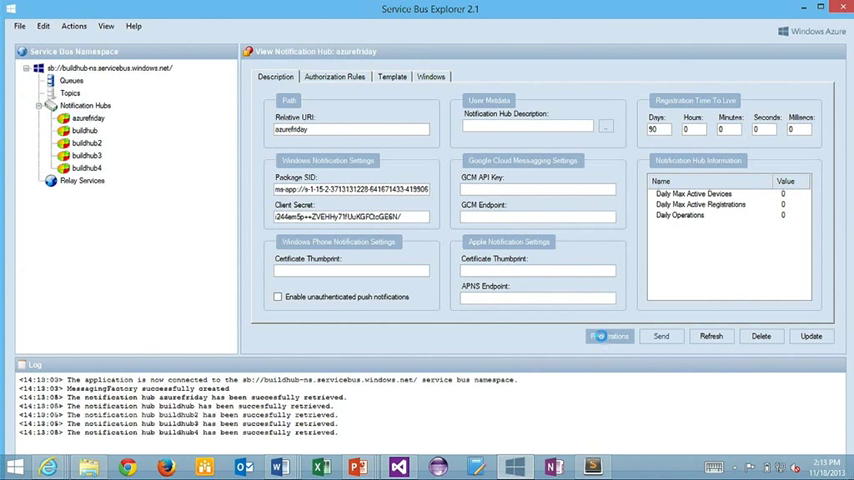
click(608, 336)
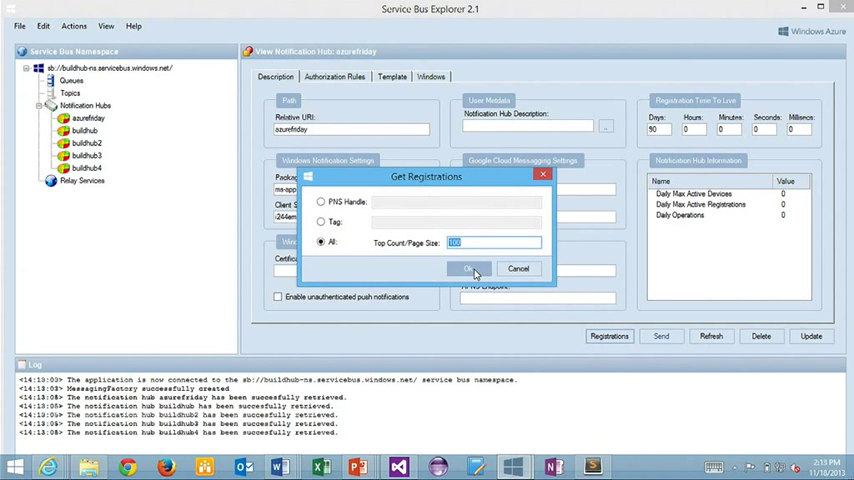
click(468, 268)
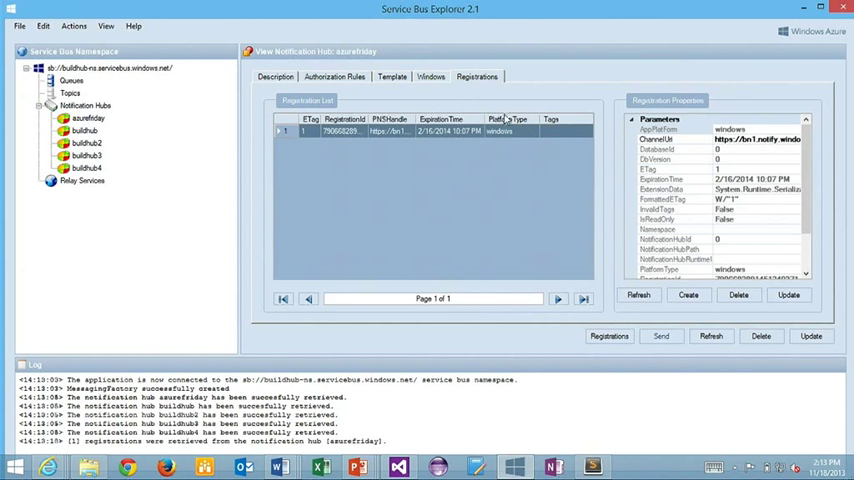
mouse_move(504, 138)
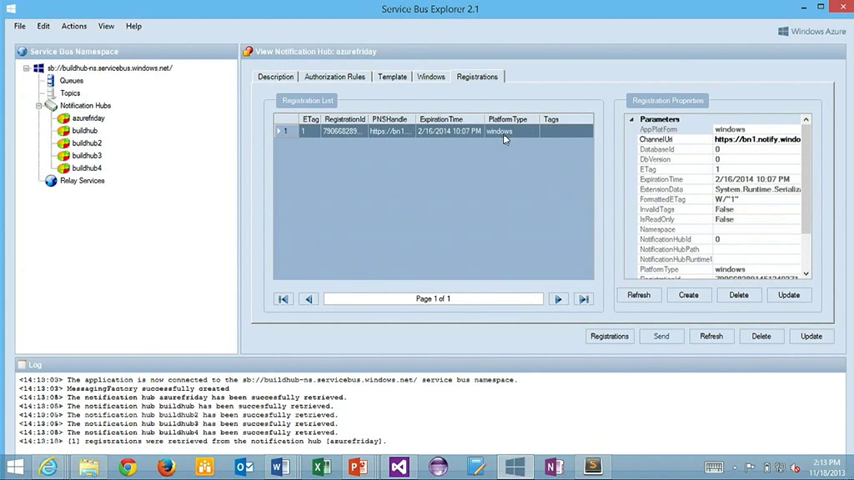
mouse_move(454, 136)
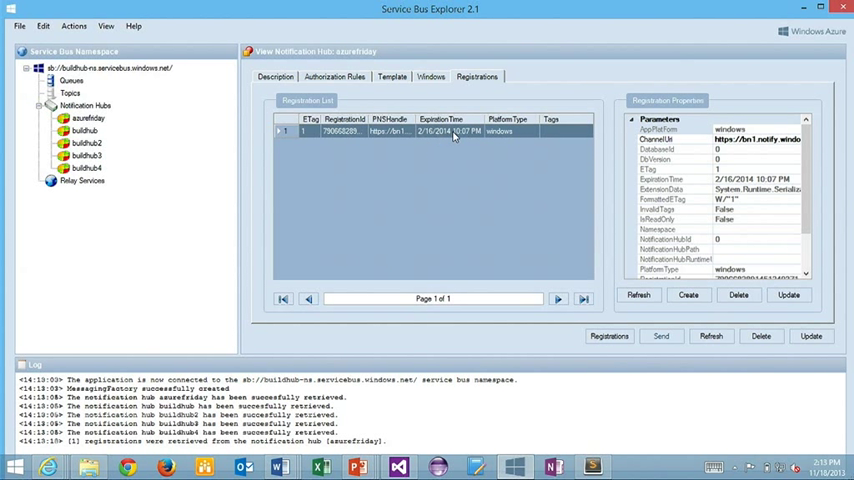
mouse_move(390, 132)
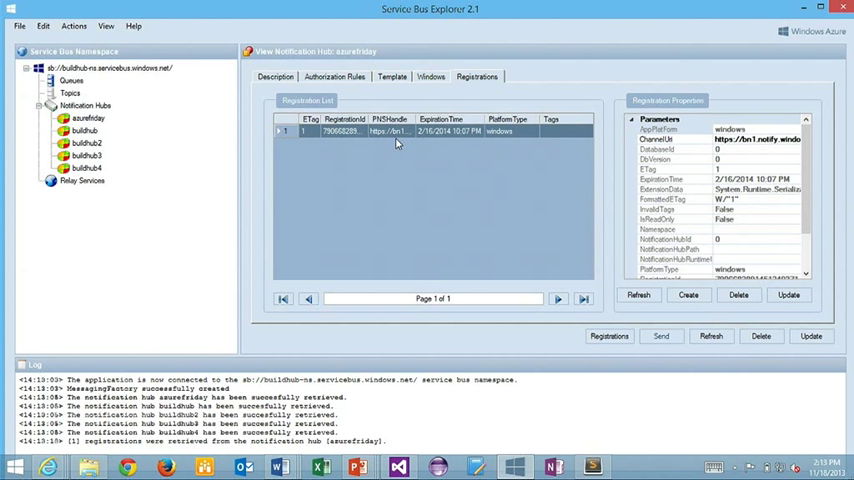
mouse_move(436, 152)
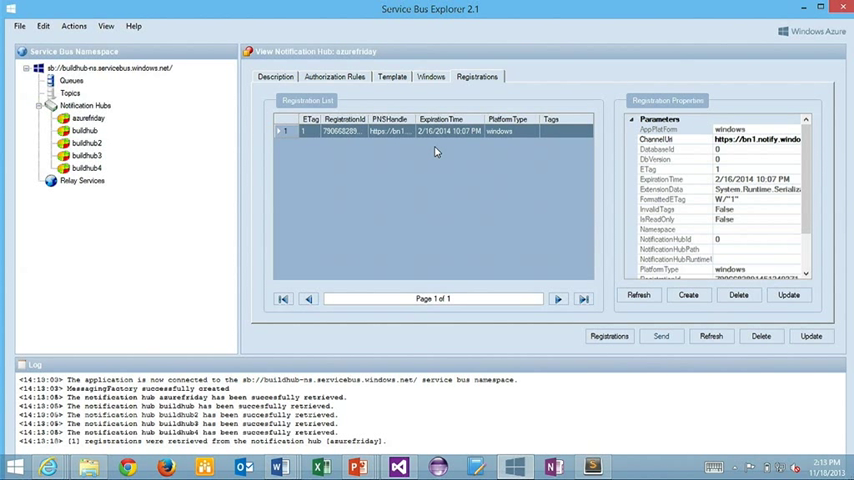
mouse_move(436, 84)
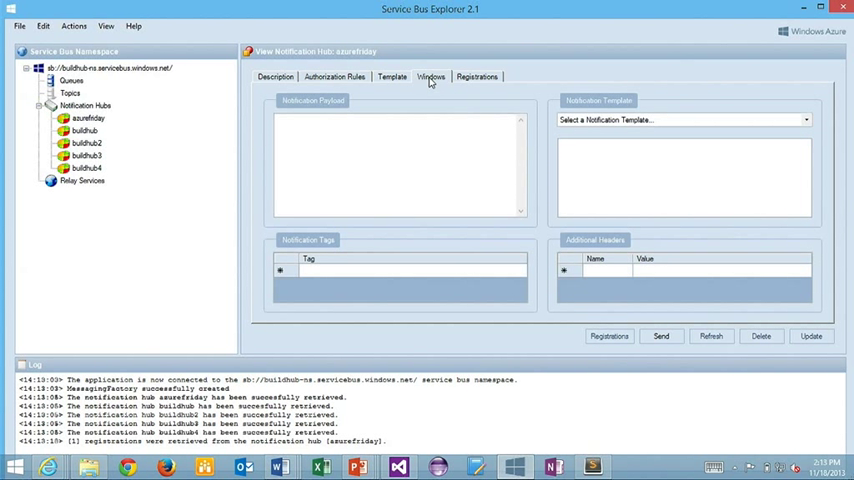
Send a ToastText01 Windows toast with text1 'hello' through the azurefriday hub
click(806, 120)
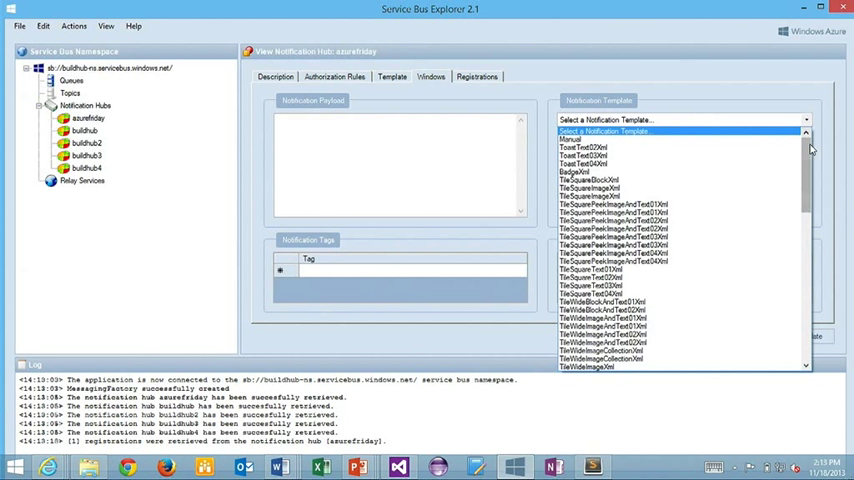
scroll(down, 3)
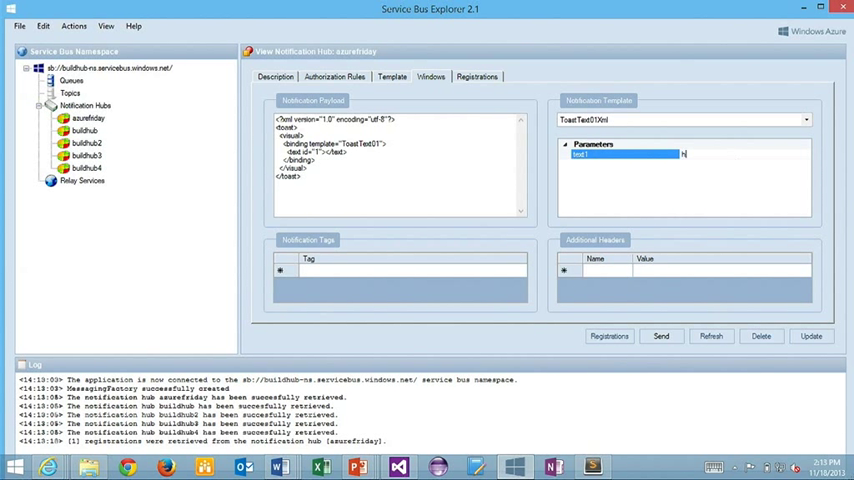
text(hello)
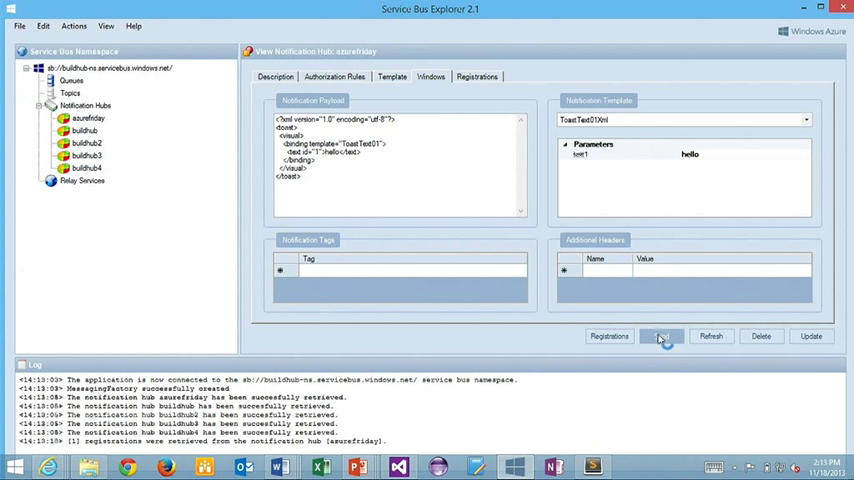
click(660, 336)
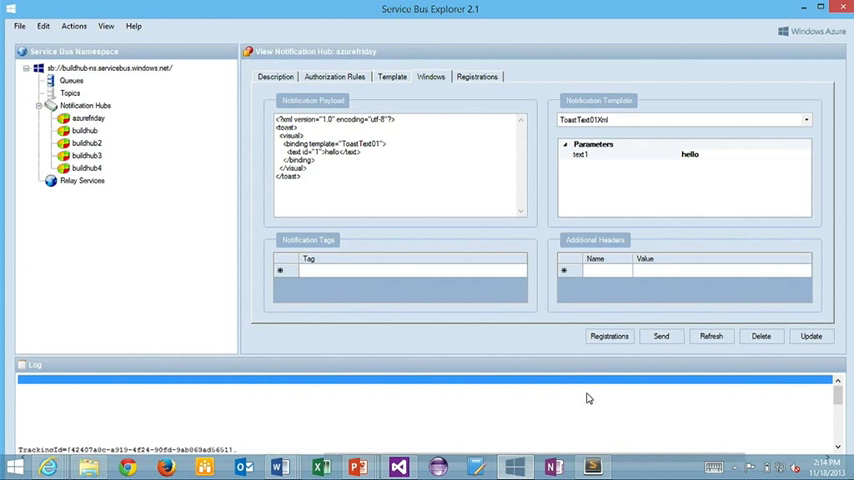
Inspect the notification outcome details for the sent toast in the Log pane
click(660, 336)
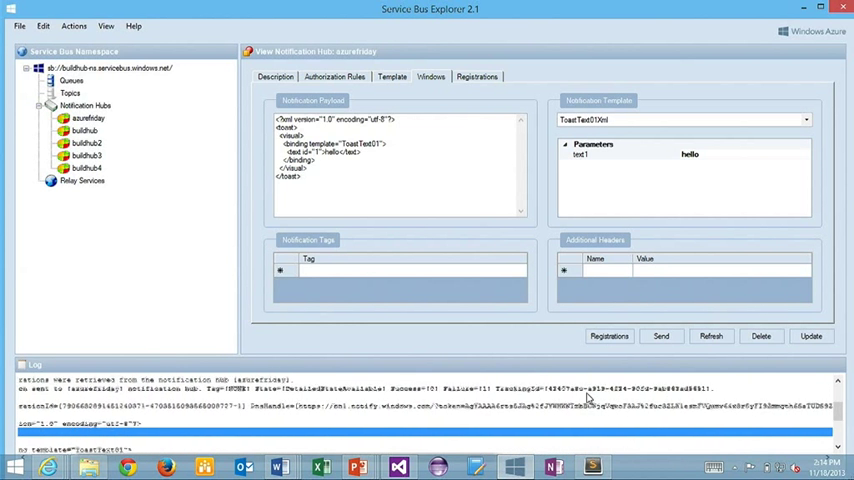
click(660, 336)
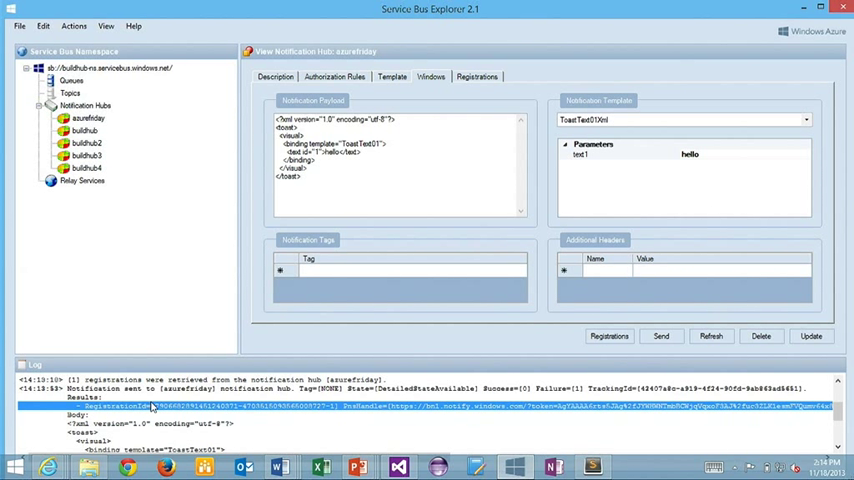
mouse_move(518, 440)
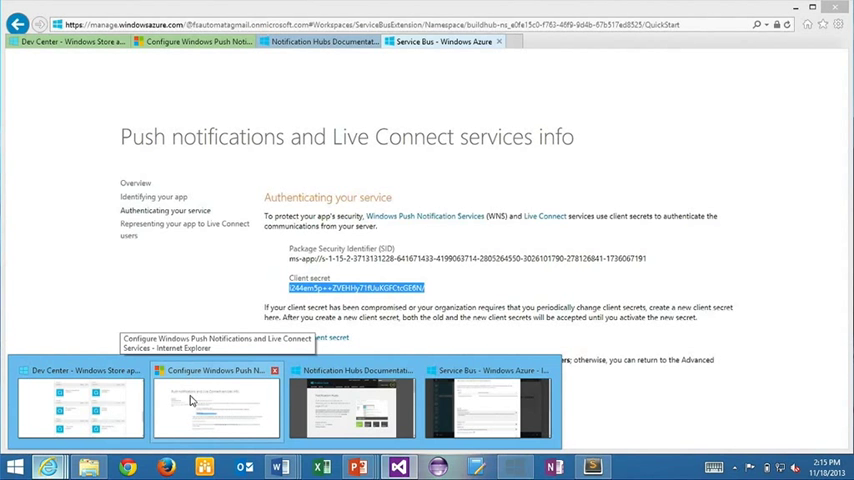
Switch accounts in Windows Dev Center and sign in with the developer account
click(216, 404)
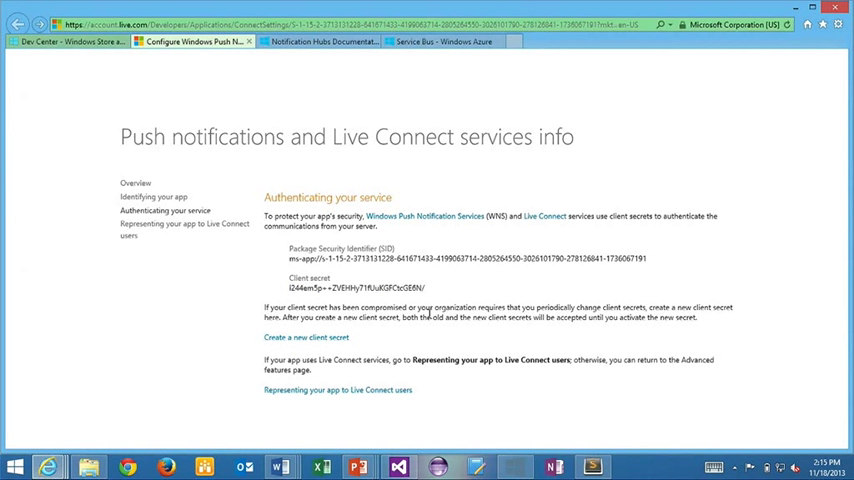
mouse_move(504, 232)
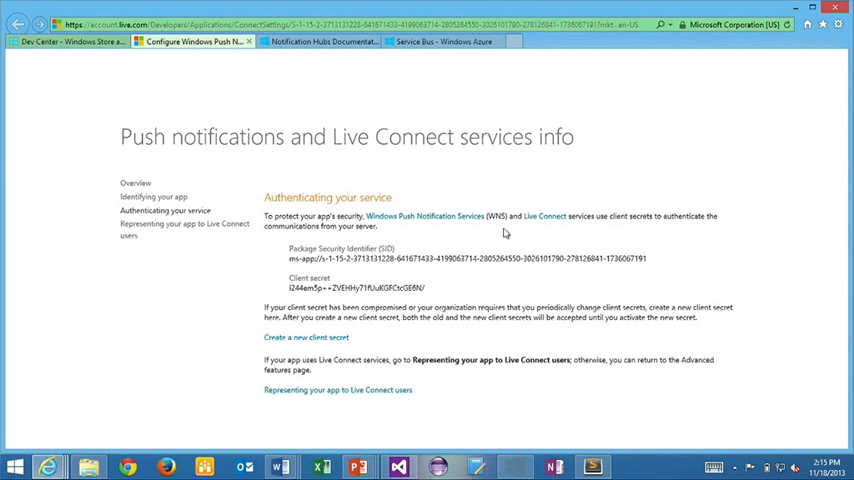
mouse_move(420, 258)
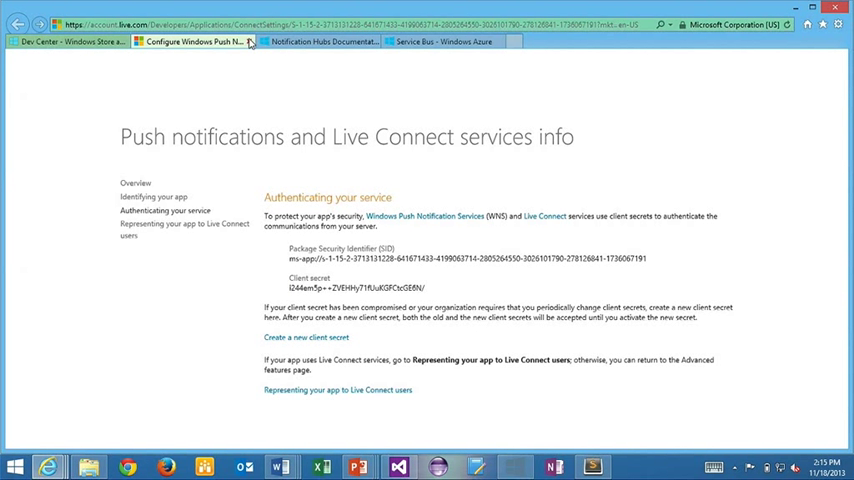
click(252, 42)
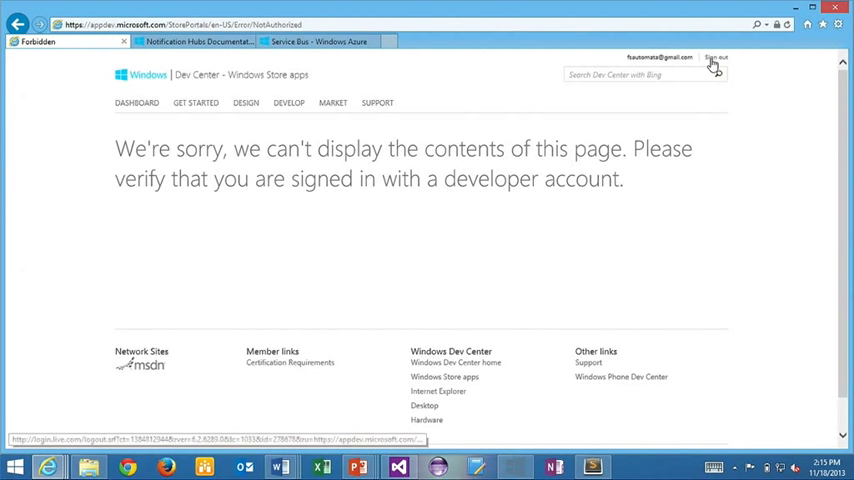
click(716, 56)
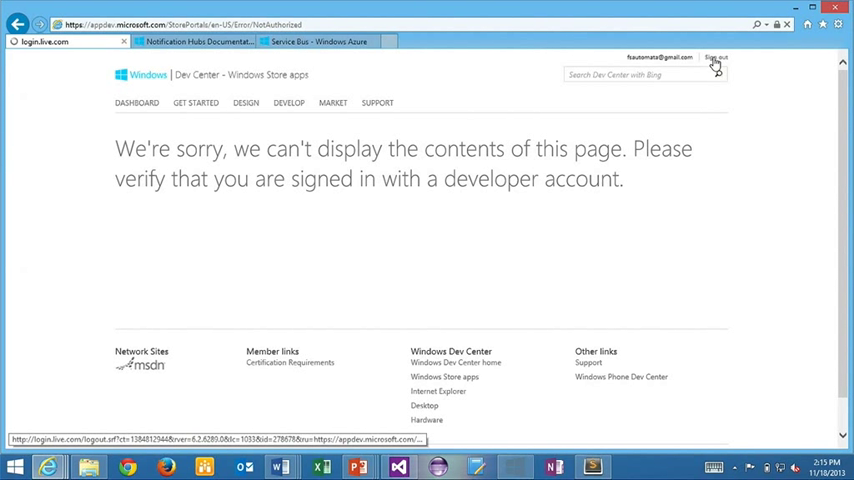
click(716, 56)
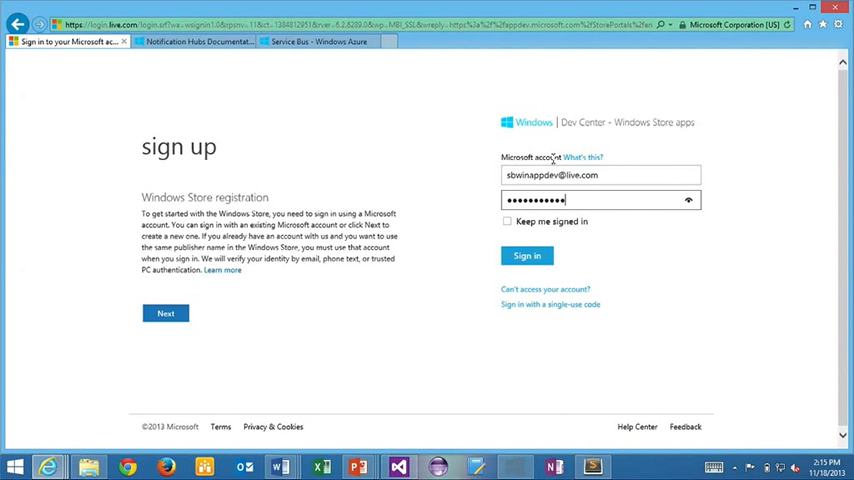
click(528, 256)
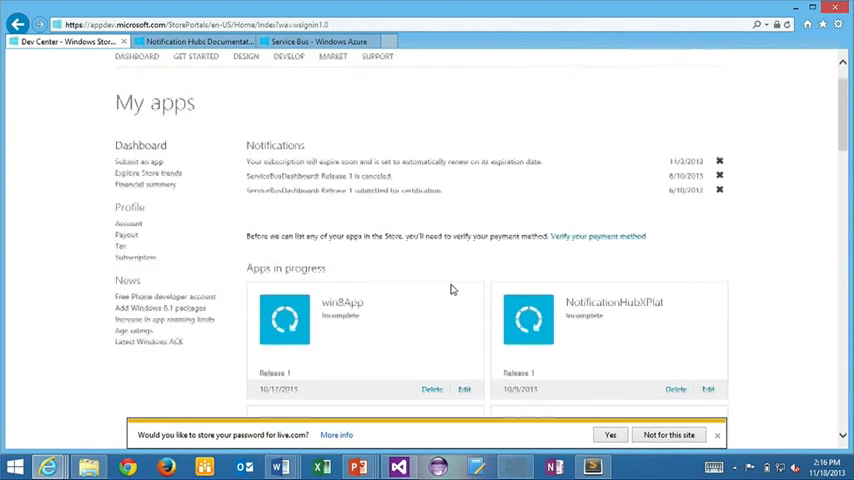
Locate ElioApp in the My apps list and open its submission for editing
scroll(down, 3)
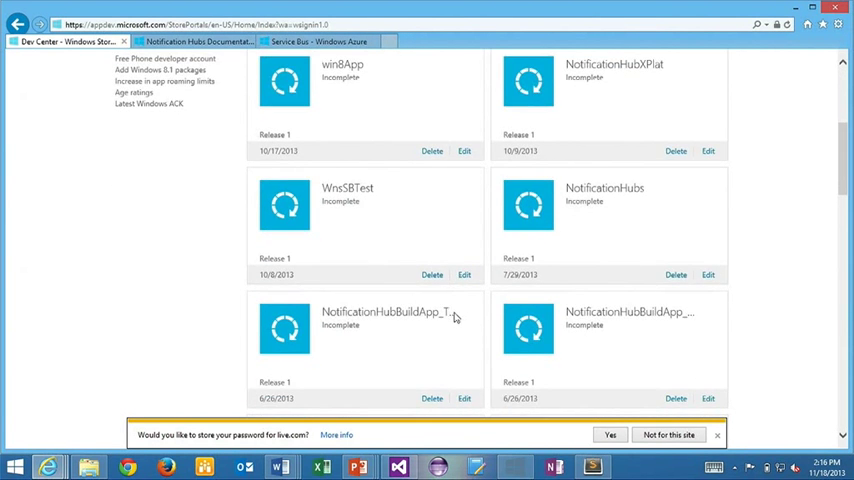
scroll(down, 3)
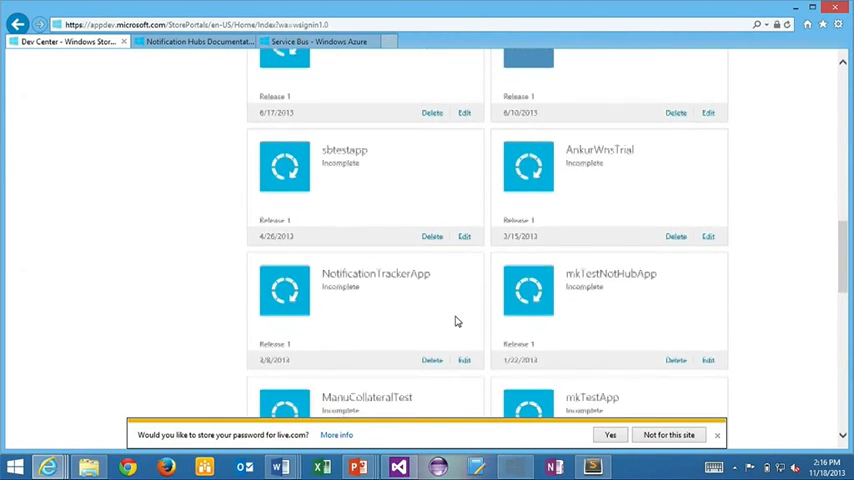
scroll(down, 3)
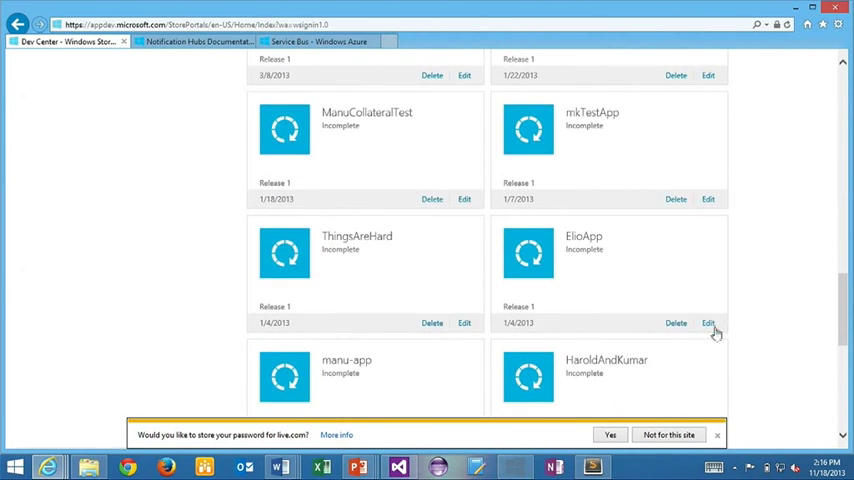
click(708, 322)
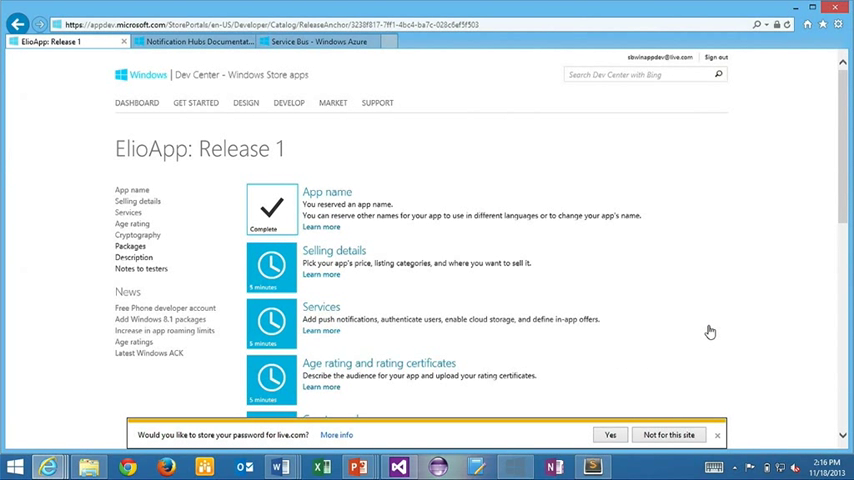
mouse_move(652, 296)
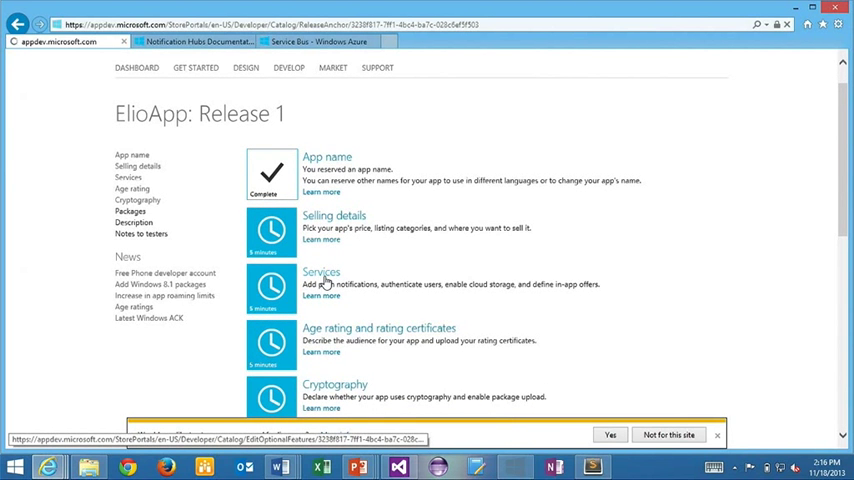
Show ElioApp's Package SID and client secret via Services, then return to the Azure portal tab
click(320, 272)
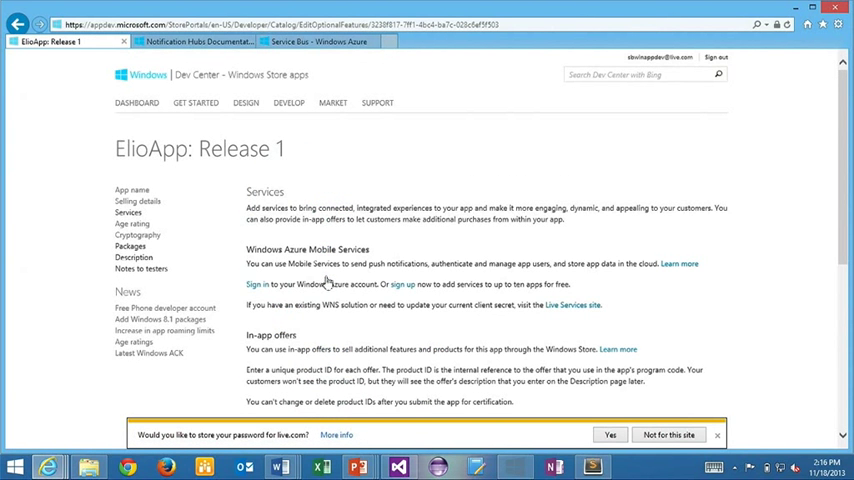
scroll(down, 3)
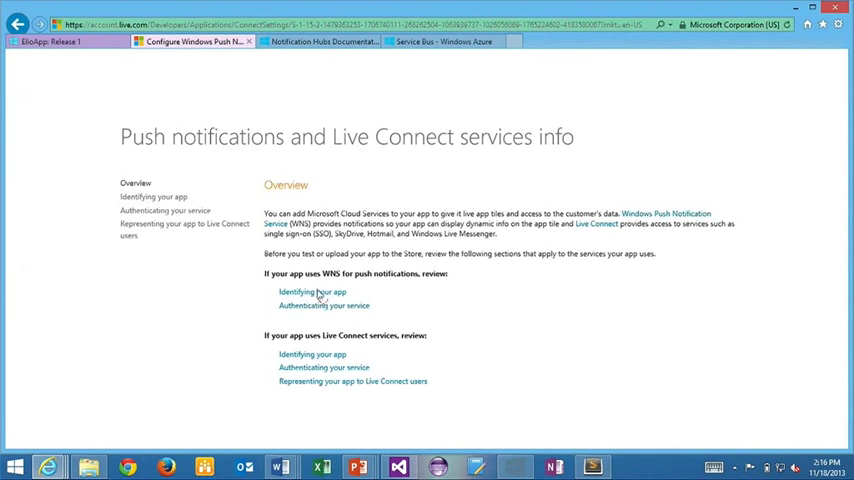
click(164, 210)
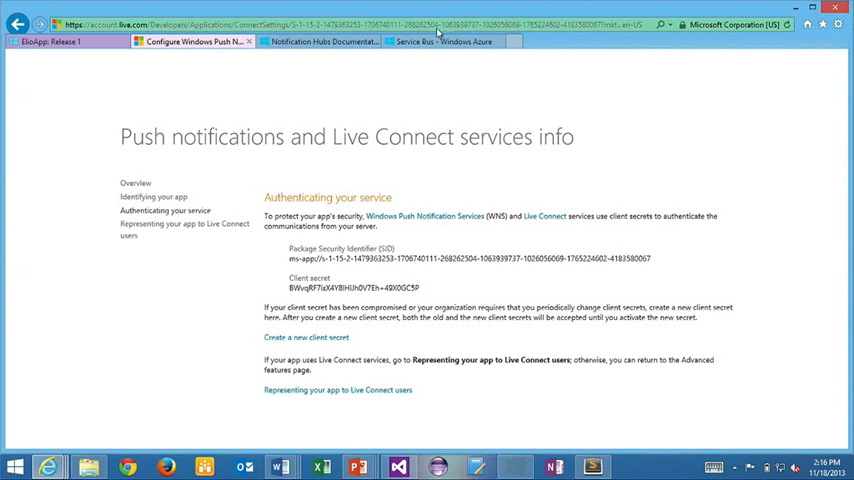
click(318, 40)
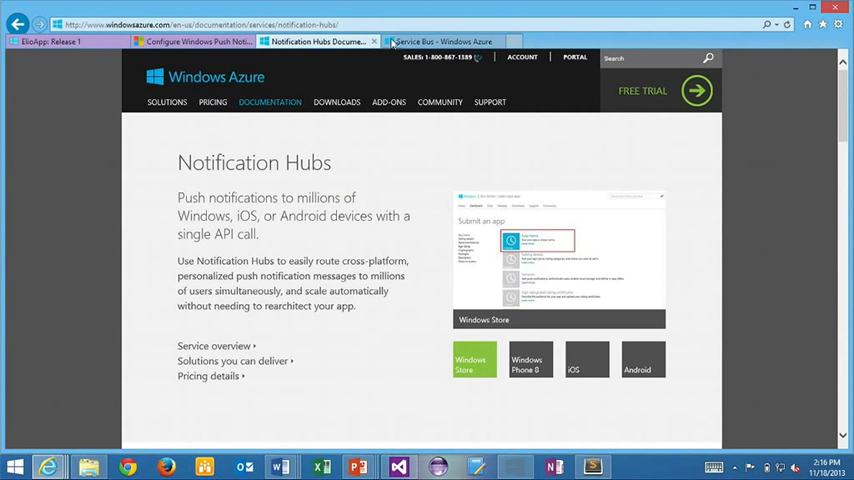
click(444, 40)
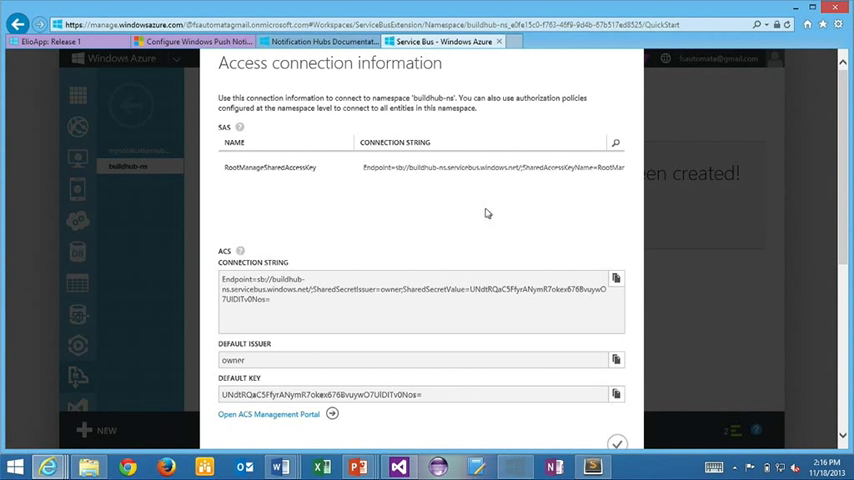
mouse_move(684, 118)
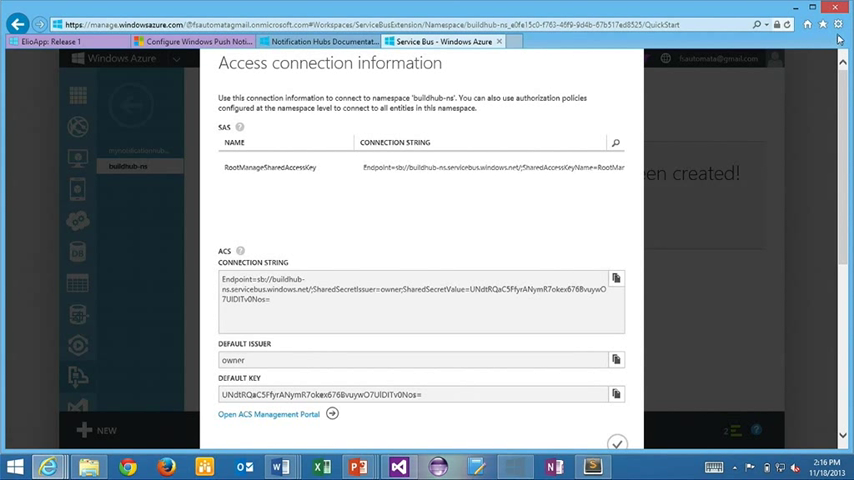
mouse_move(752, 152)
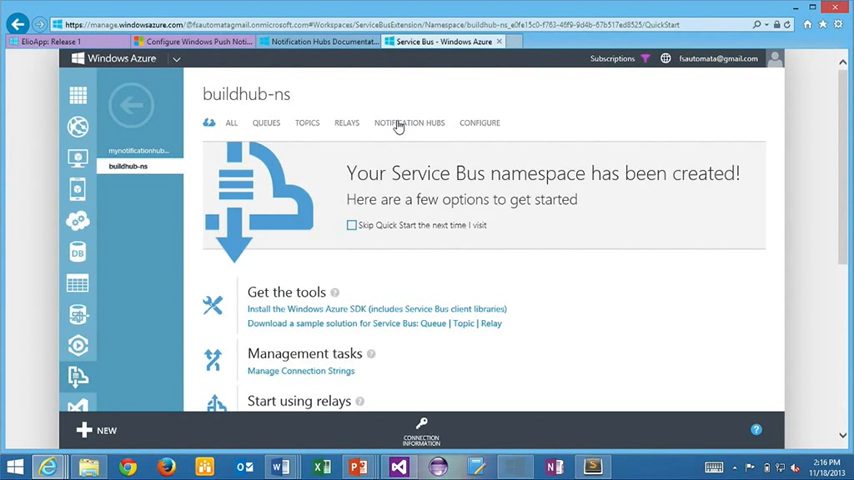
Select the azurefriday hub from the namespace's Notification Hubs list and go to its Configure page
click(408, 122)
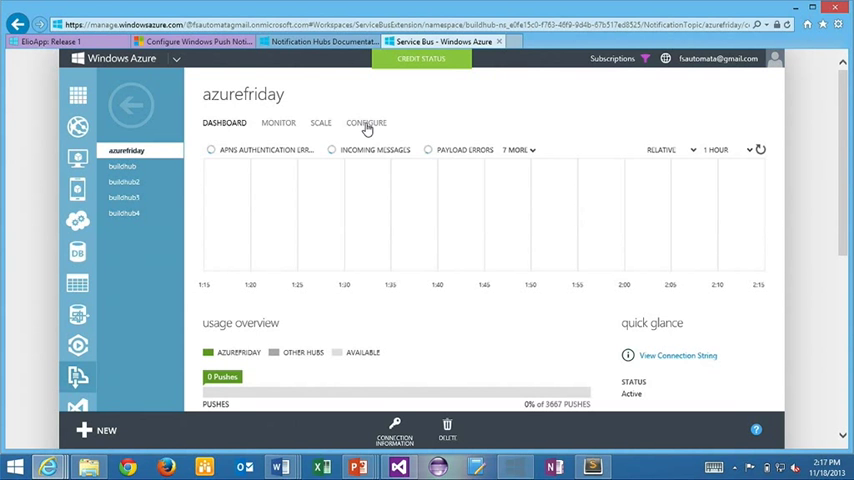
click(366, 122)
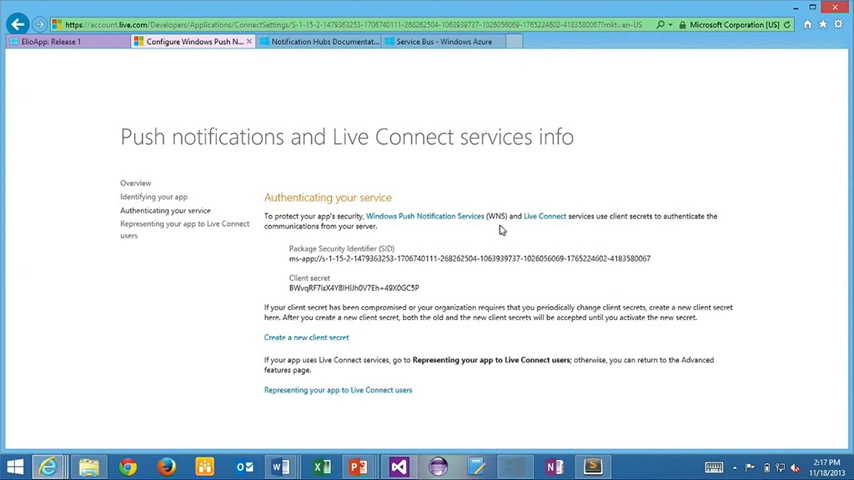
Copy ElioApp's Package SID and client secret from the Live Connect page into azurefriday's Windows settings
triple_click(468, 258)
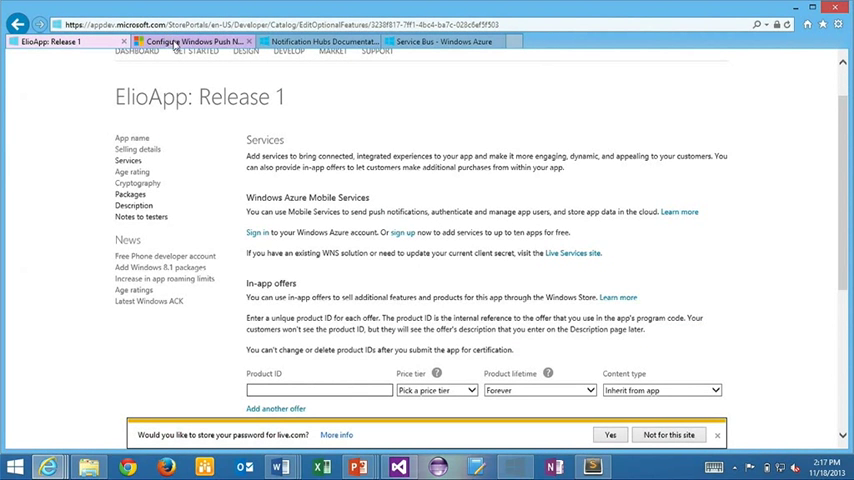
click(190, 40)
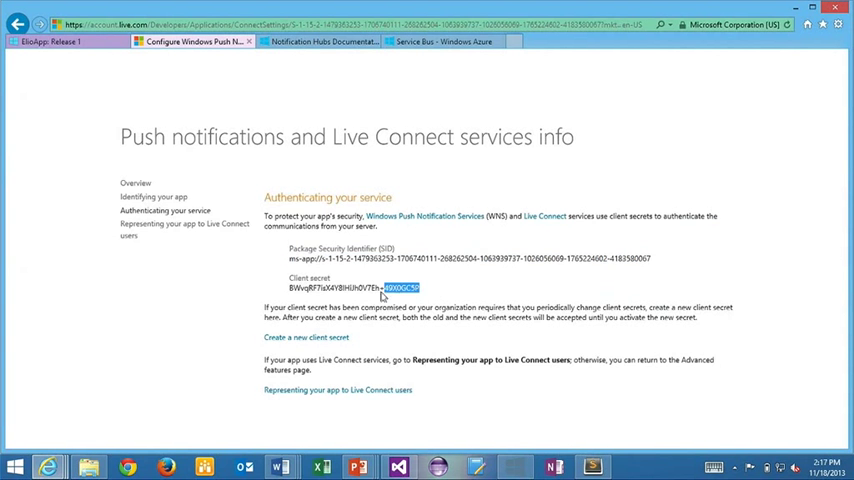
triple_click(344, 288)
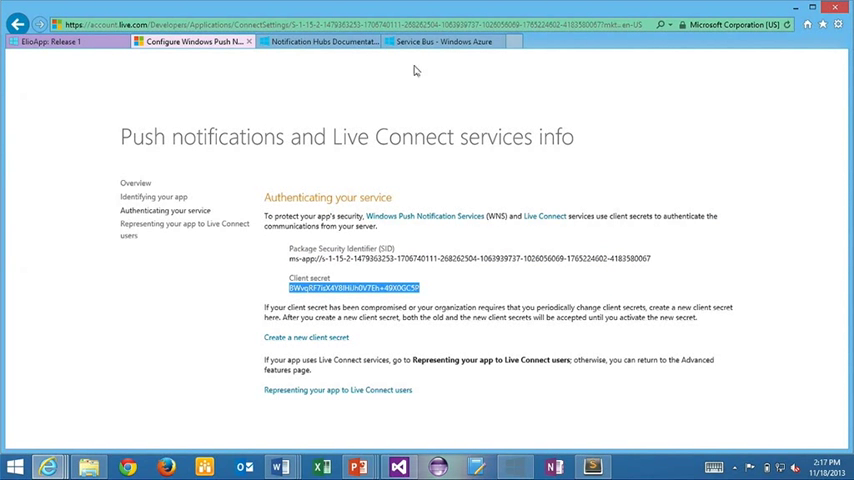
click(320, 40)
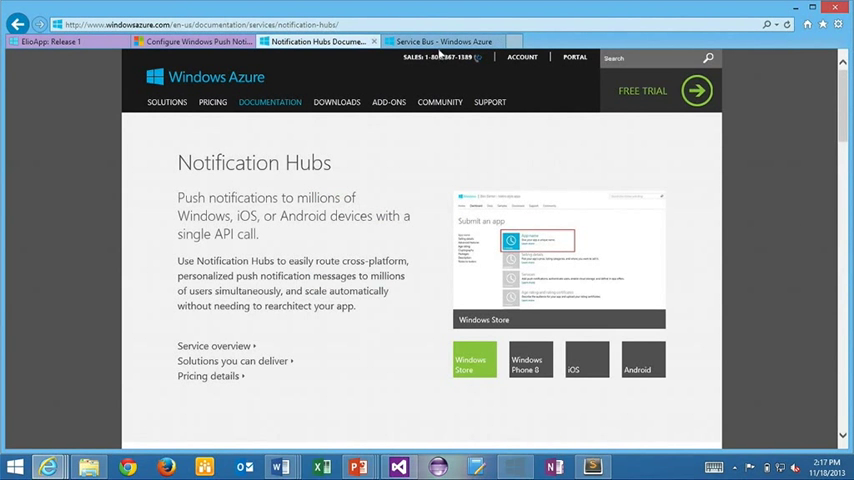
click(444, 40)
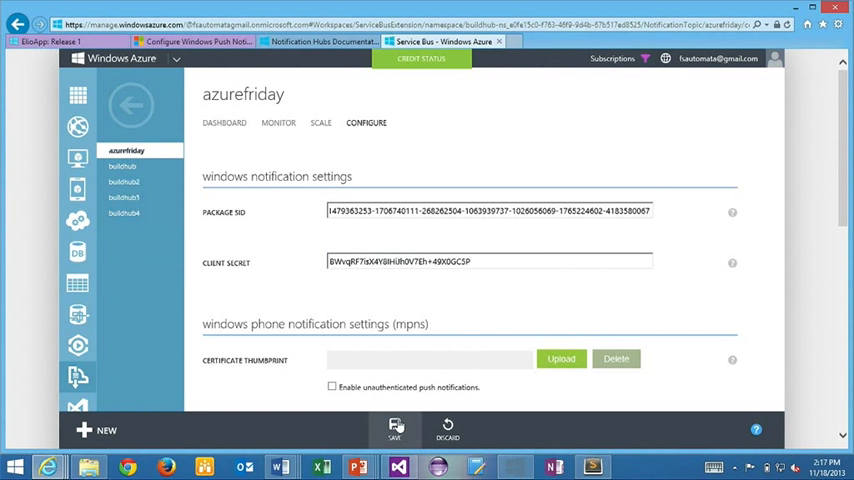
Save the hub's new Windows notification settings
click(396, 428)
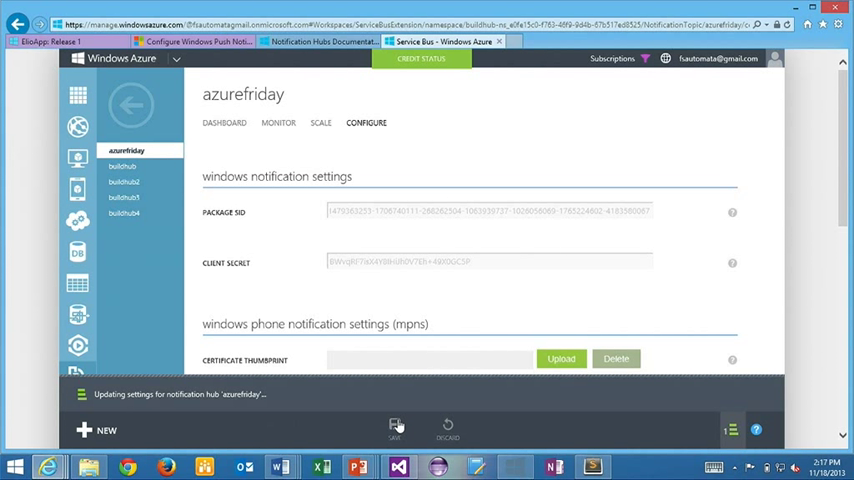
click(396, 428)
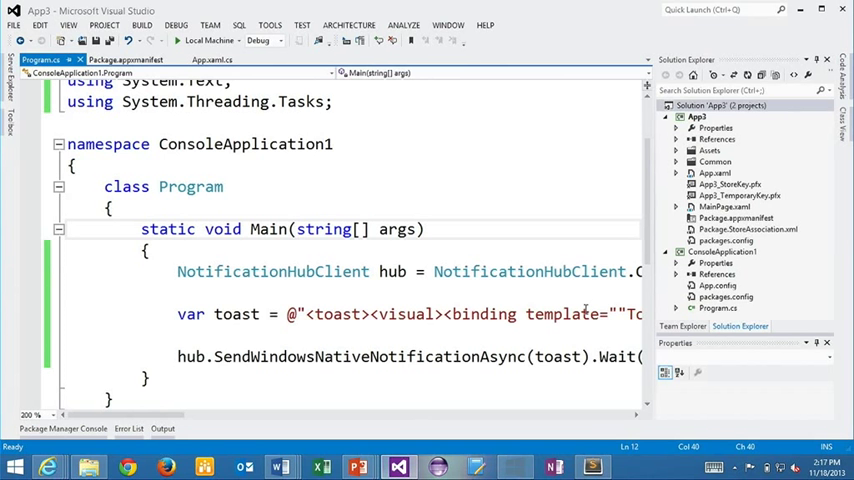
Show the Debug context-menu options for the ConsoleApplication1 project in Solution Explorer
click(724, 252)
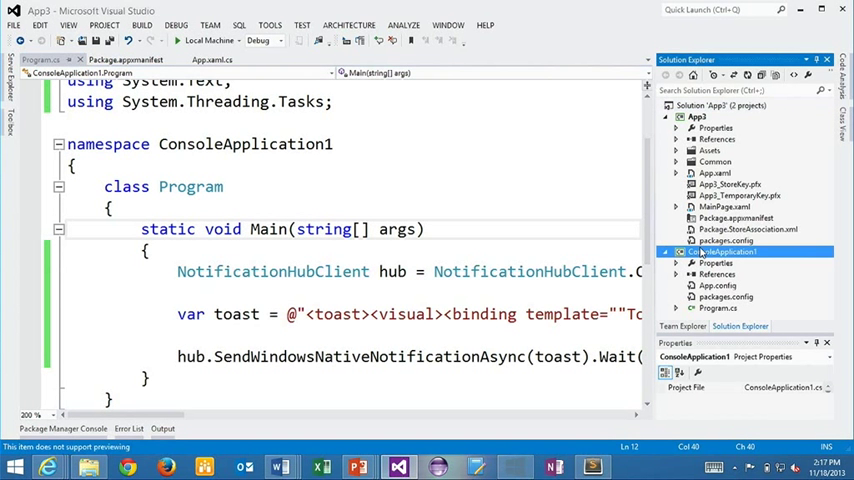
right_click(728, 252)
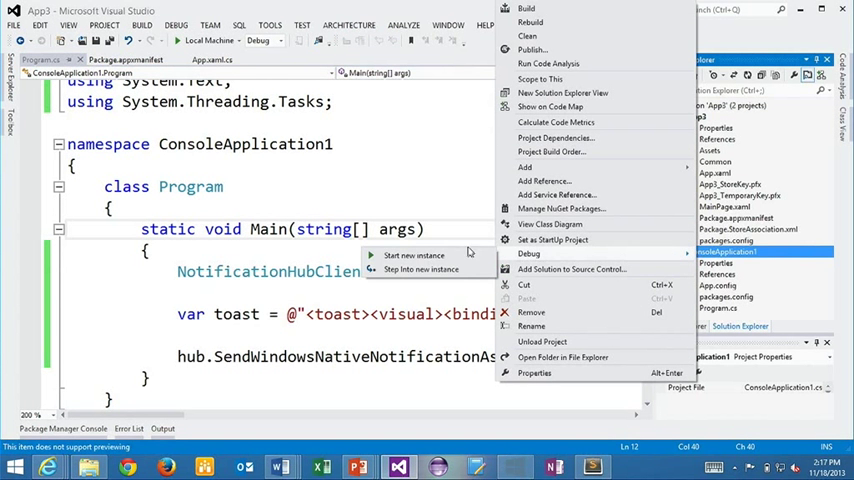